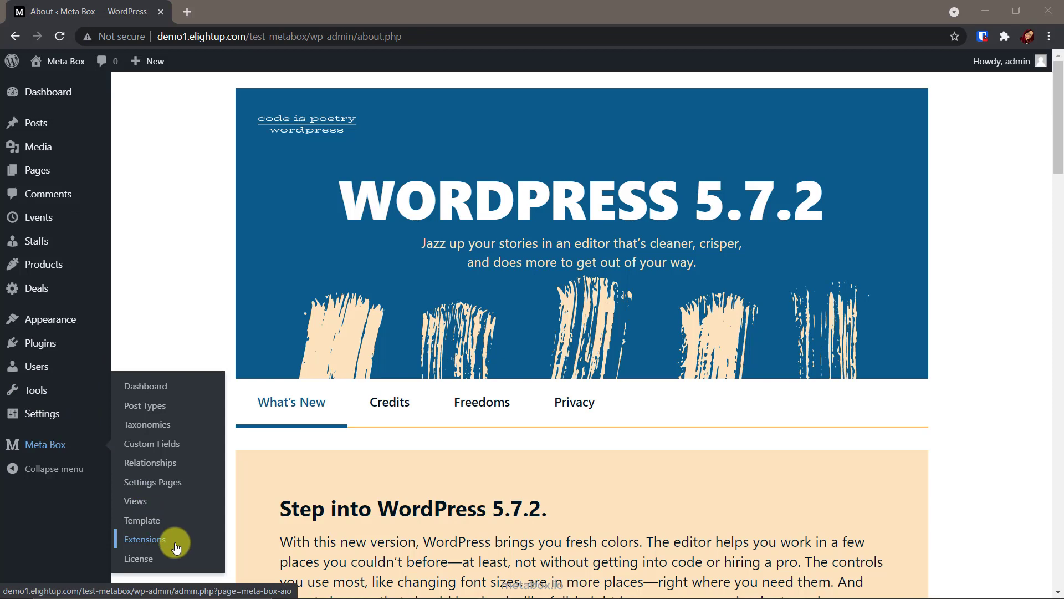
# Review the Meta Box Extensions list, confirming Custom Post Type, Frontend Submission, Builder and Conditional Logic are active.
pyautogui.click(144, 538)
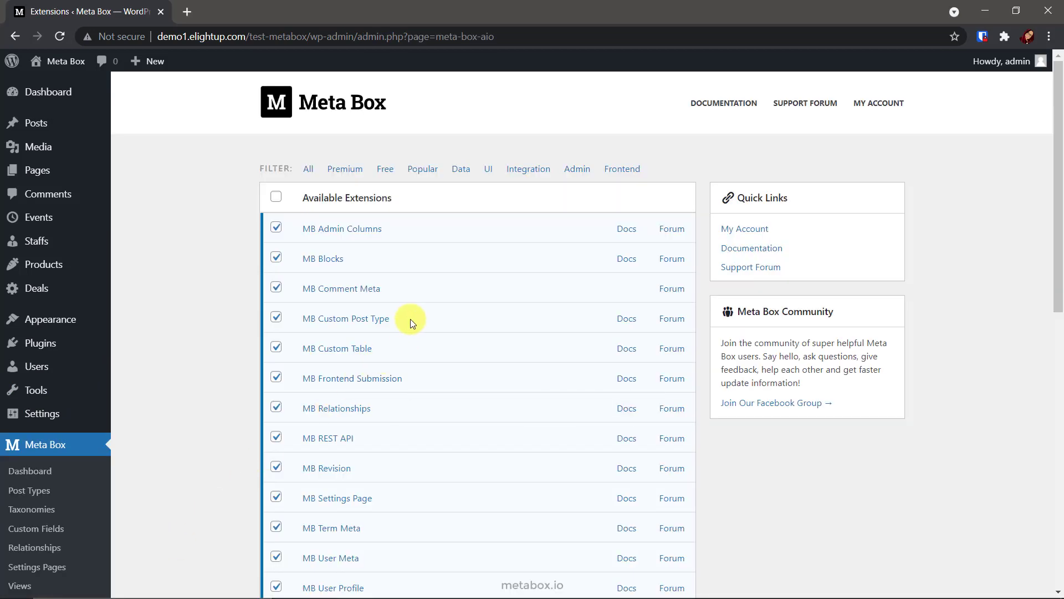
pyautogui.moveTo(403, 323)
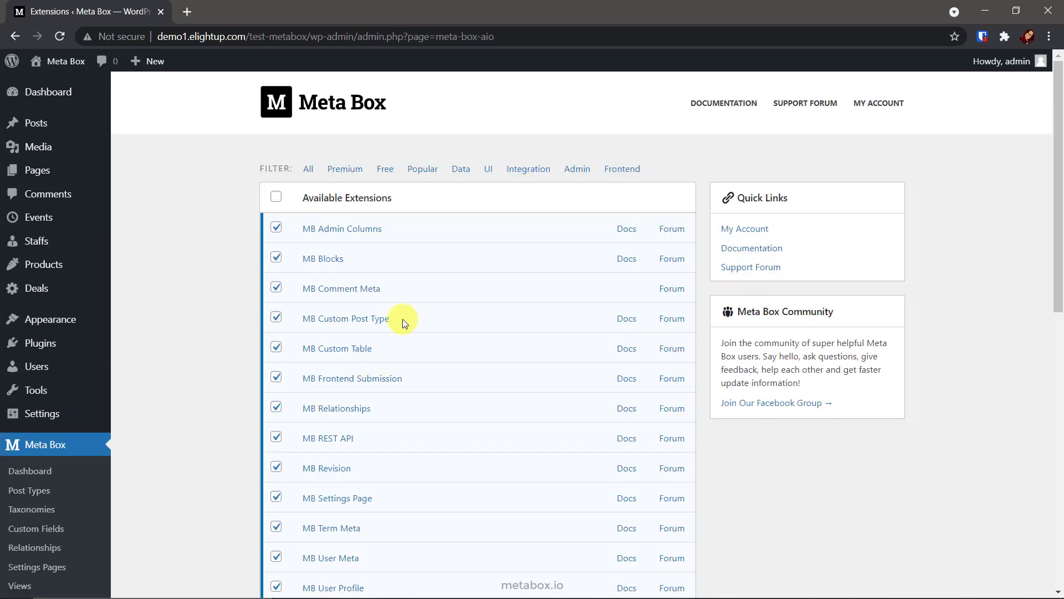
pyautogui.moveTo(414, 384)
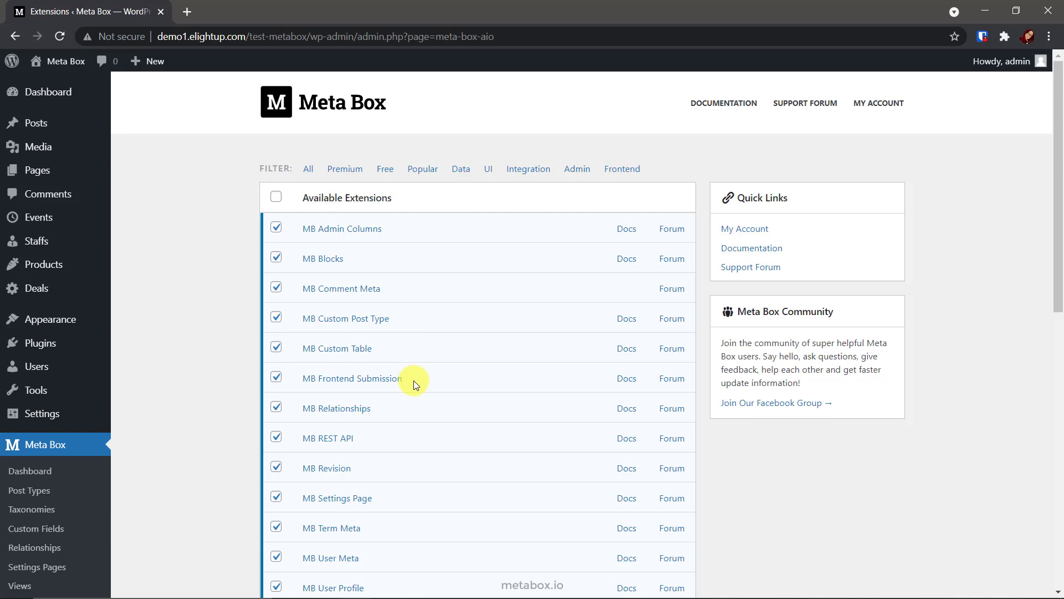
pyautogui.scroll(-3)
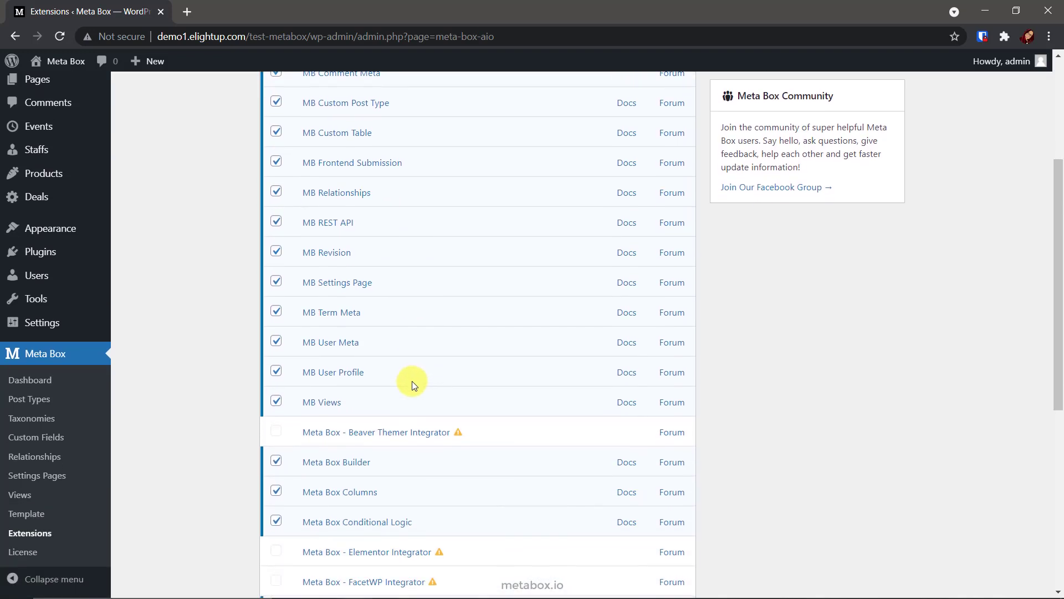
pyautogui.moveTo(385, 464)
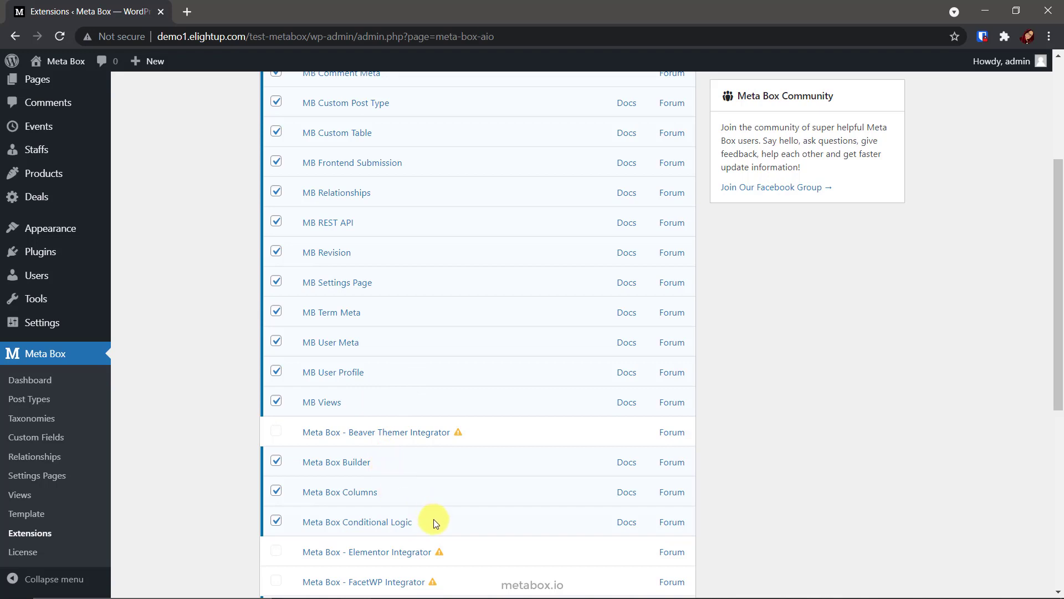
pyautogui.scroll(-3)
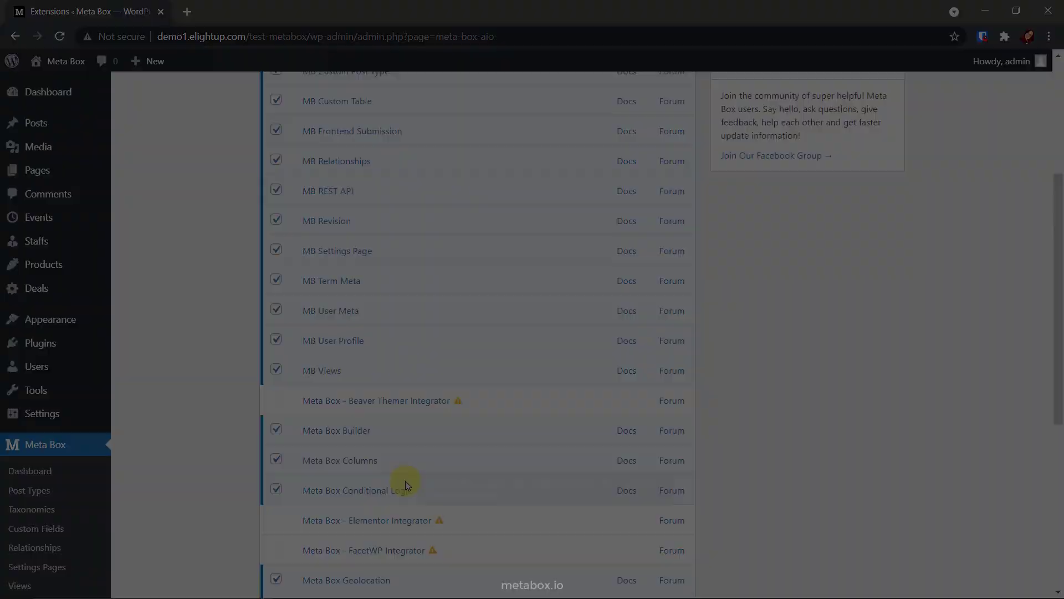
pyautogui.click(30, 470)
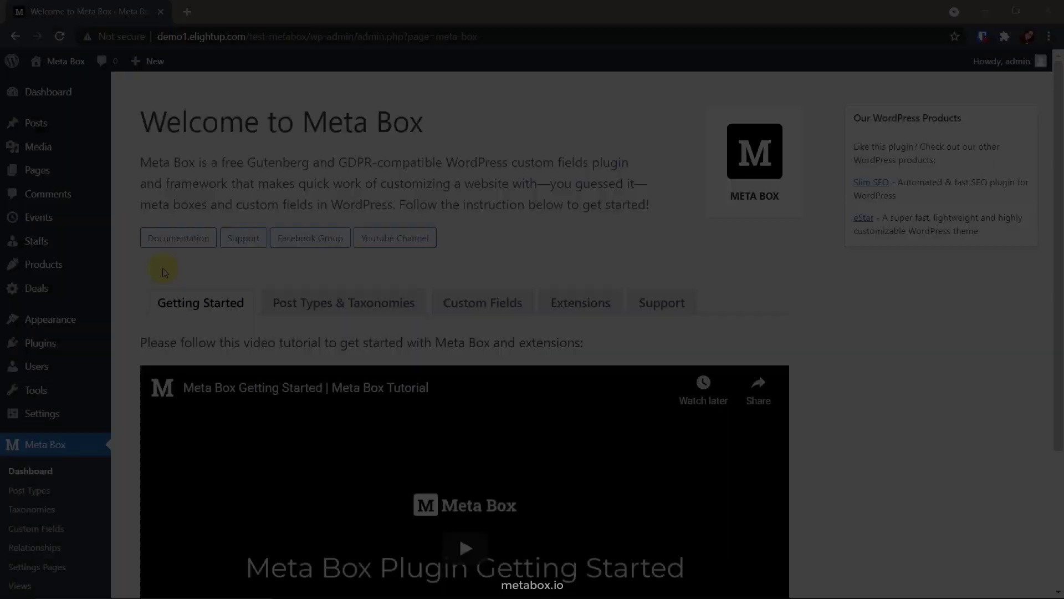
# Publish a new Student Info post type with a person menu icon set on the Advanced settings.
pyautogui.click(29, 490)
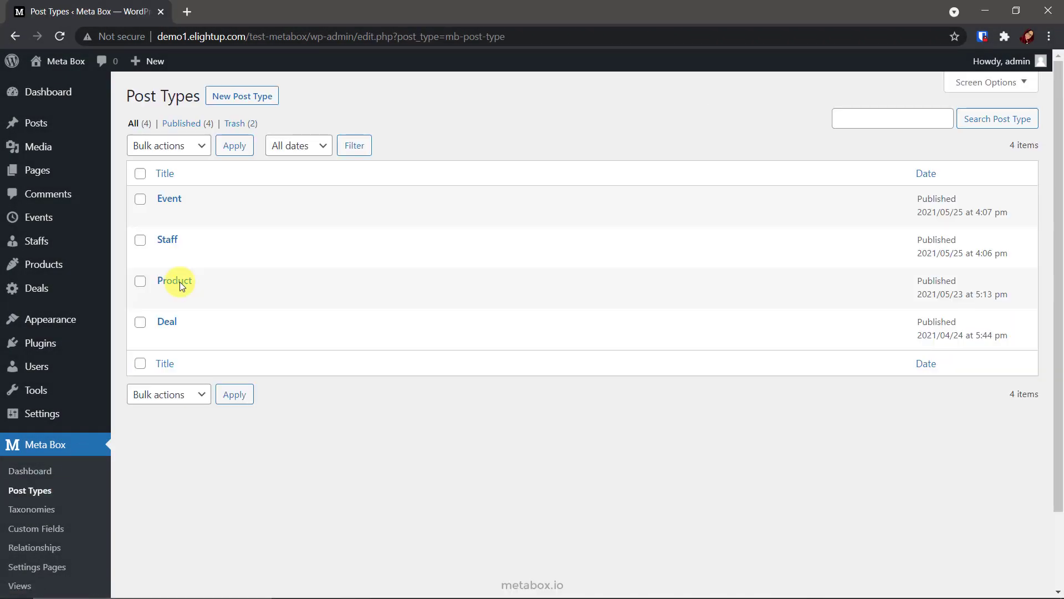
pyautogui.click(242, 95)
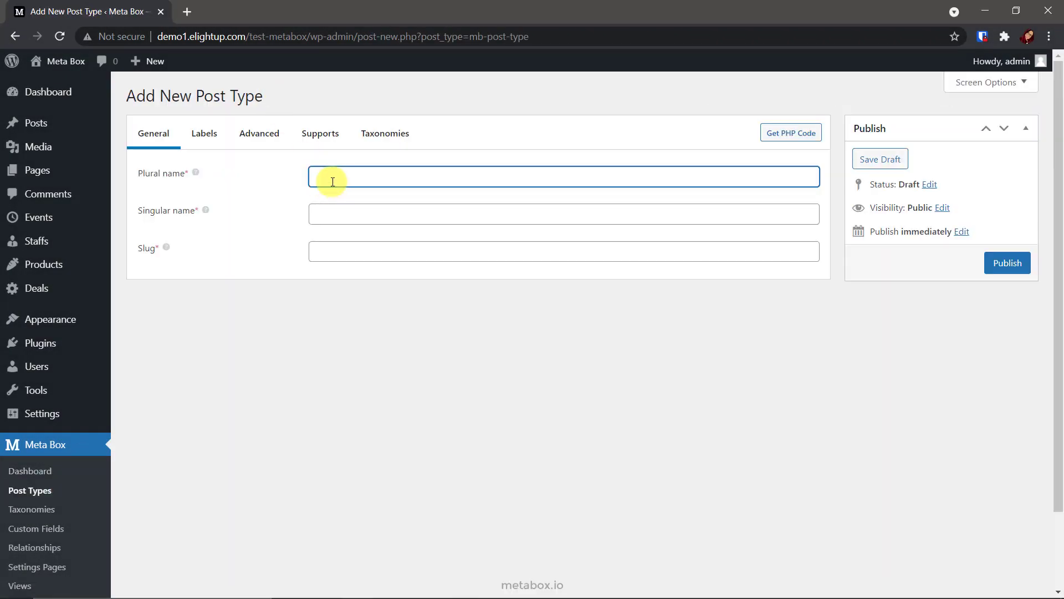
pyautogui.click(258, 133)
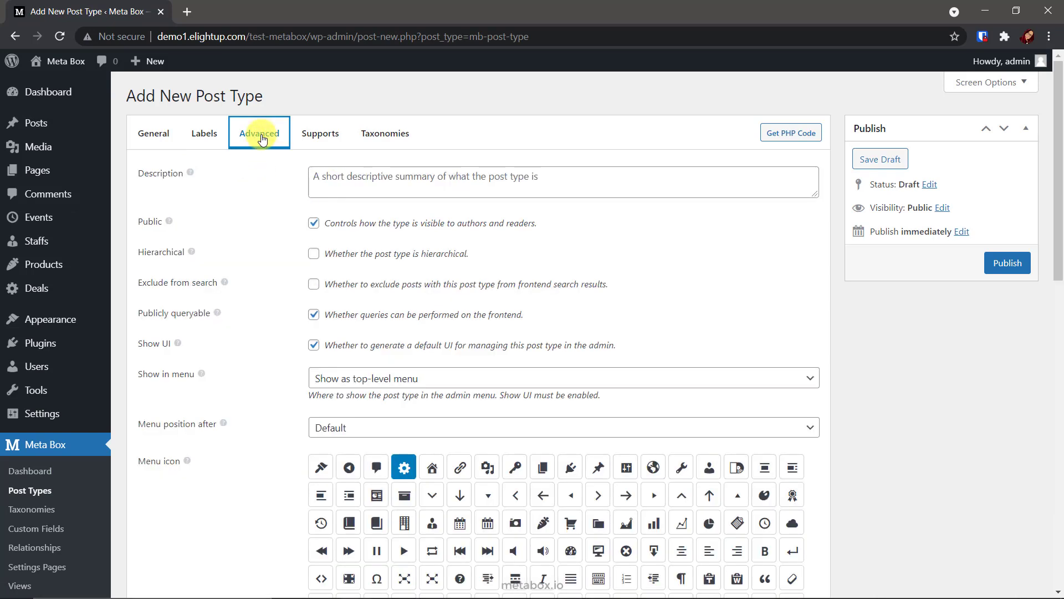
pyautogui.moveTo(431, 522)
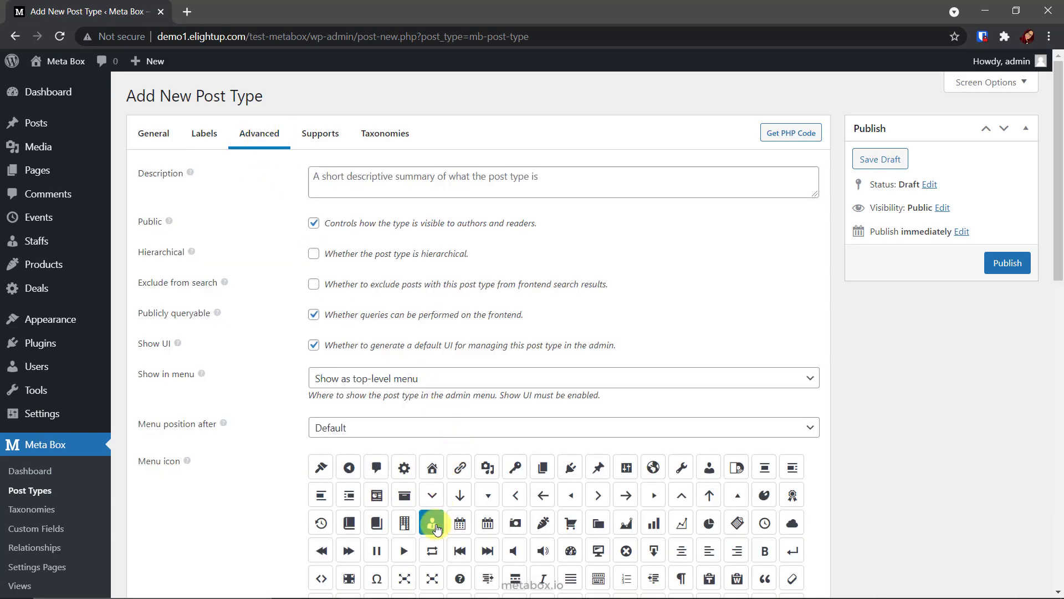
pyautogui.click(1008, 262)
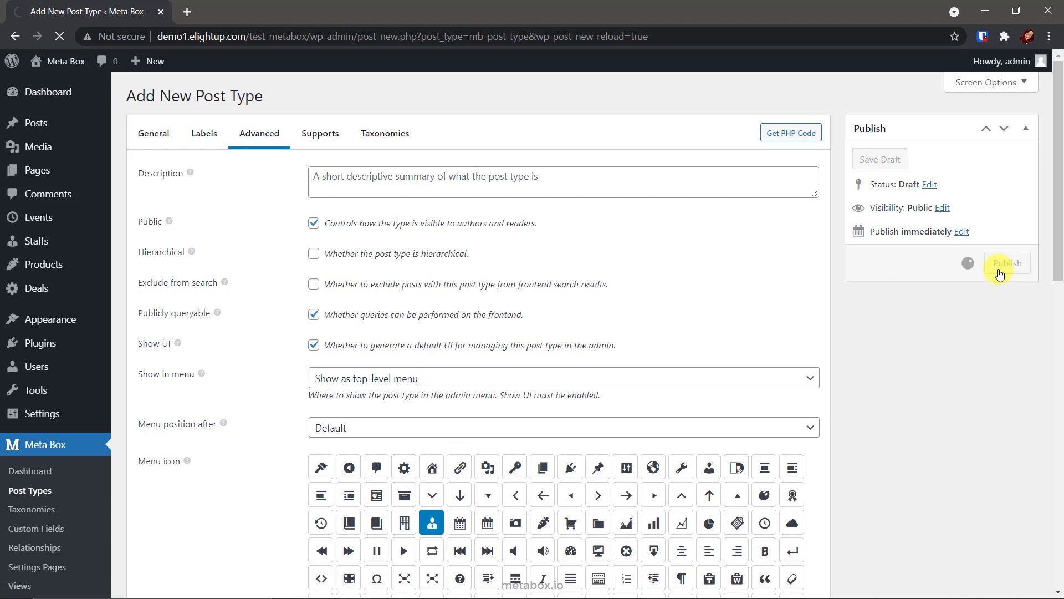
pyautogui.click(1006, 263)
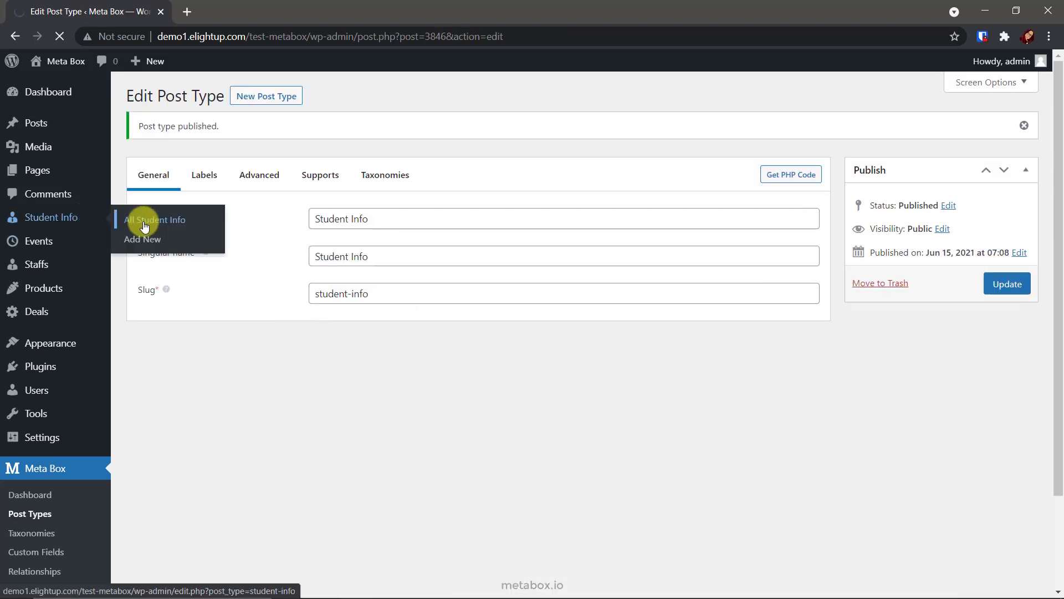
pyautogui.click(155, 219)
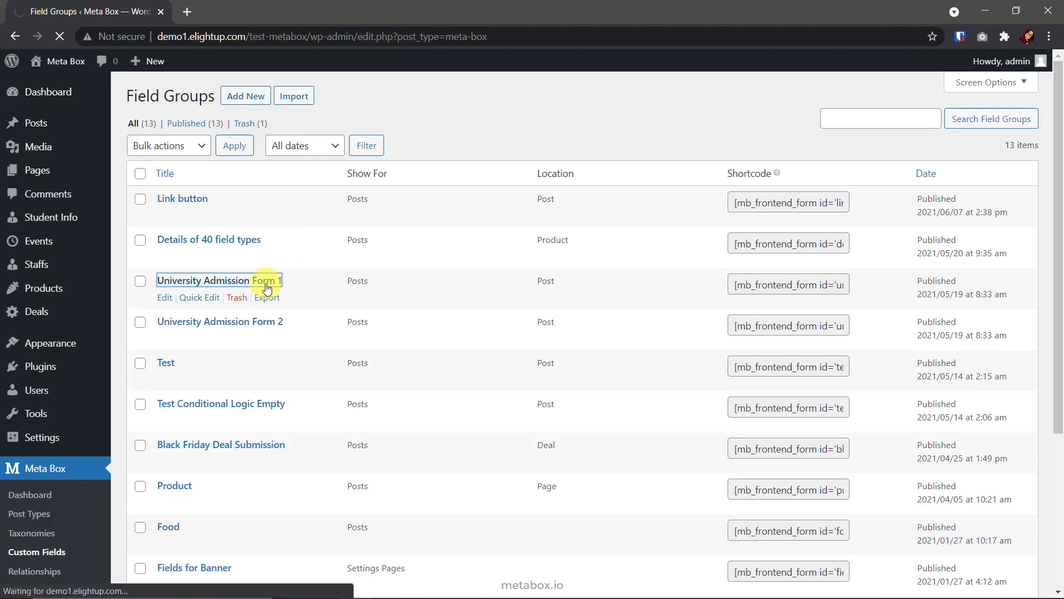
# Assign University Admission Form 1's Location to the Student Info post type and update it.
pyautogui.click(201, 280)
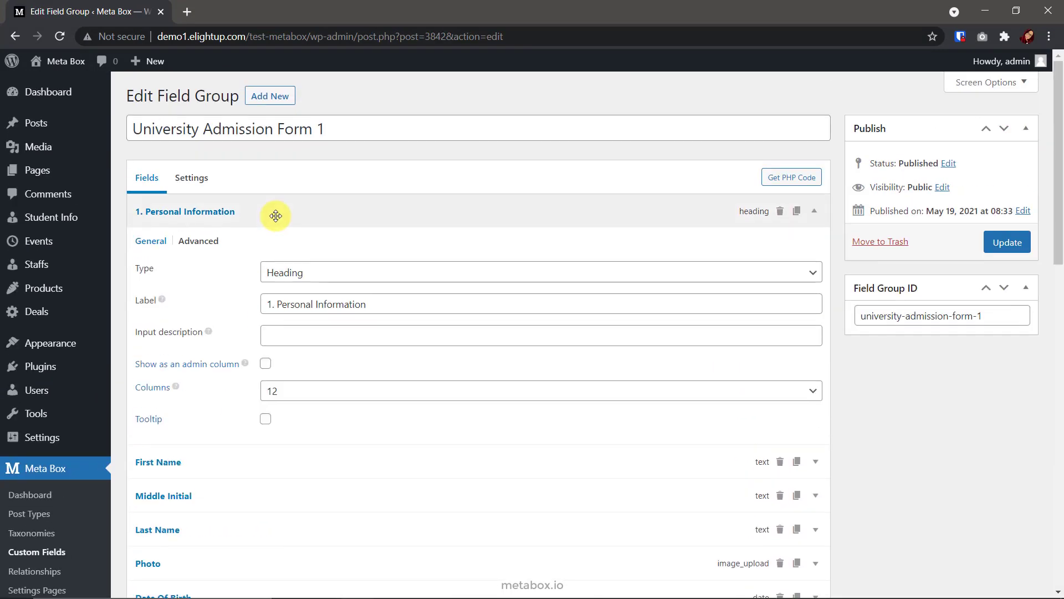
pyautogui.click(813, 210)
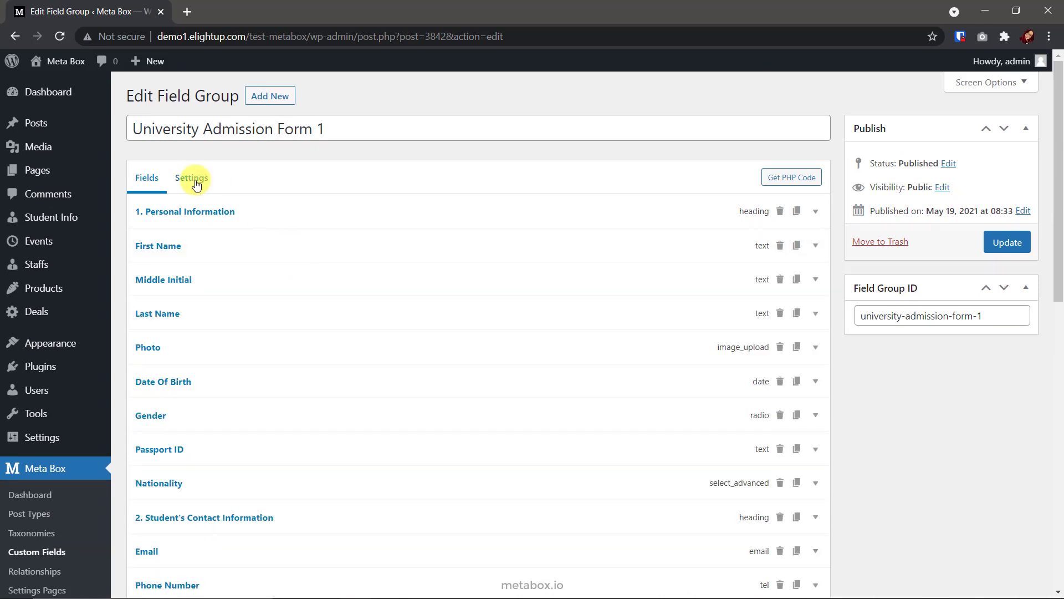
pyautogui.click(192, 177)
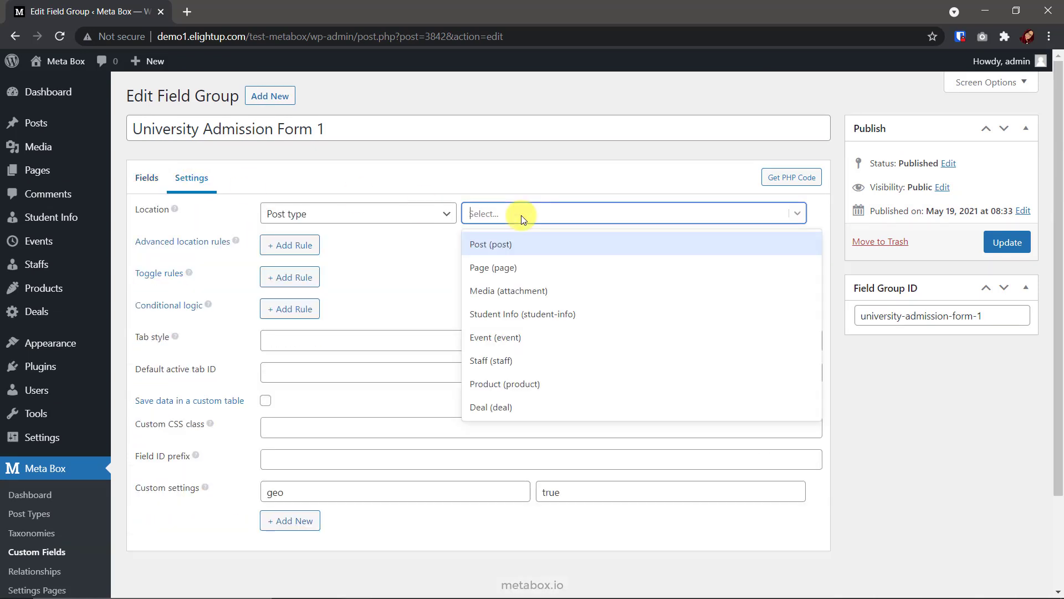
pyautogui.click(522, 314)
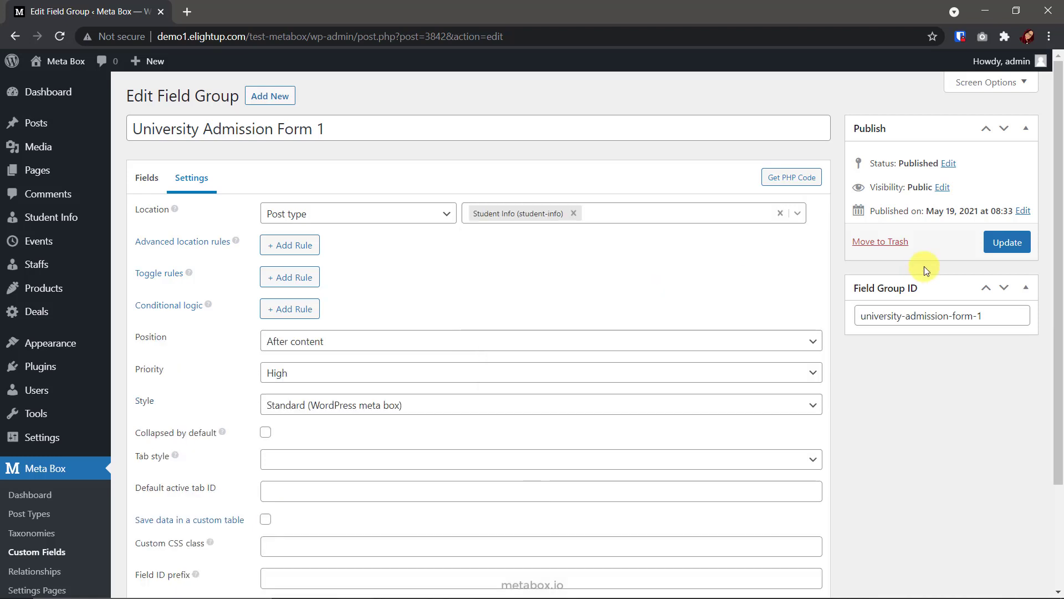
pyautogui.click(1006, 242)
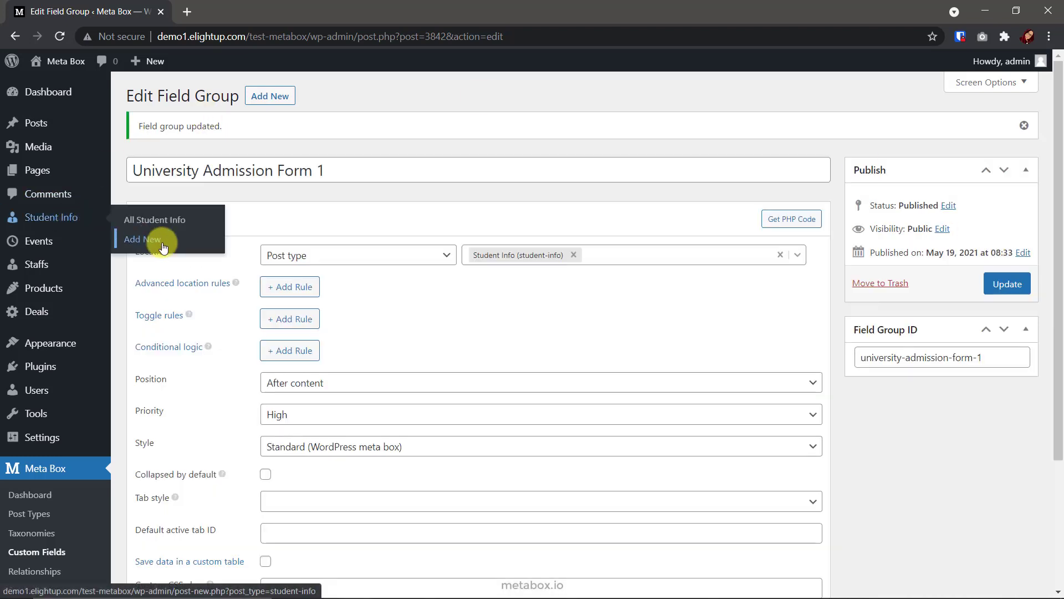
# Add a new Student Info post and scroll through the admission form fields shown in its editor.
pyautogui.click(142, 239)
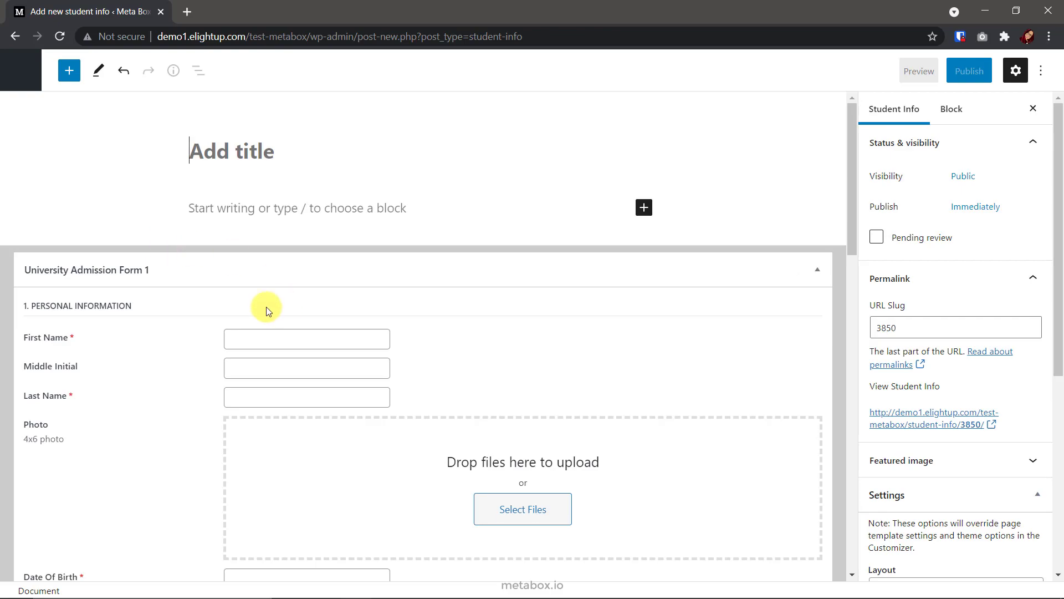
pyautogui.scroll(-3)
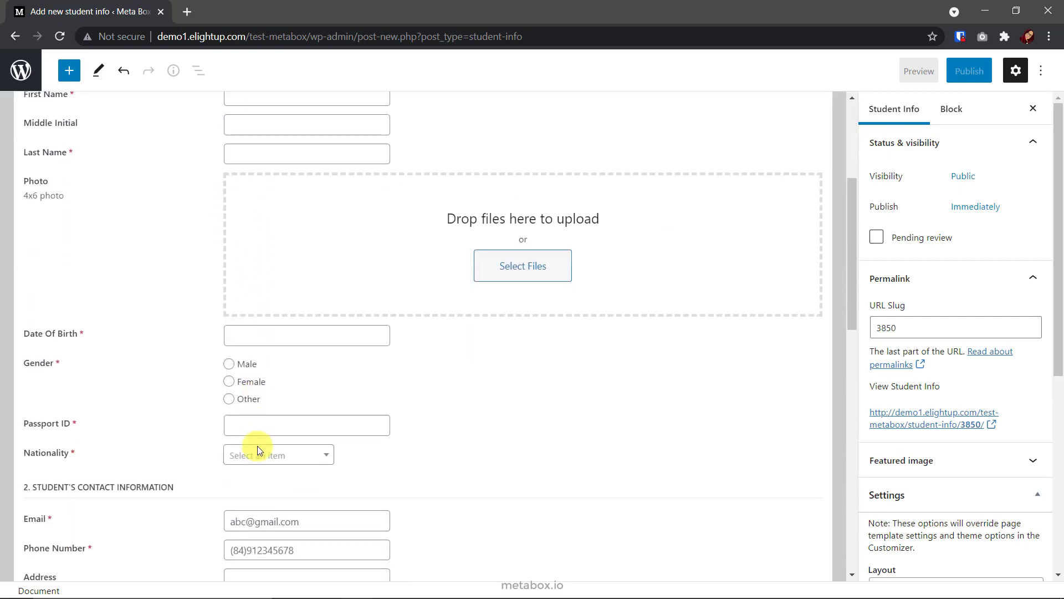
pyautogui.scroll(-3)
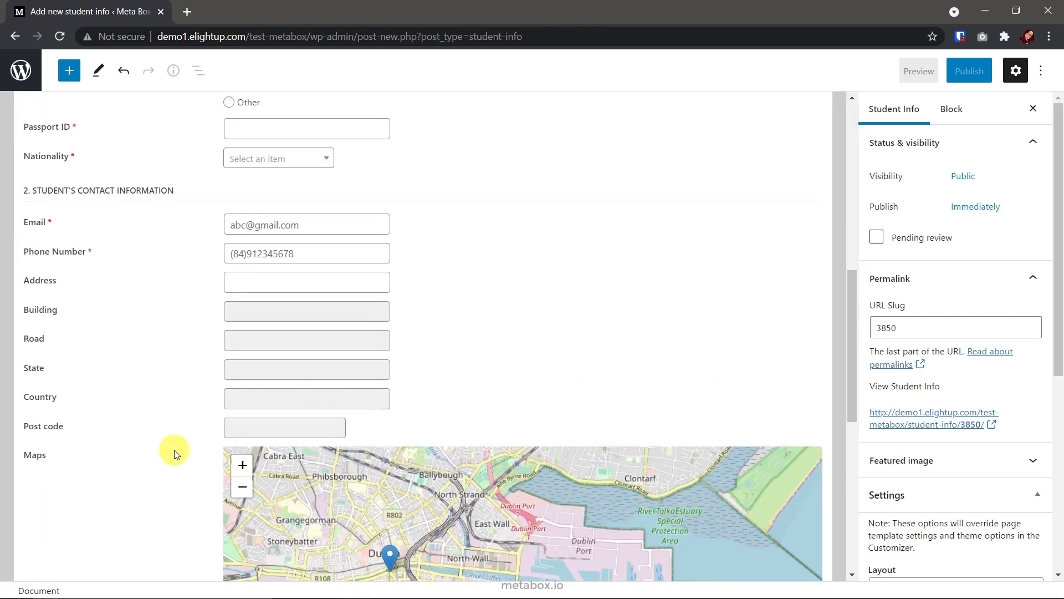
pyautogui.scroll(3)
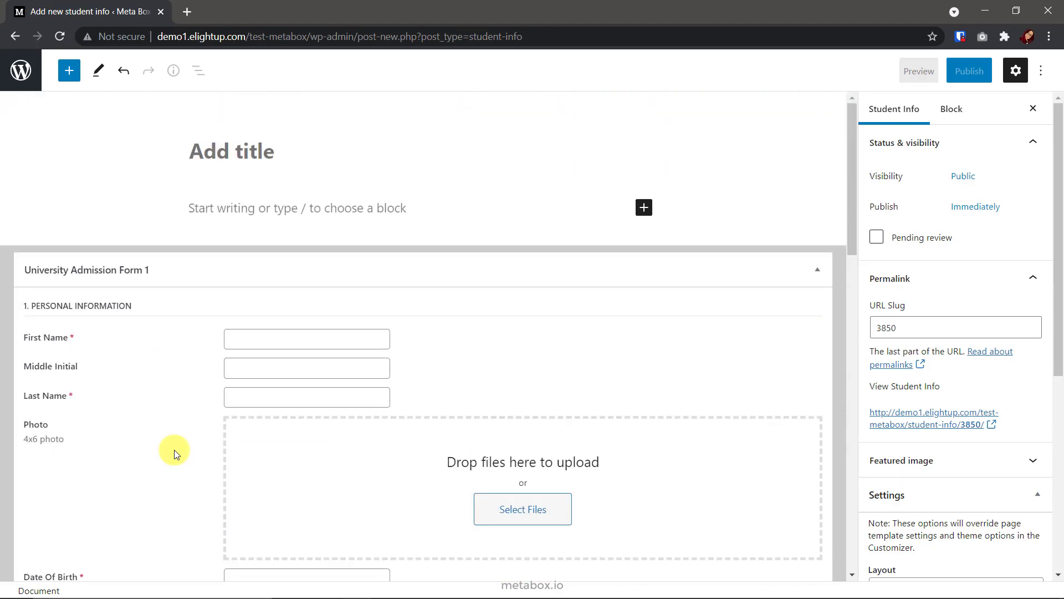
pyautogui.click(230, 151)
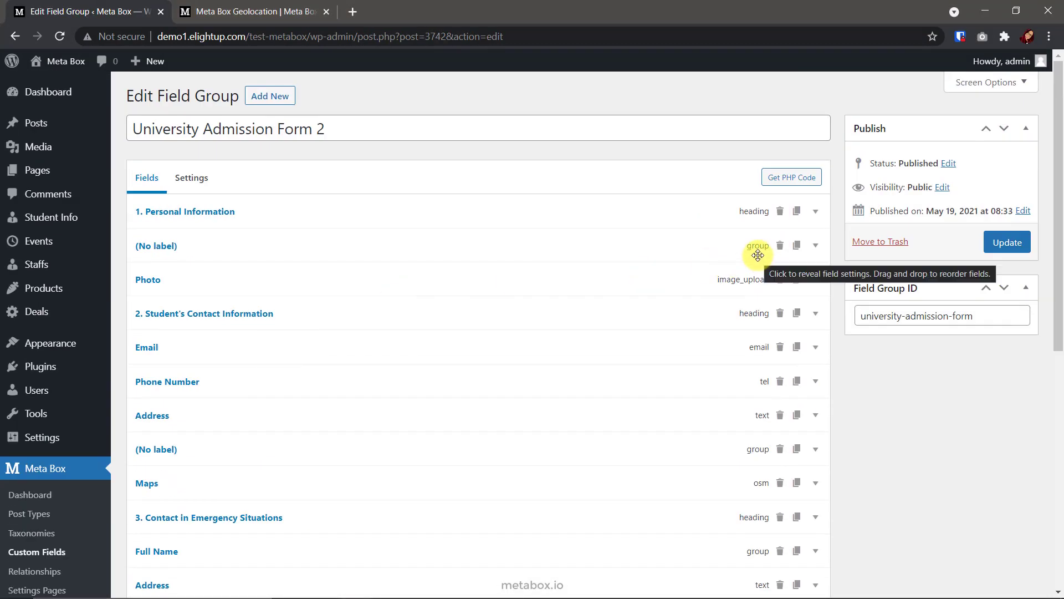
# Expand Form 2's (No label) group field to show its First Name through Nationality sub fields.
pyautogui.click(756, 246)
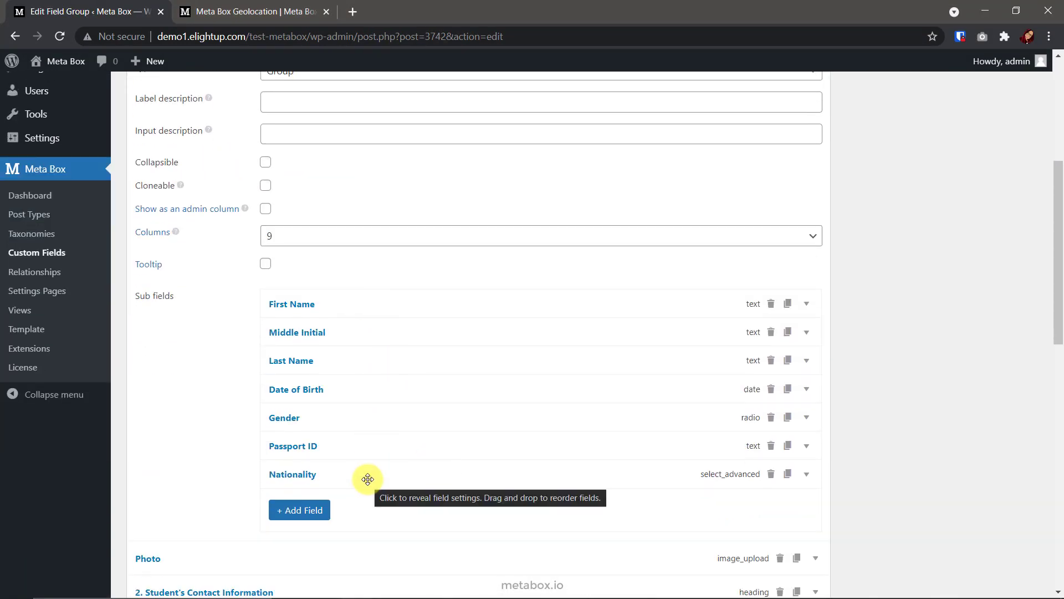
pyautogui.scroll(3)
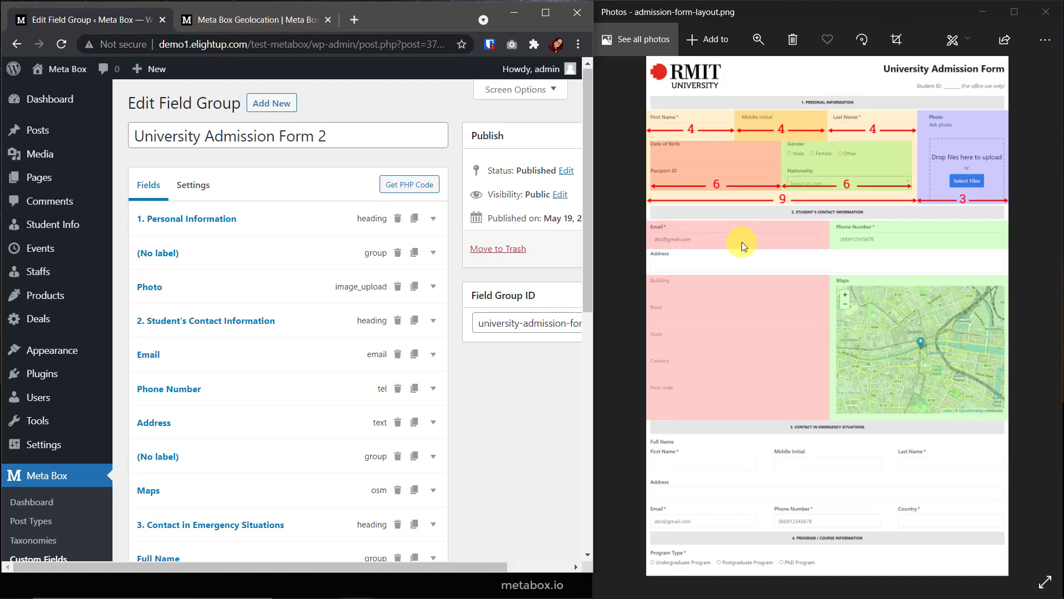
pyautogui.moveTo(895, 132)
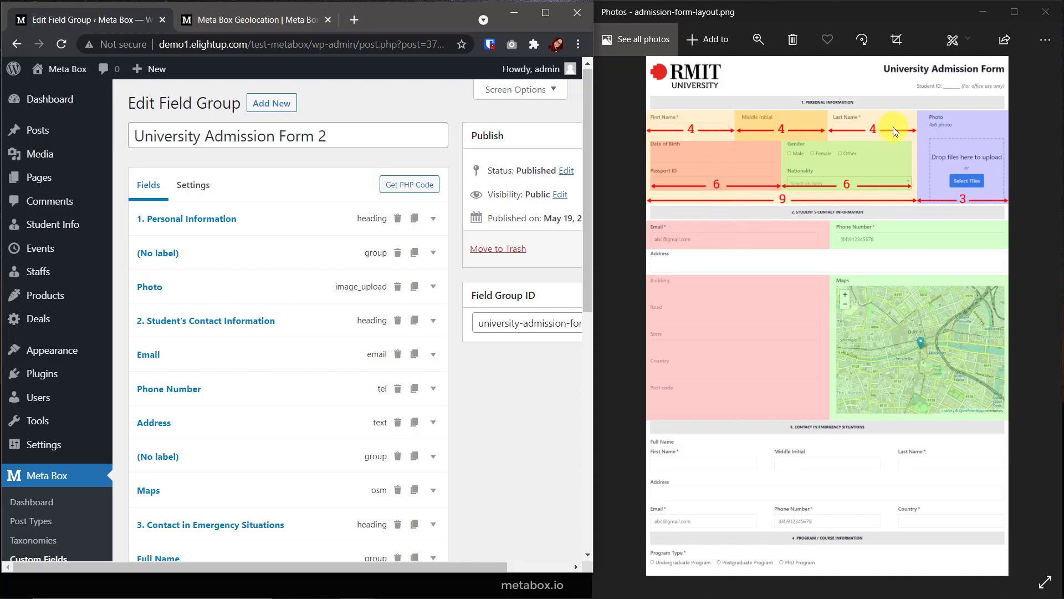
pyautogui.moveTo(667, 115)
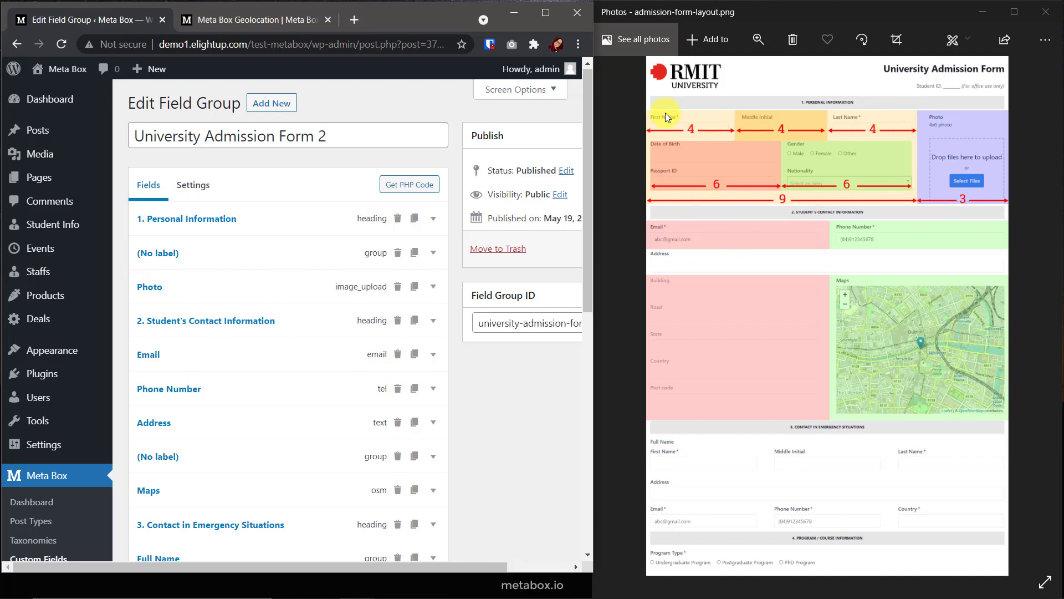
pyautogui.moveTo(948, 153)
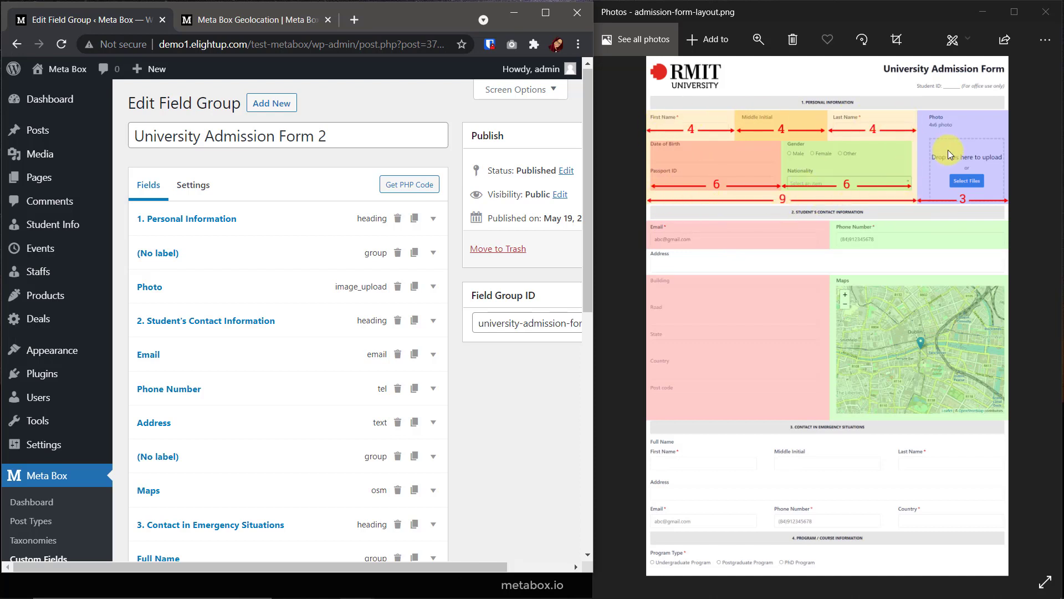
pyautogui.moveTo(961, 209)
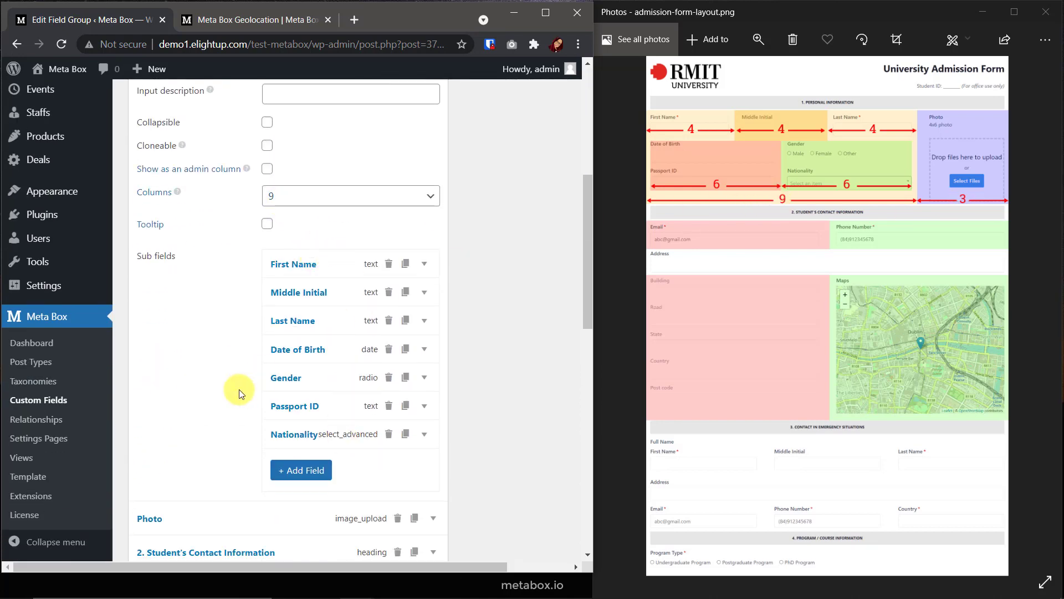
pyautogui.click(150, 518)
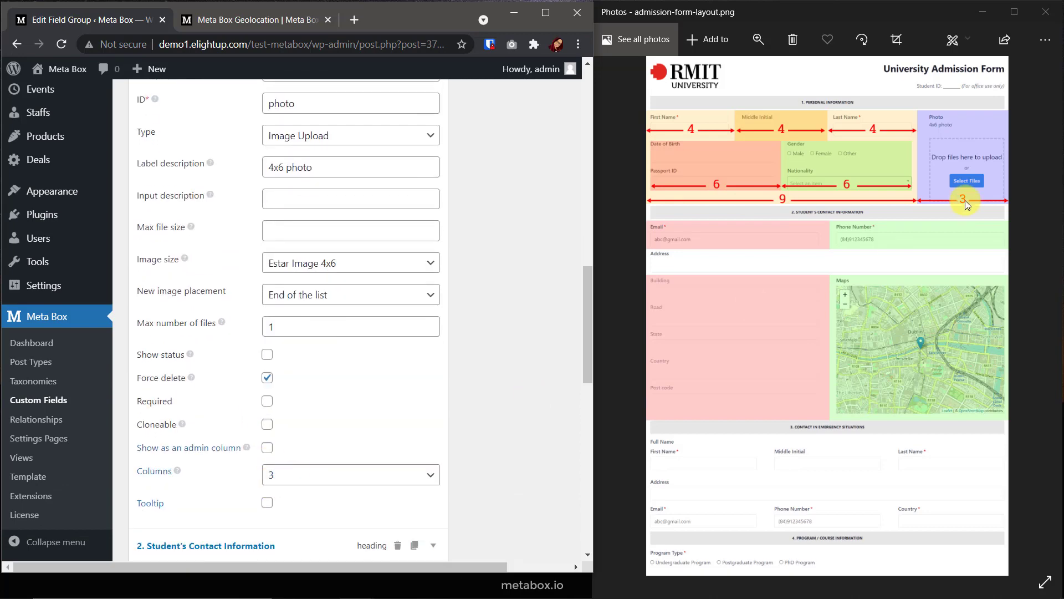
pyautogui.scroll(-3)
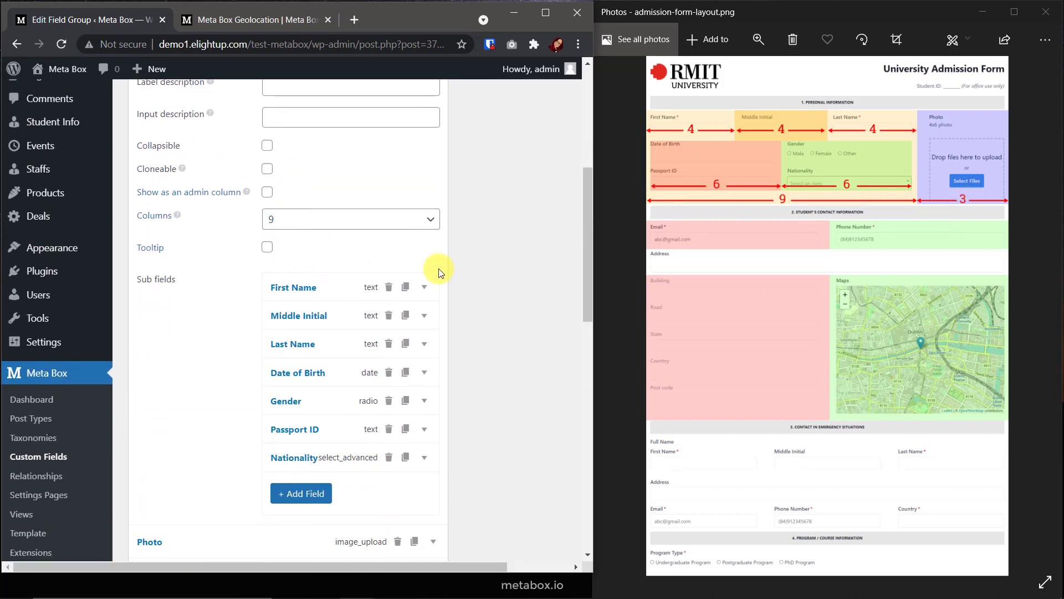
pyautogui.moveTo(752, 126)
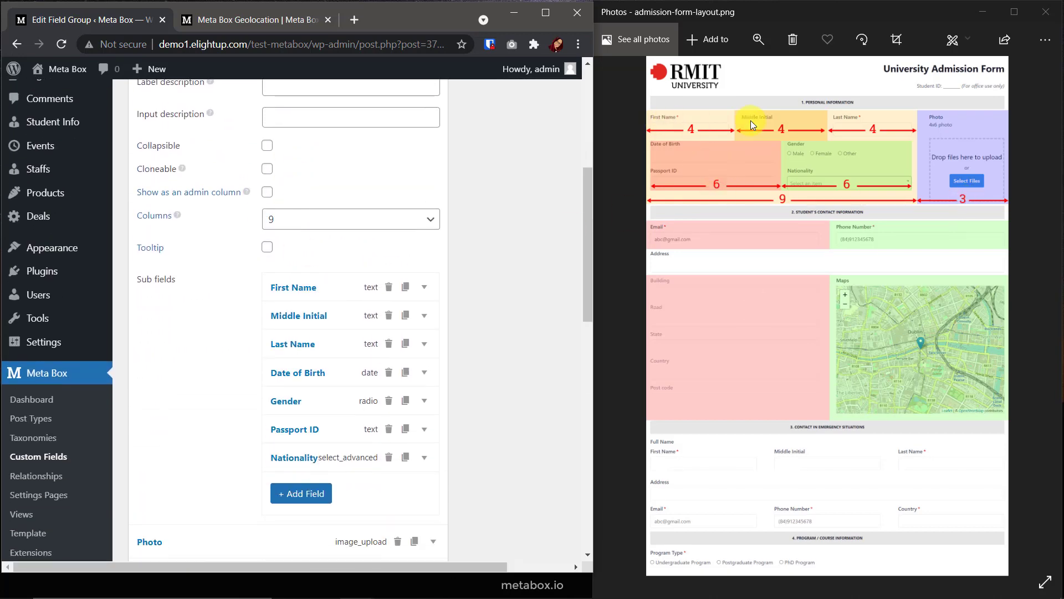
pyautogui.moveTo(848, 121)
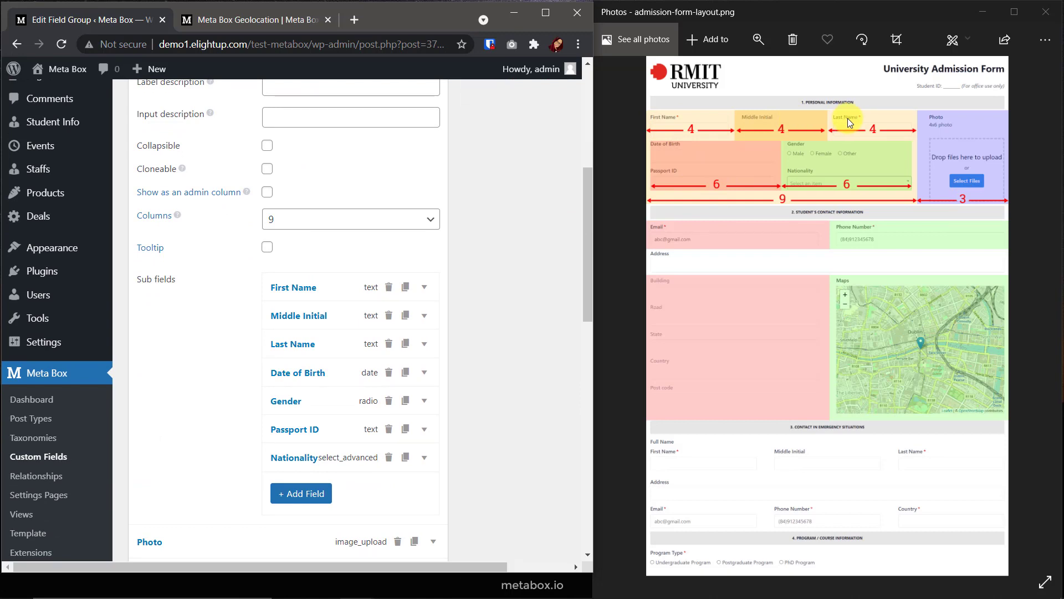
pyautogui.moveTo(331, 287)
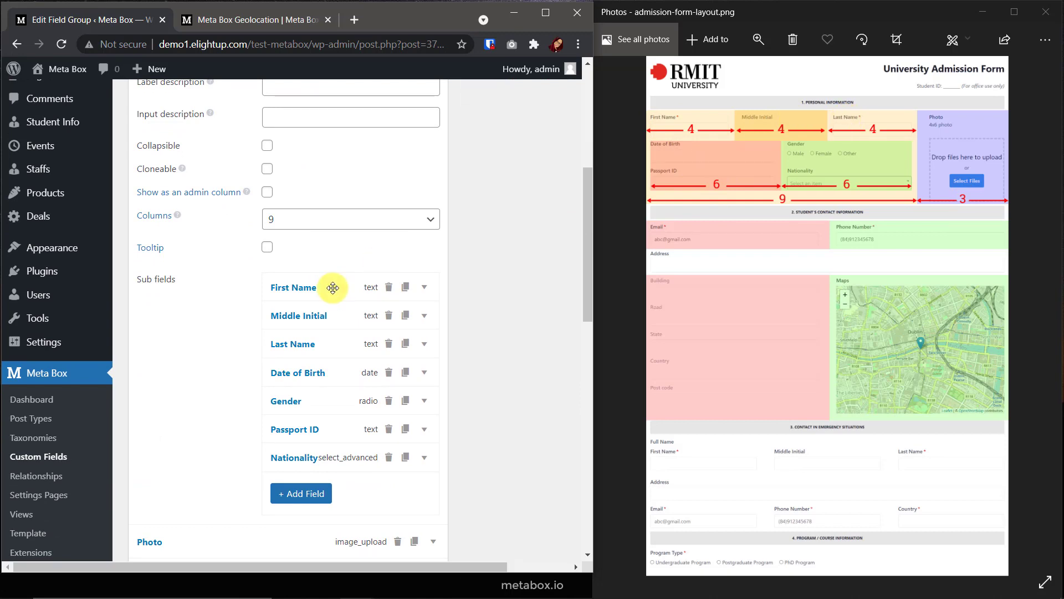
pyautogui.click(421, 287)
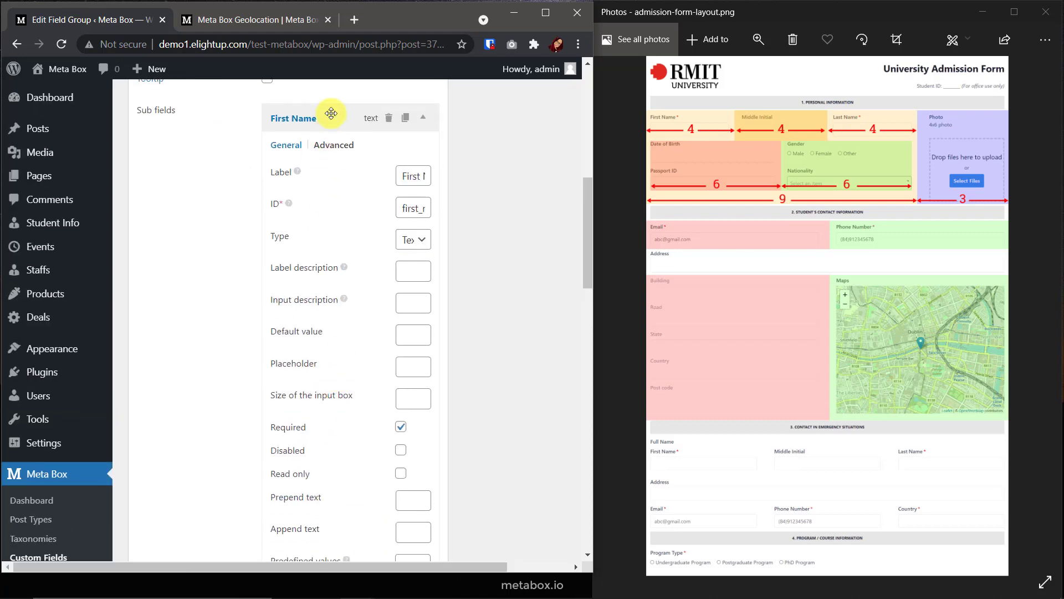
pyautogui.click(298, 200)
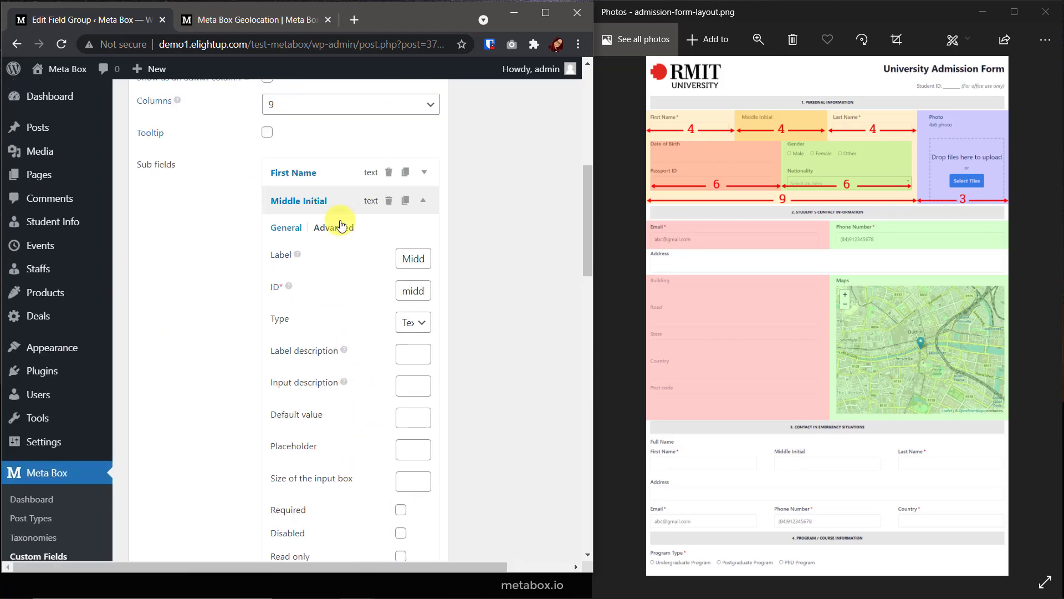
pyautogui.scroll(-3)
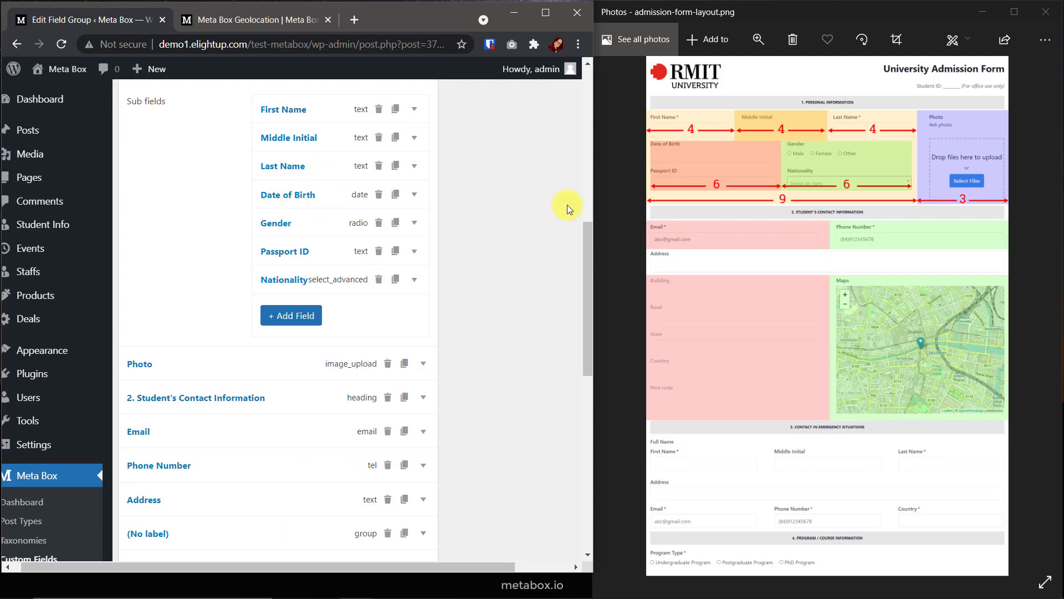
pyautogui.moveTo(712, 196)
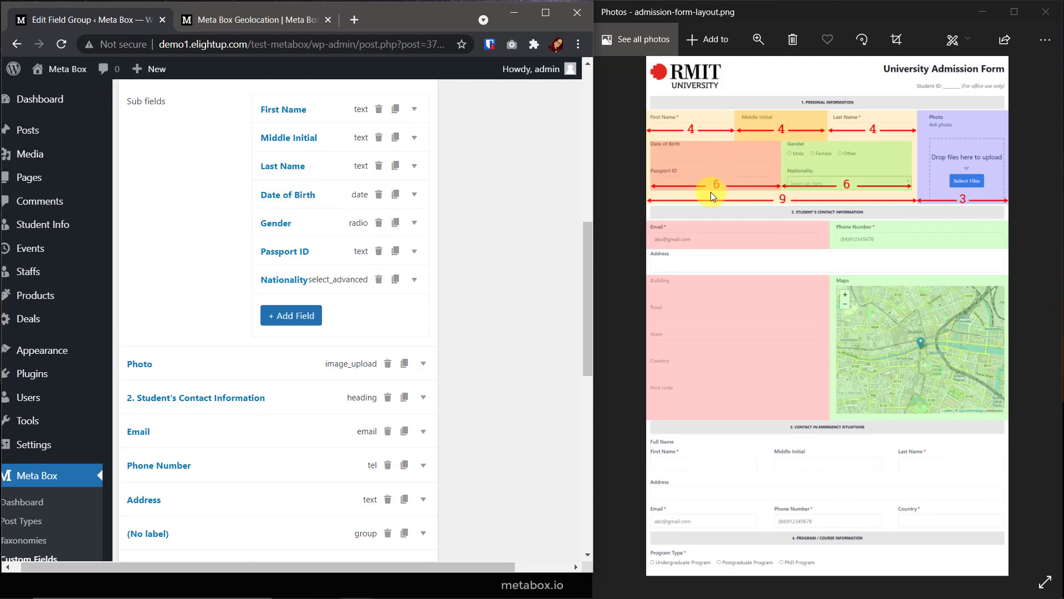
pyautogui.click(414, 194)
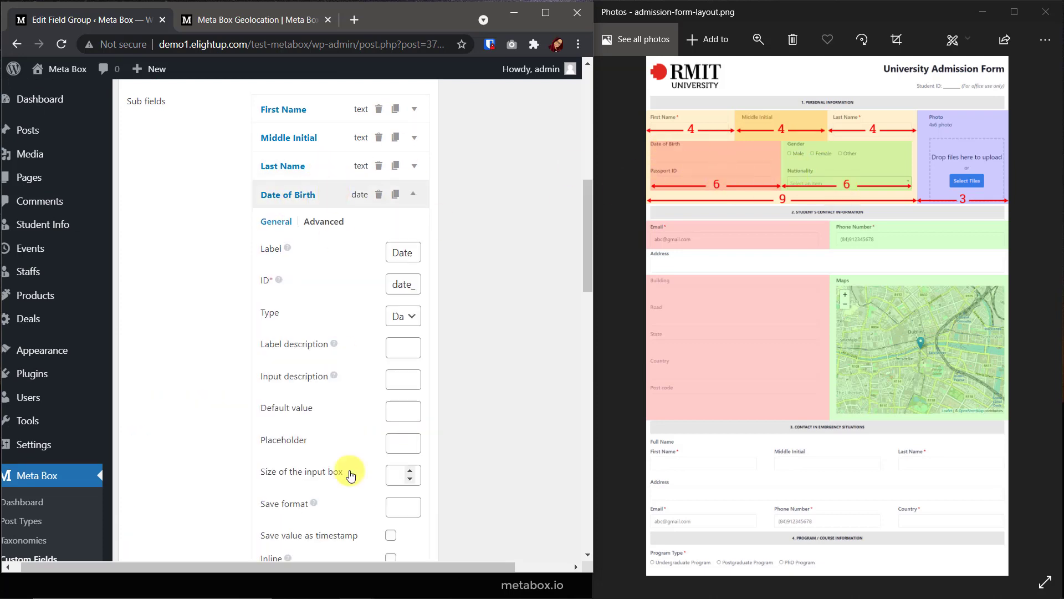
pyautogui.scroll(-3)
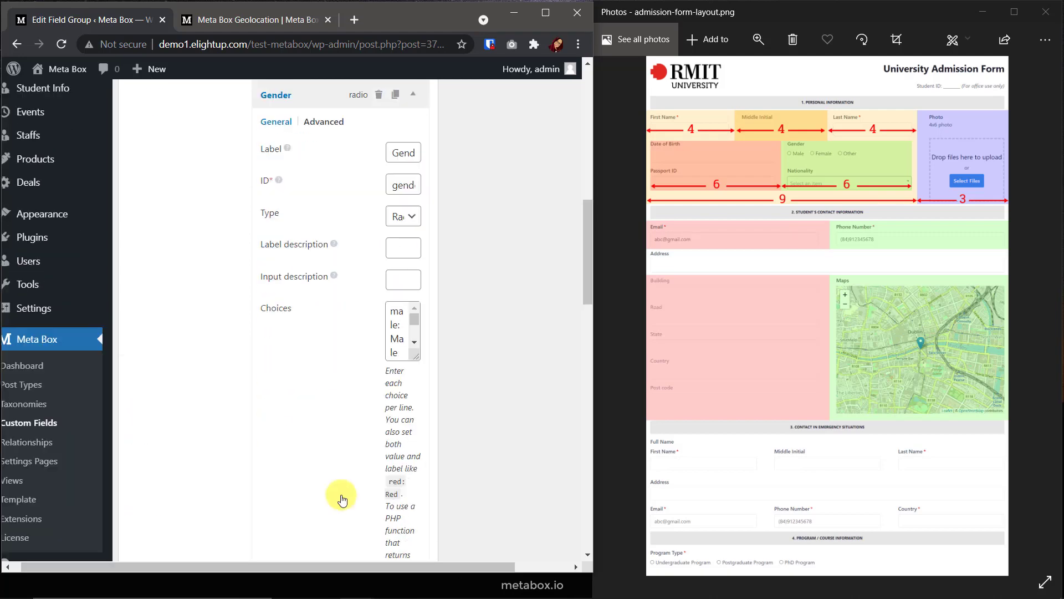
pyautogui.click(285, 217)
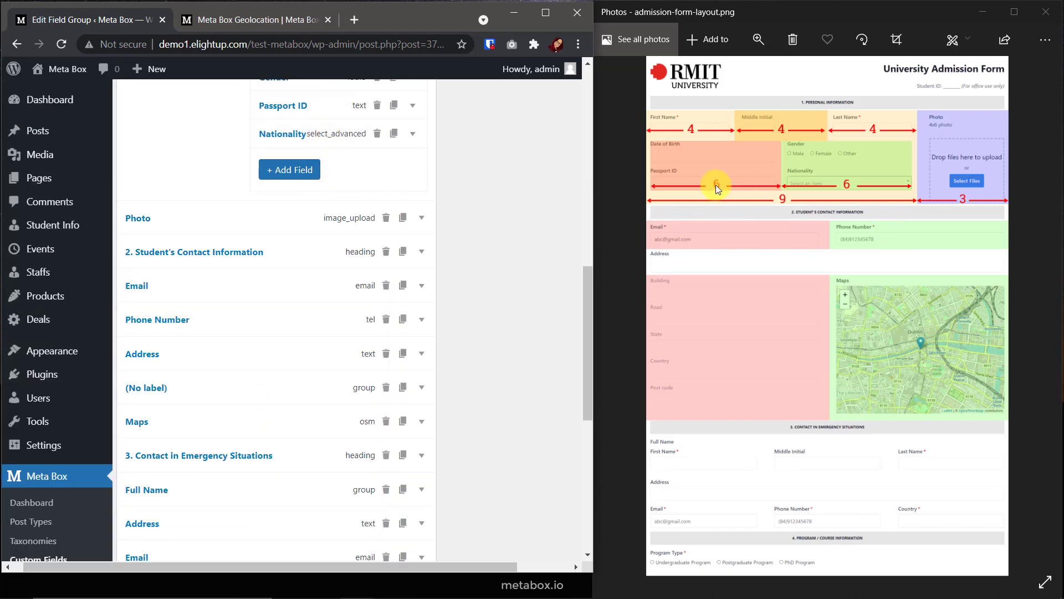
pyautogui.moveTo(568, 243)
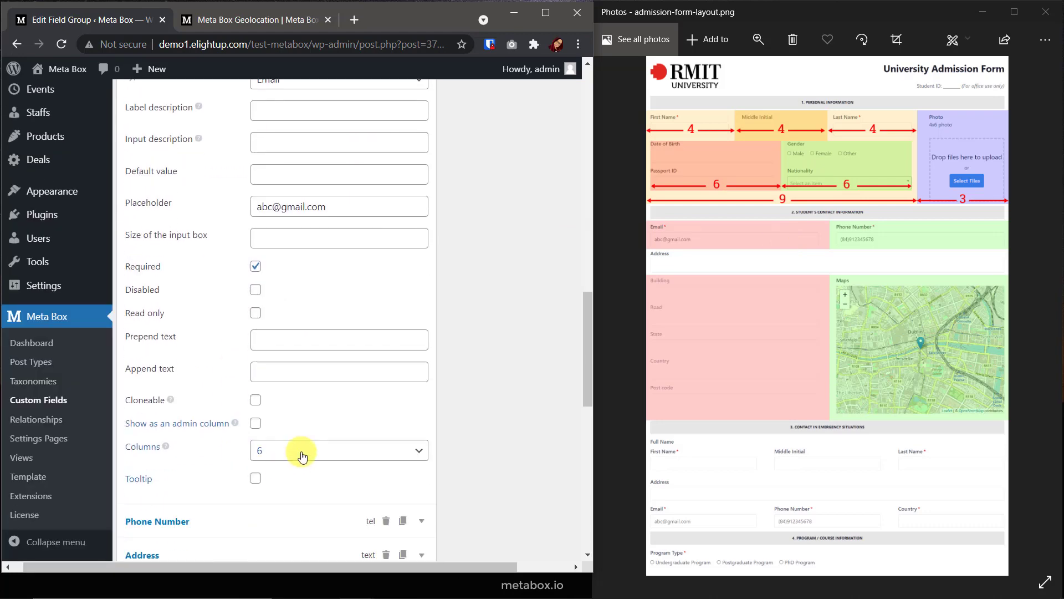
pyautogui.click(156, 521)
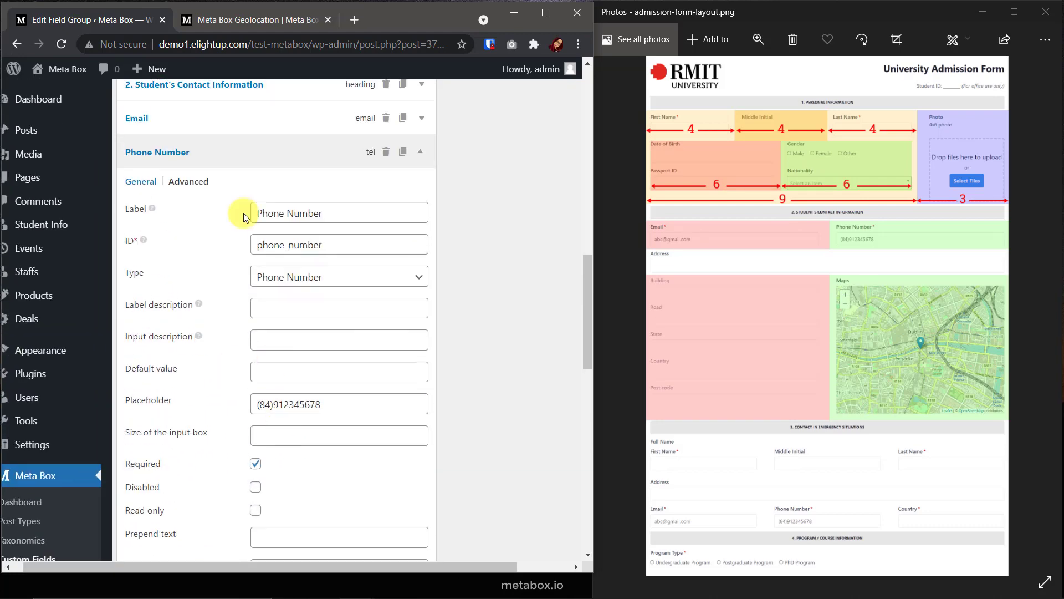
pyautogui.click(420, 152)
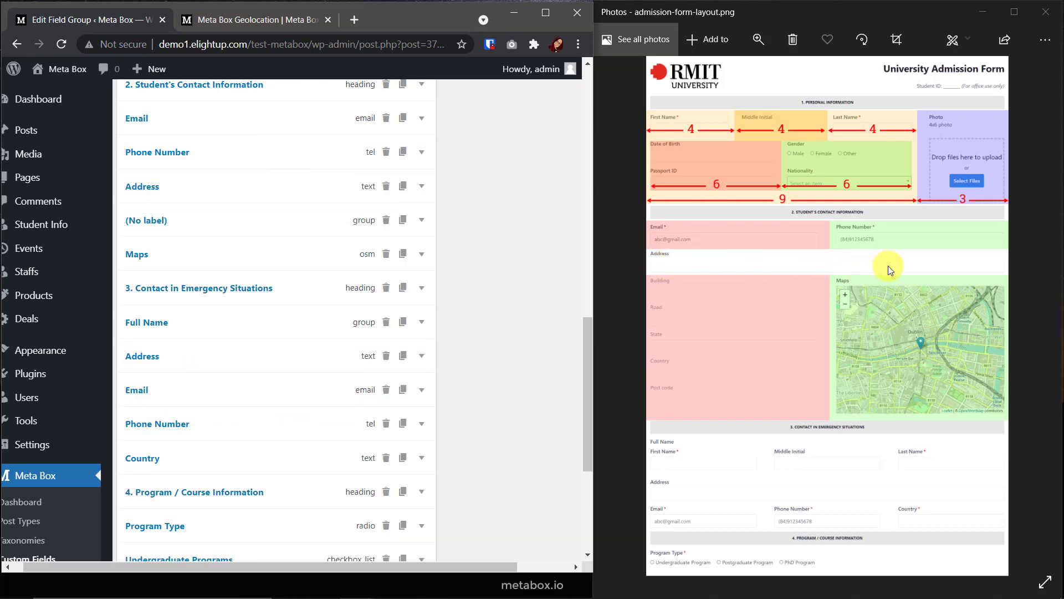
pyautogui.moveTo(273, 187)
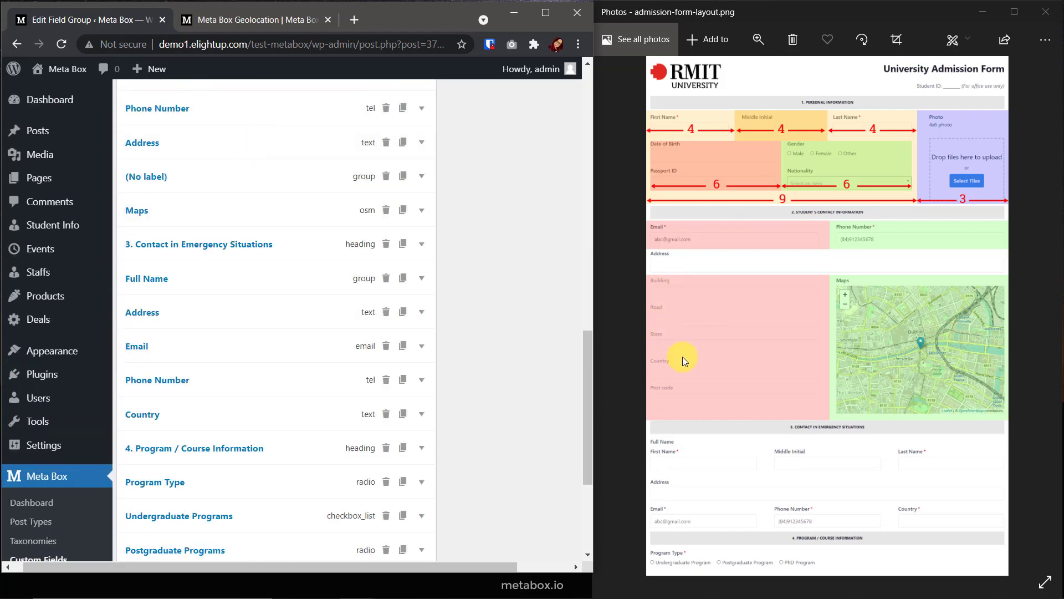
pyautogui.moveTo(909, 399)
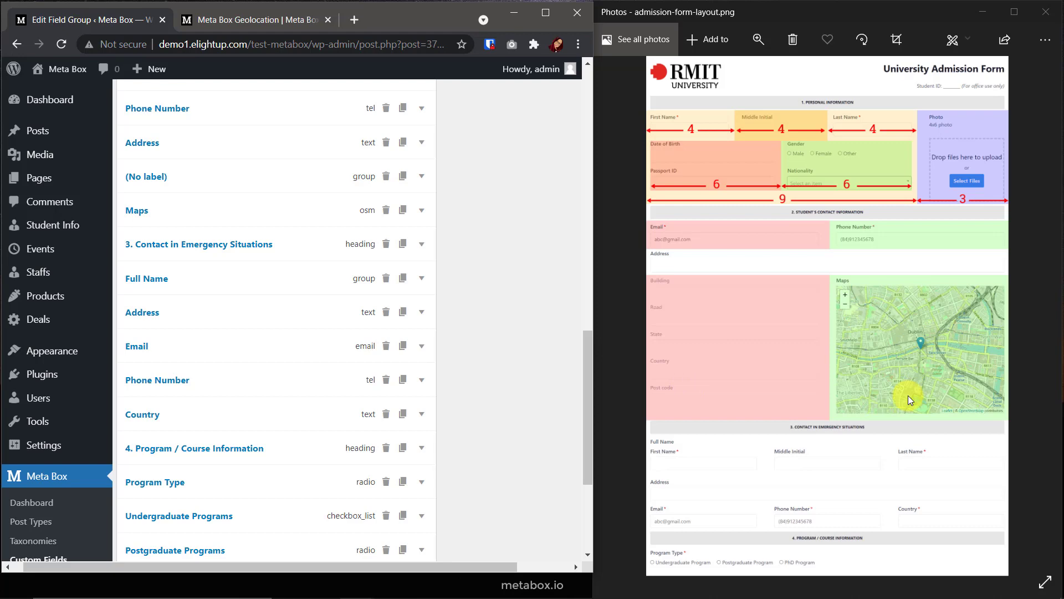
pyautogui.click(420, 177)
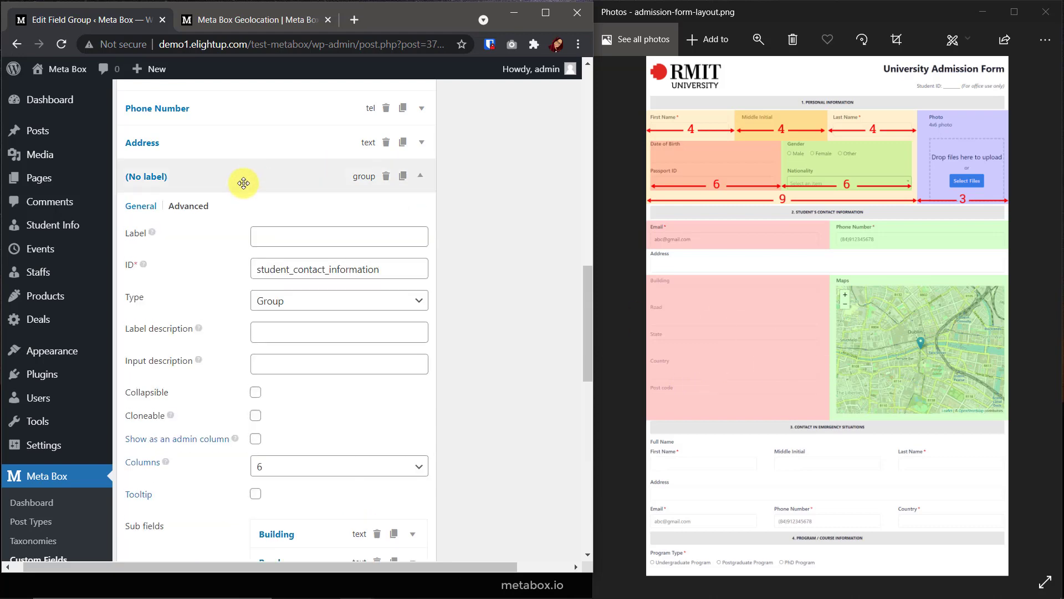
pyautogui.scroll(-3)
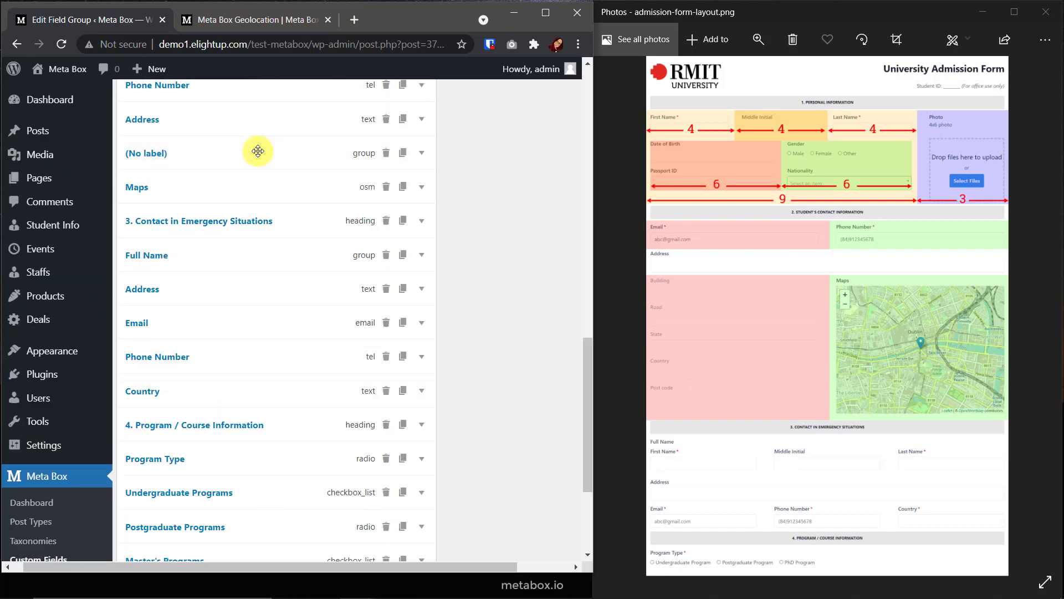
pyautogui.scroll(3)
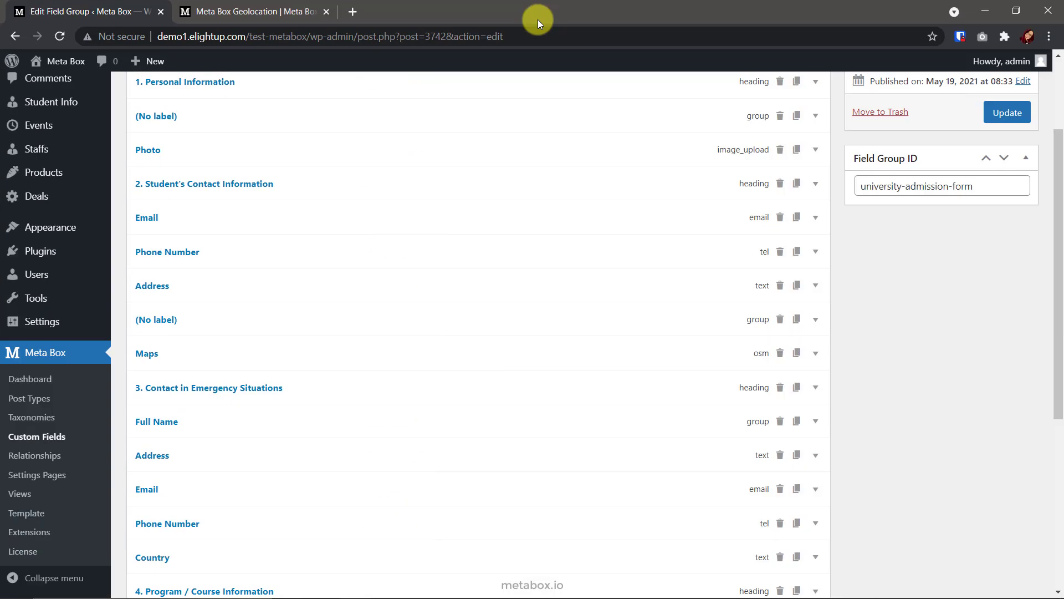
# Check the Maps field's linked Address field, then view the Settings custom setting geo = true.
pyautogui.scroll(3)
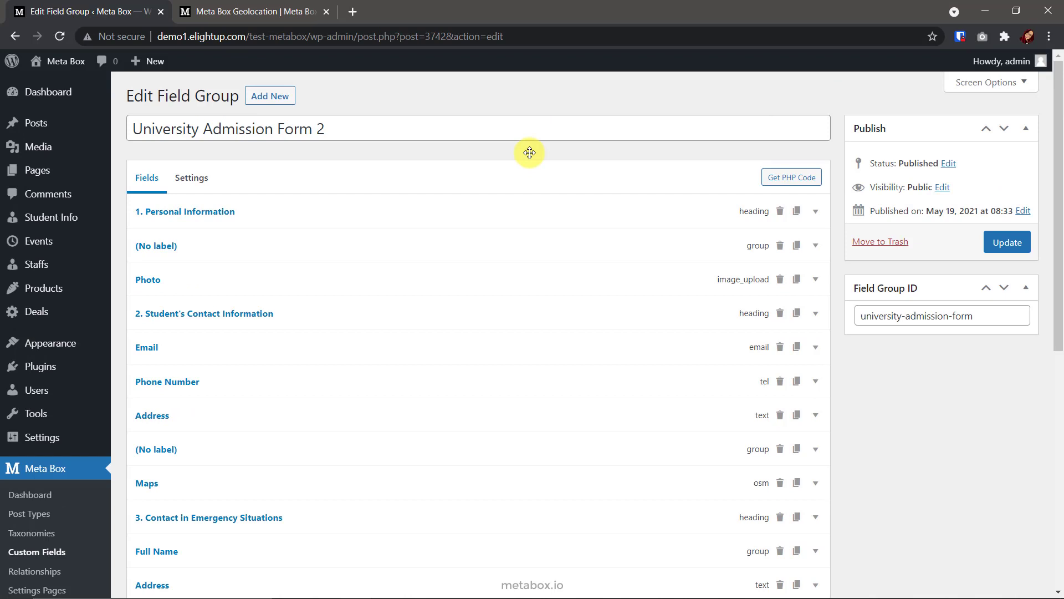
pyautogui.moveTo(218, 485)
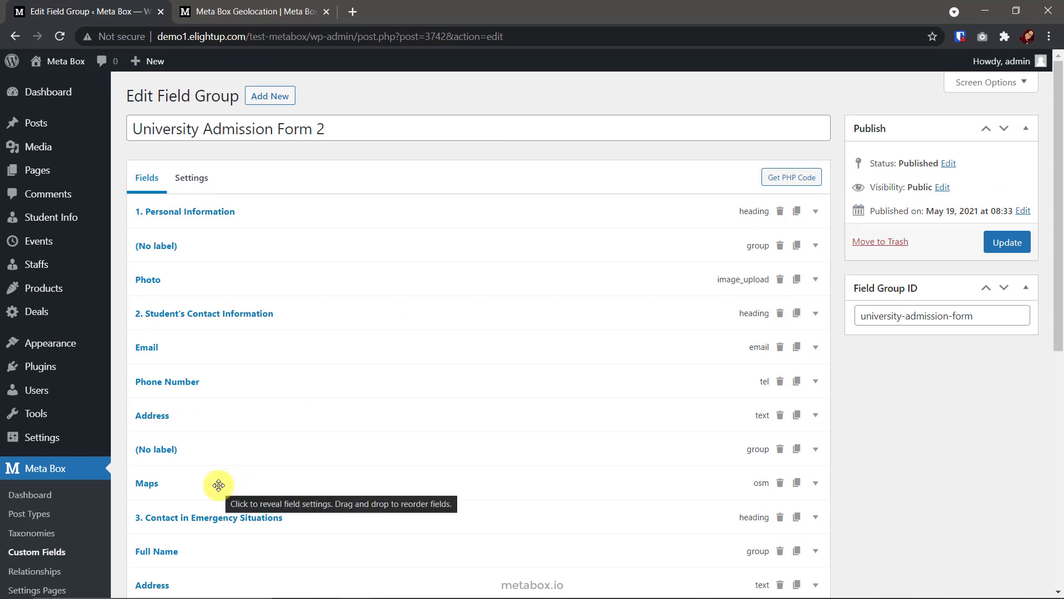
pyautogui.click(147, 483)
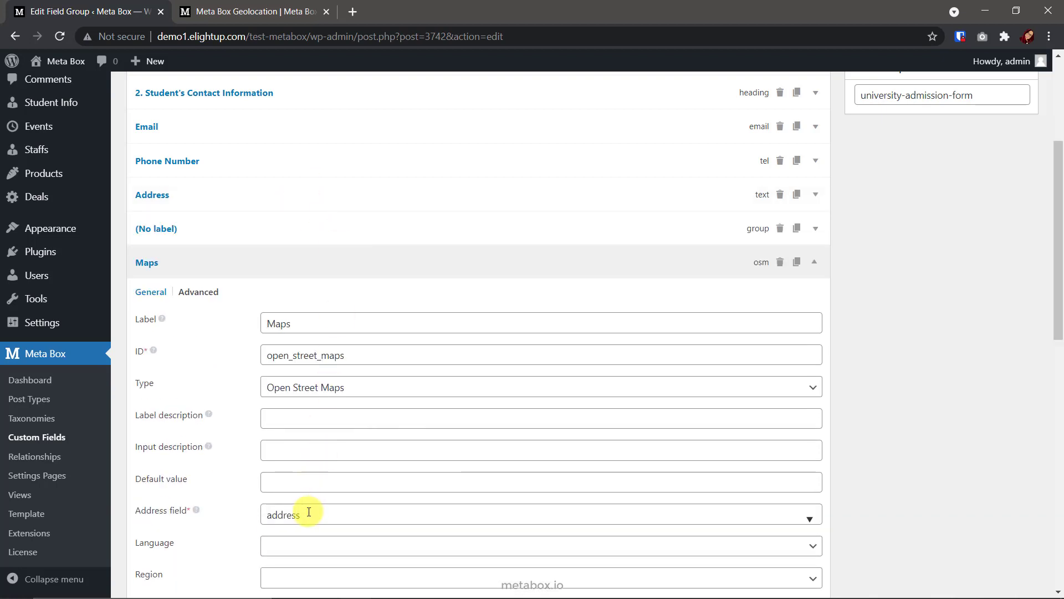
pyautogui.click(815, 261)
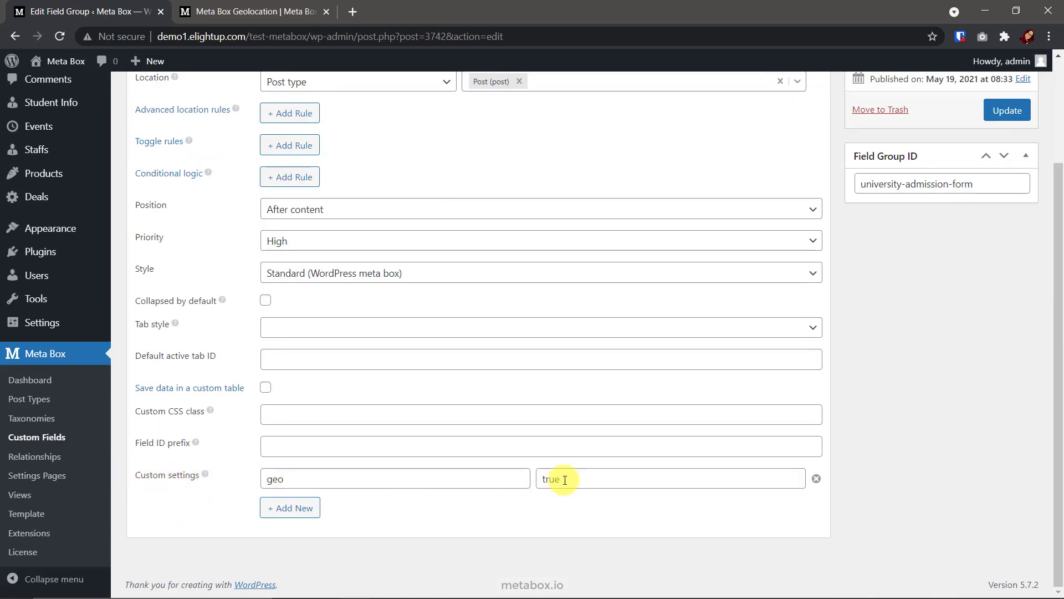
# Return to the Fields list and reach the student_contact_information group's Post code sub field.
pyautogui.click(146, 178)
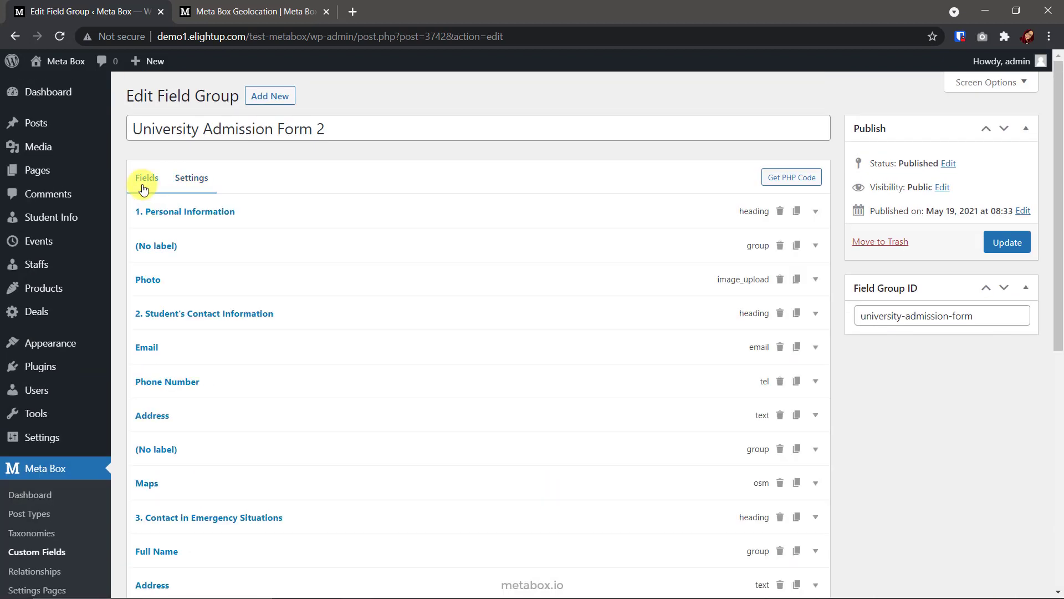
pyautogui.moveTo(233, 456)
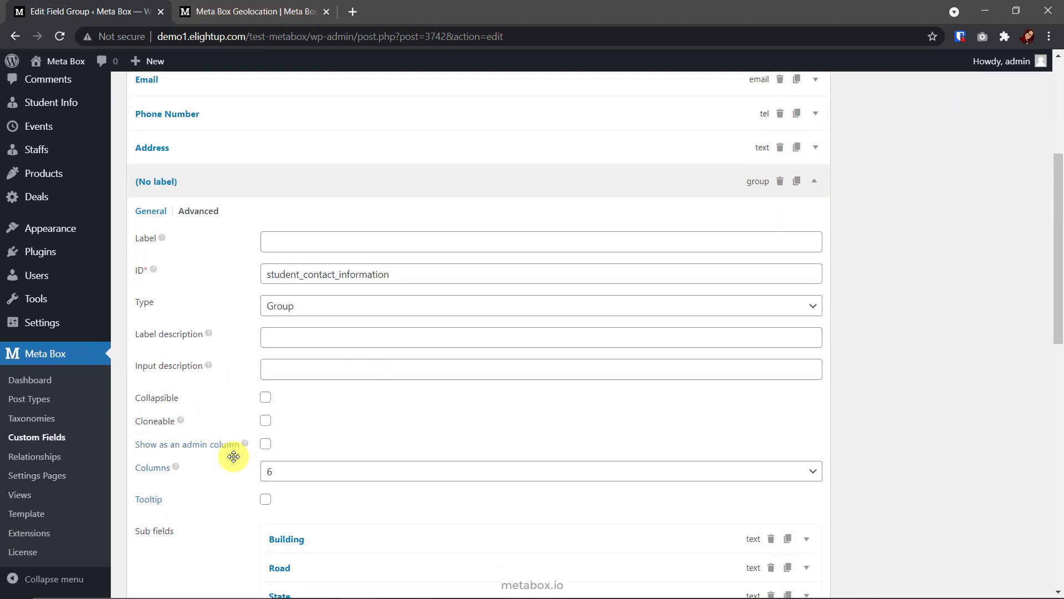
pyautogui.scroll(-3)
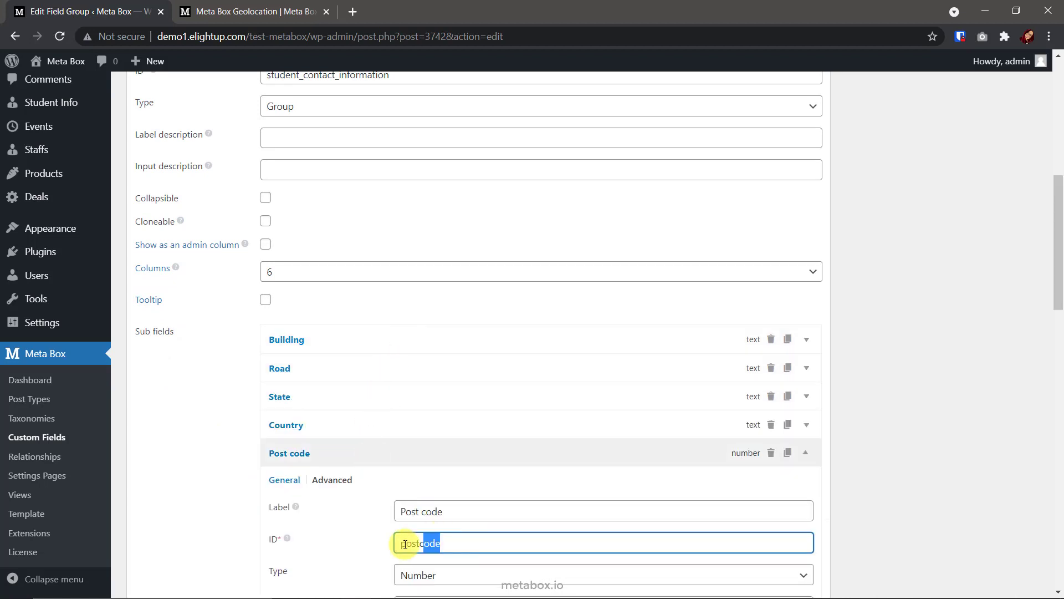
pyautogui.click(252, 11)
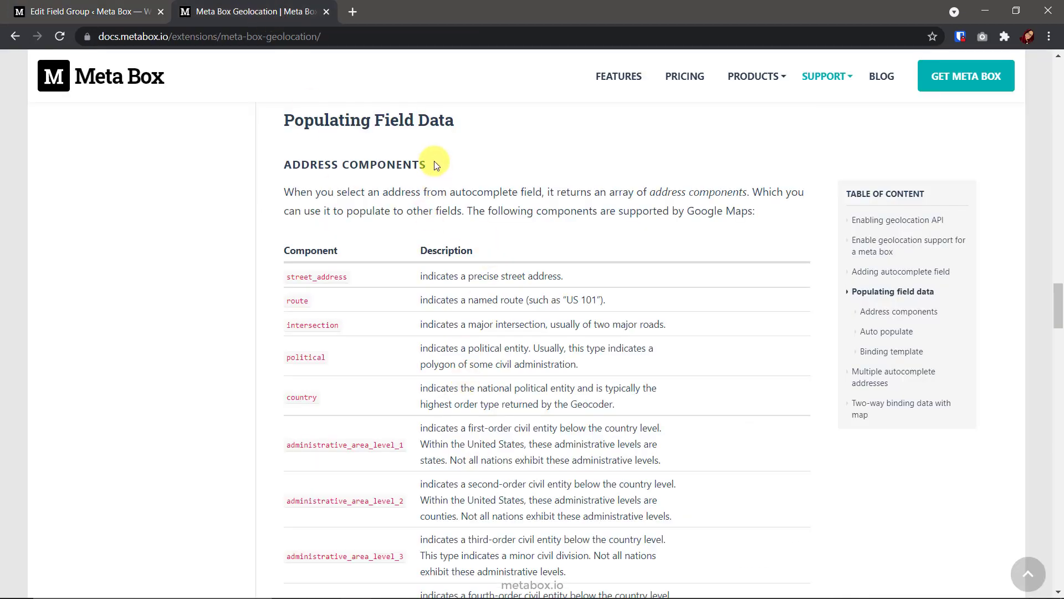
pyautogui.scroll(-3)
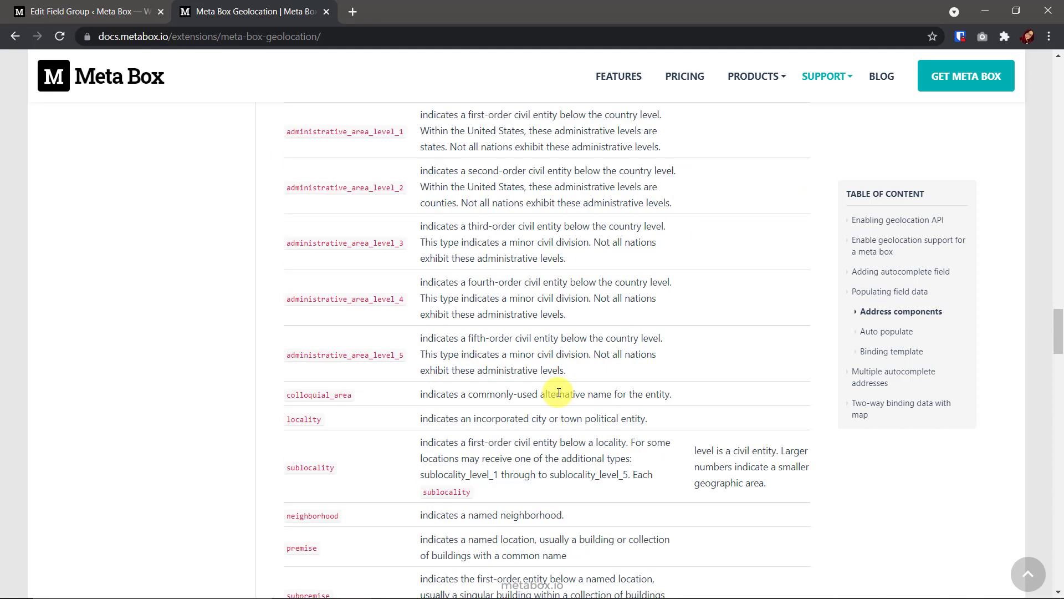
pyautogui.scroll(-3)
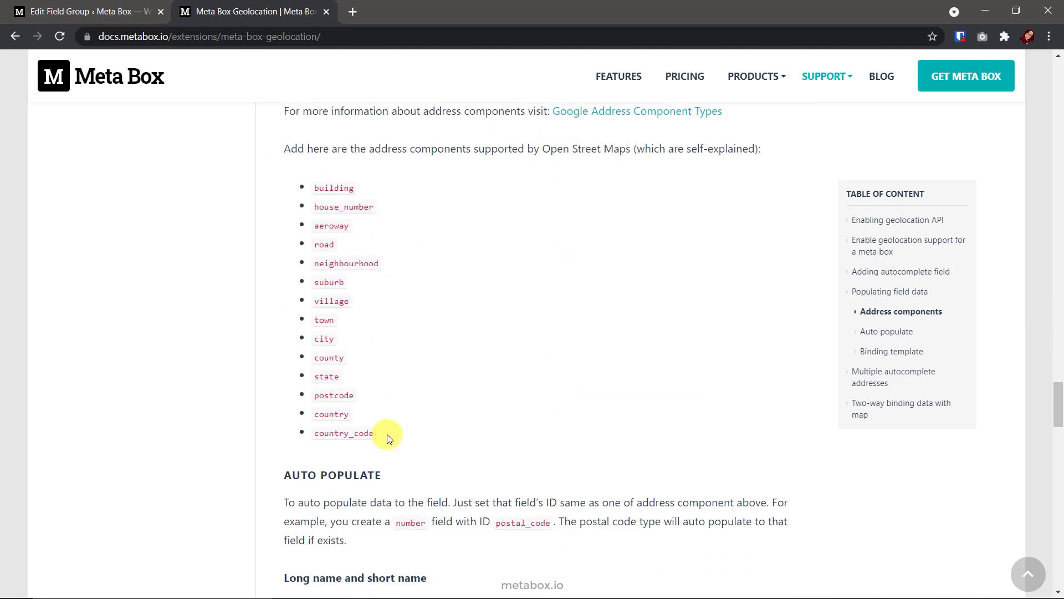
pyautogui.moveTo(102, 16)
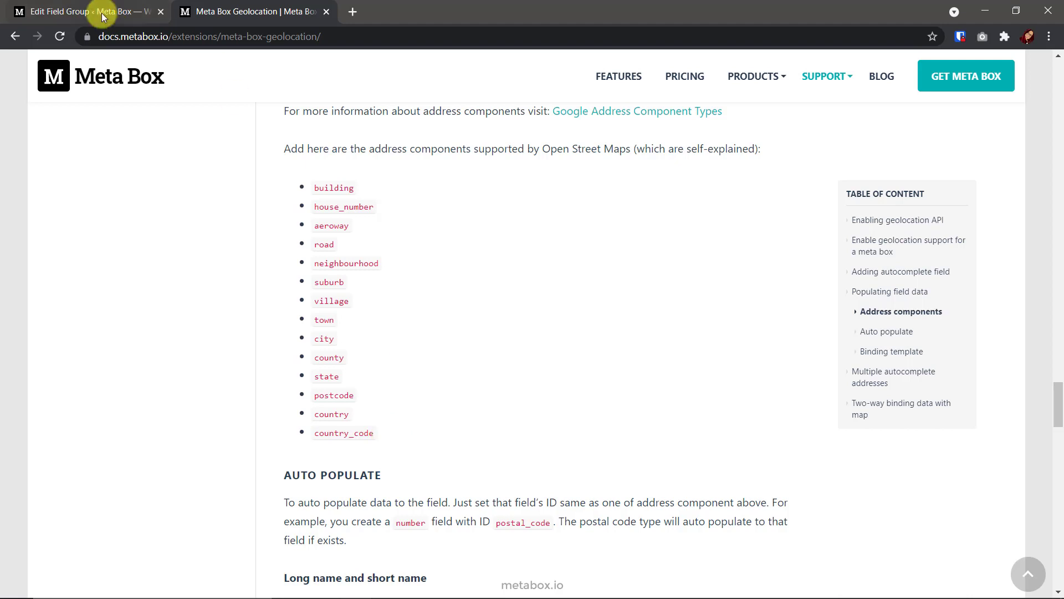
# Switch back to the Edit Field Group tab and scroll to the Program / Course Information fields.
pyautogui.click(60, 11)
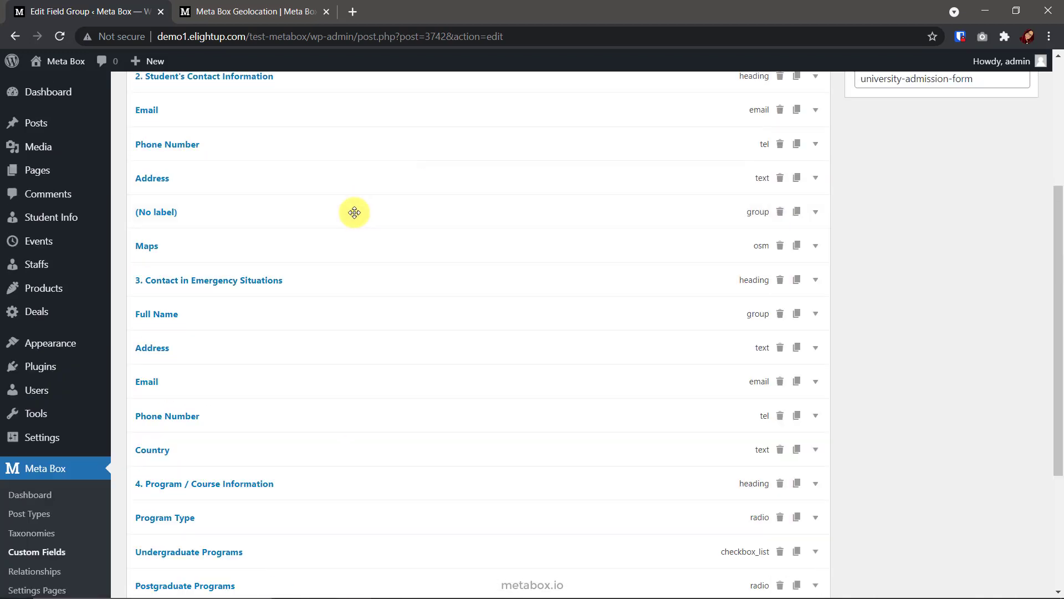
pyautogui.scroll(-3)
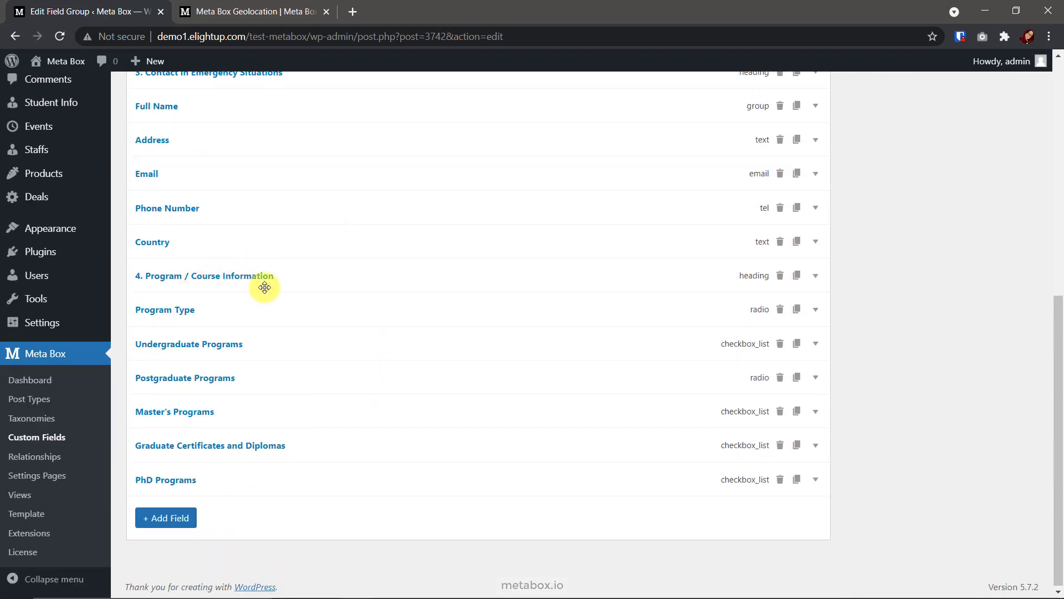
pyautogui.moveTo(210, 309)
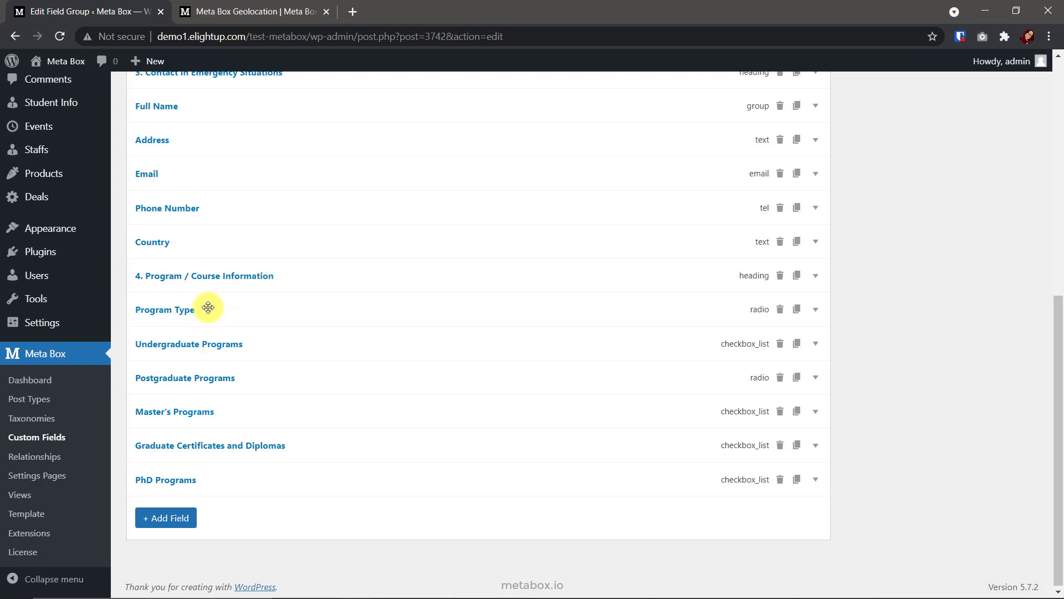
pyautogui.moveTo(273, 398)
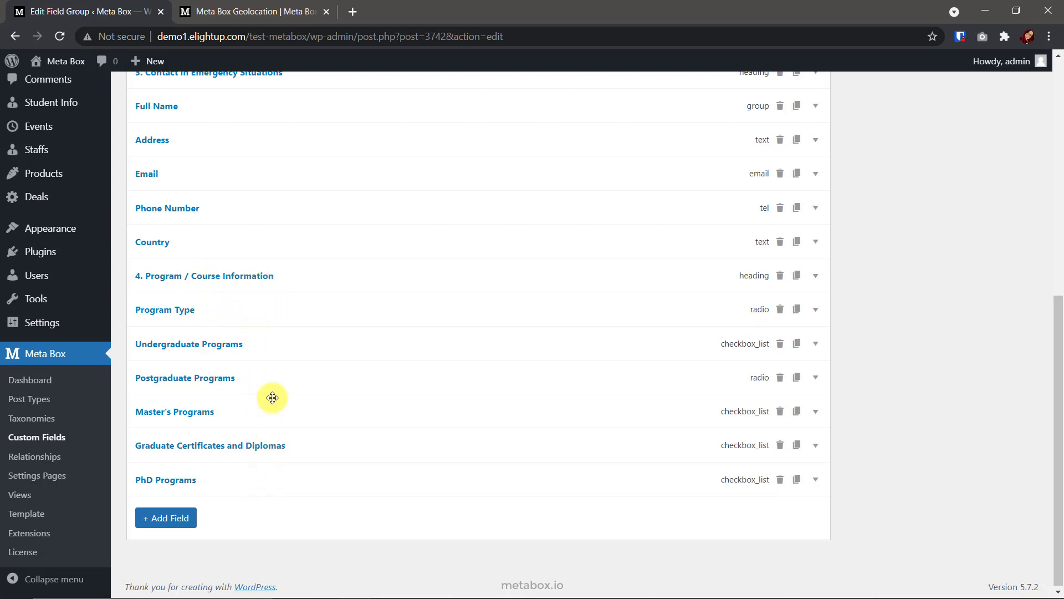
pyautogui.moveTo(262, 484)
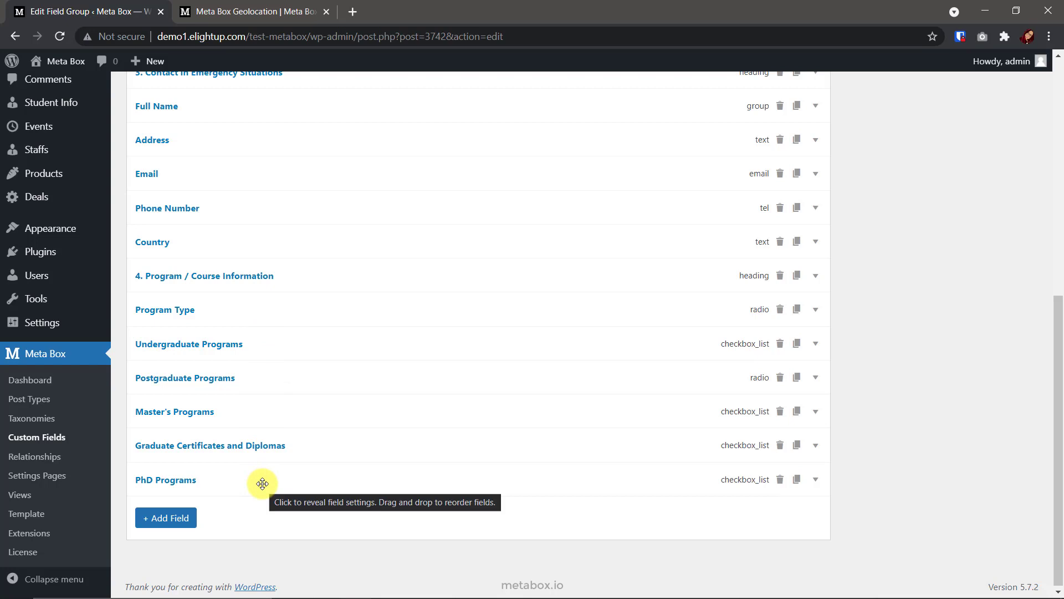
# Compare Program Type's three choices with Undergraduate Programs' undergraduate_program visibility condition.
pyautogui.click(164, 309)
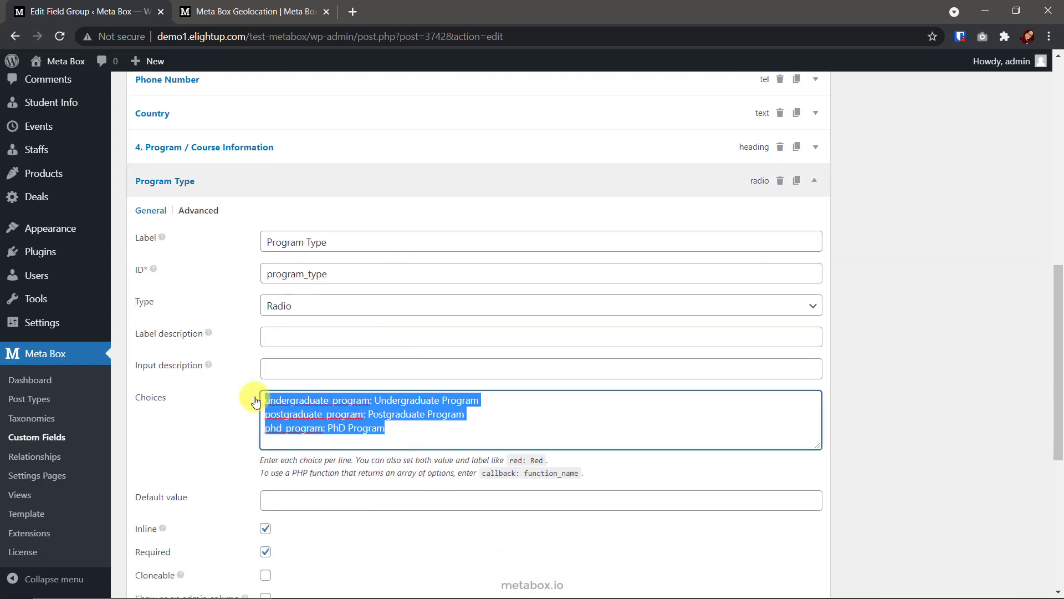
pyautogui.moveTo(346, 438)
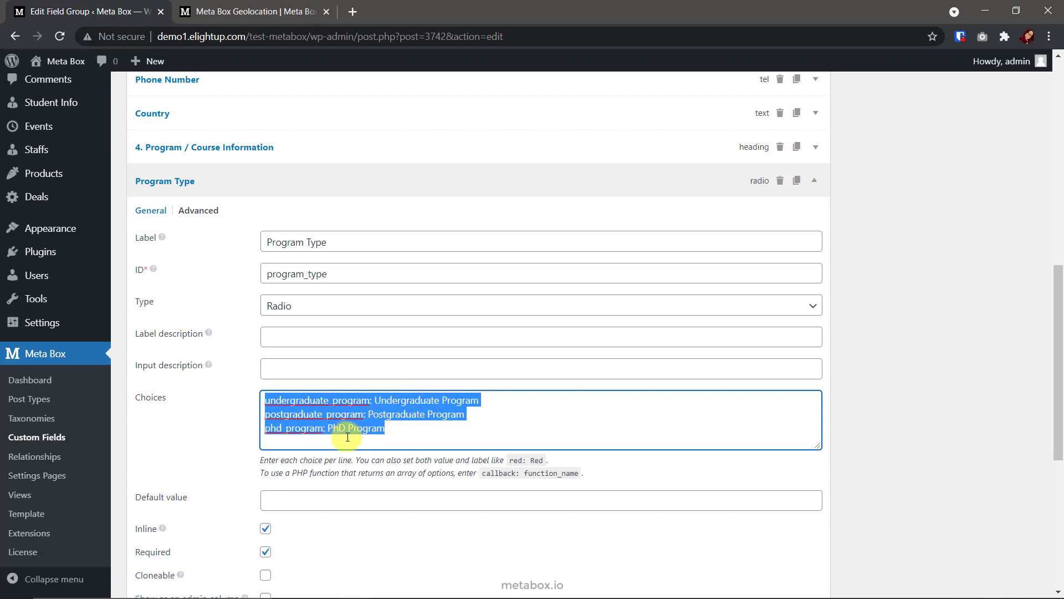
pyautogui.click(439, 416)
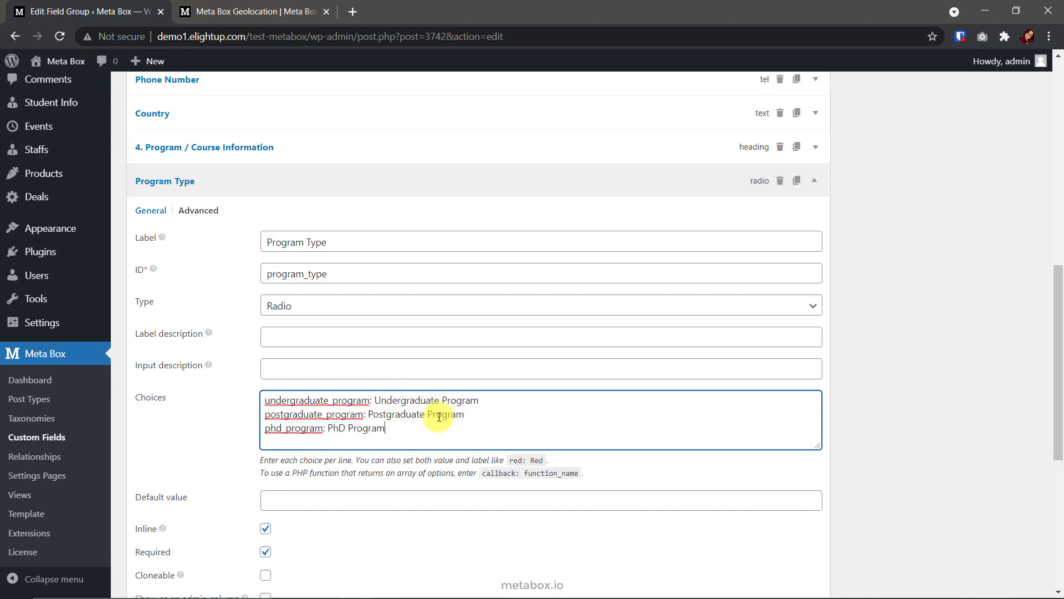
pyautogui.scroll(-3)
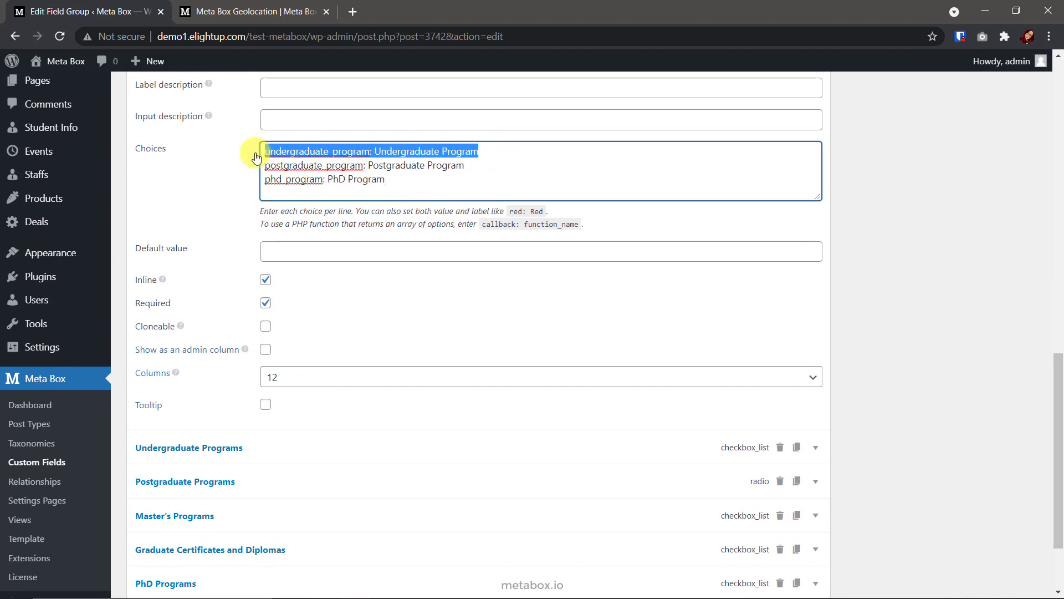
pyautogui.click(815, 447)
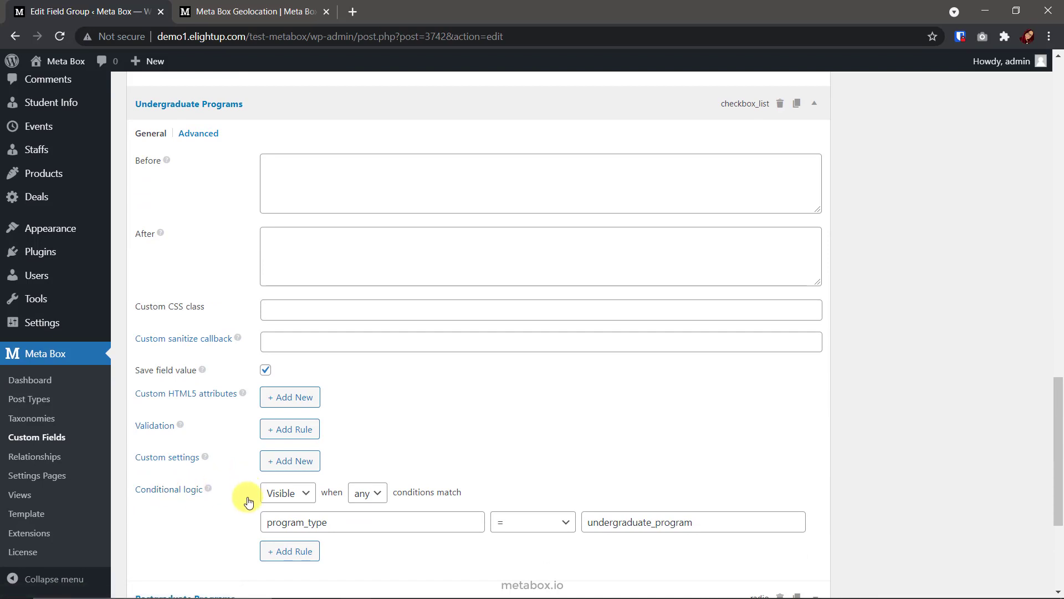
pyautogui.click(330, 522)
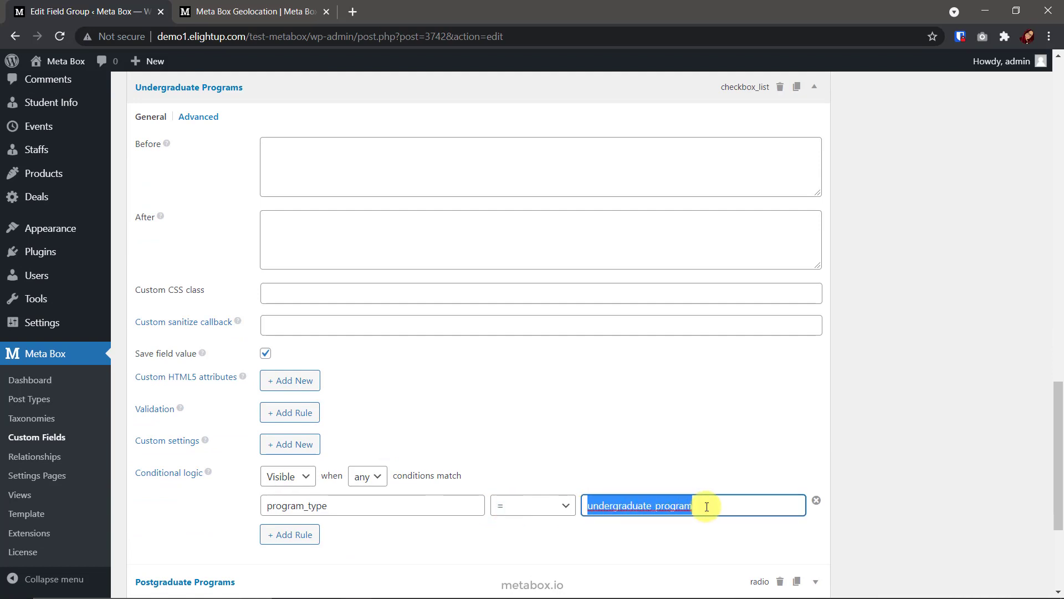
pyautogui.scroll(3)
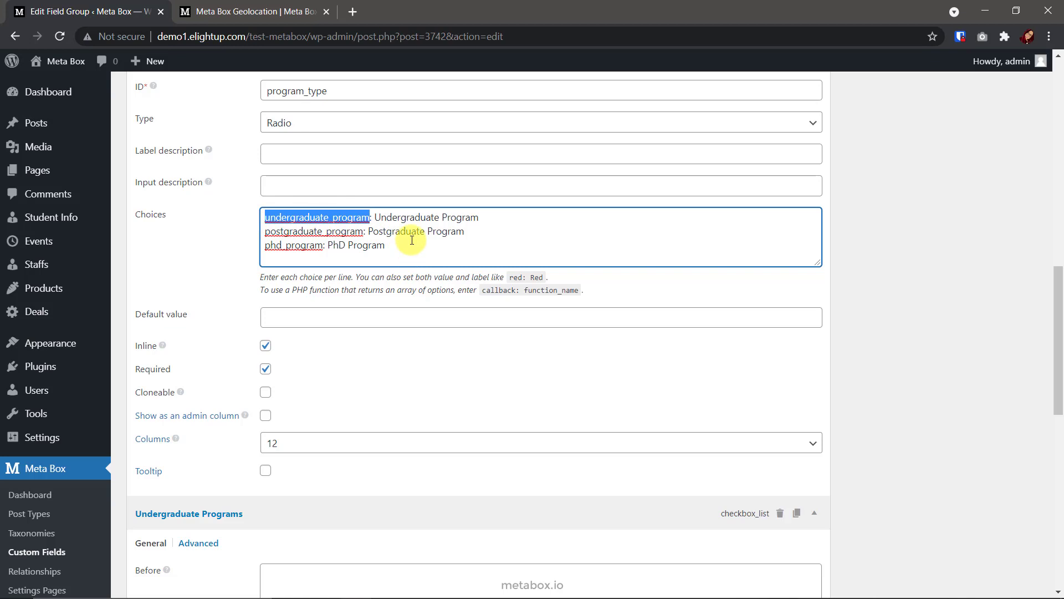
pyautogui.moveTo(346, 513)
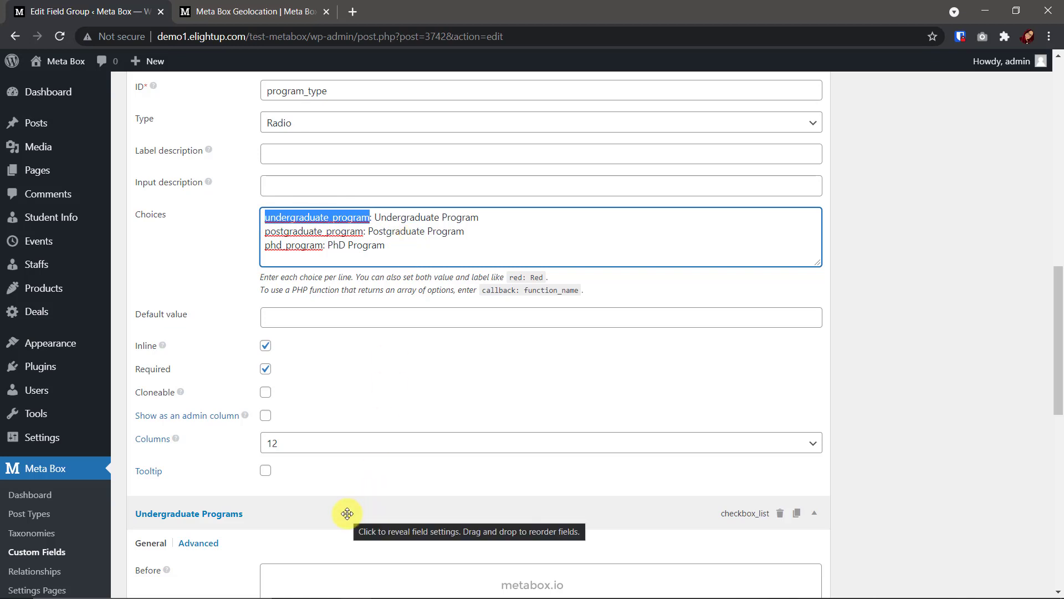
# Review the conditional logic of the Postgraduate, Master's, Graduate Certificate and PhD program fields.
pyautogui.scroll(-3)
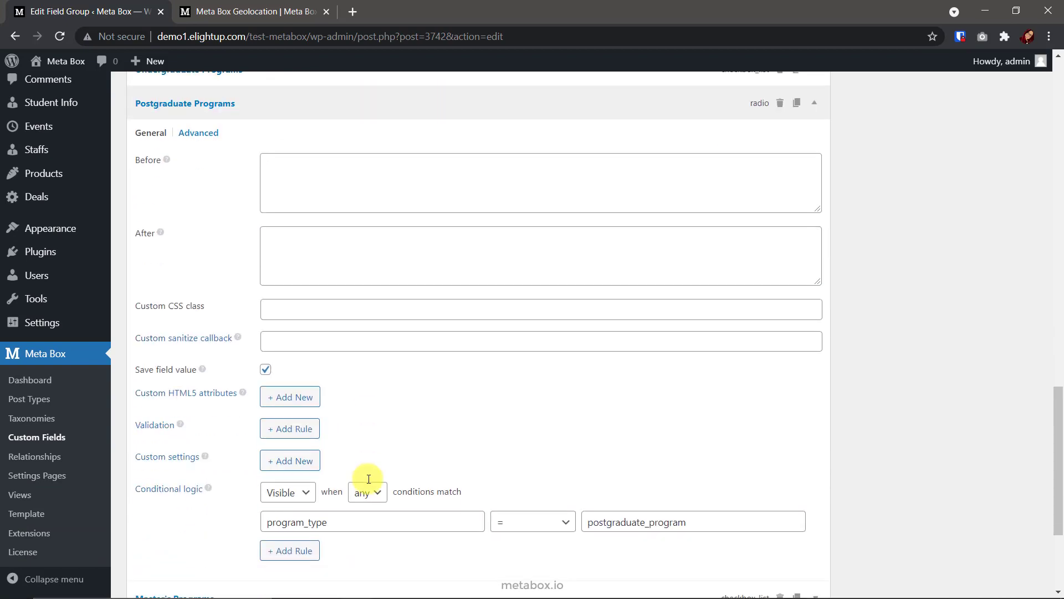
pyautogui.scroll(3)
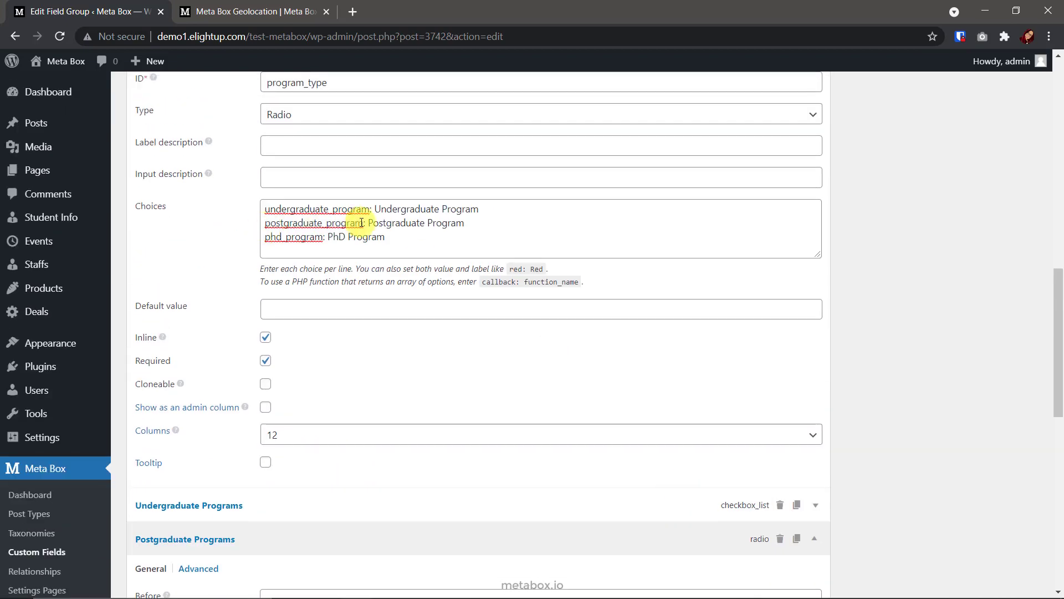
pyautogui.scroll(-3)
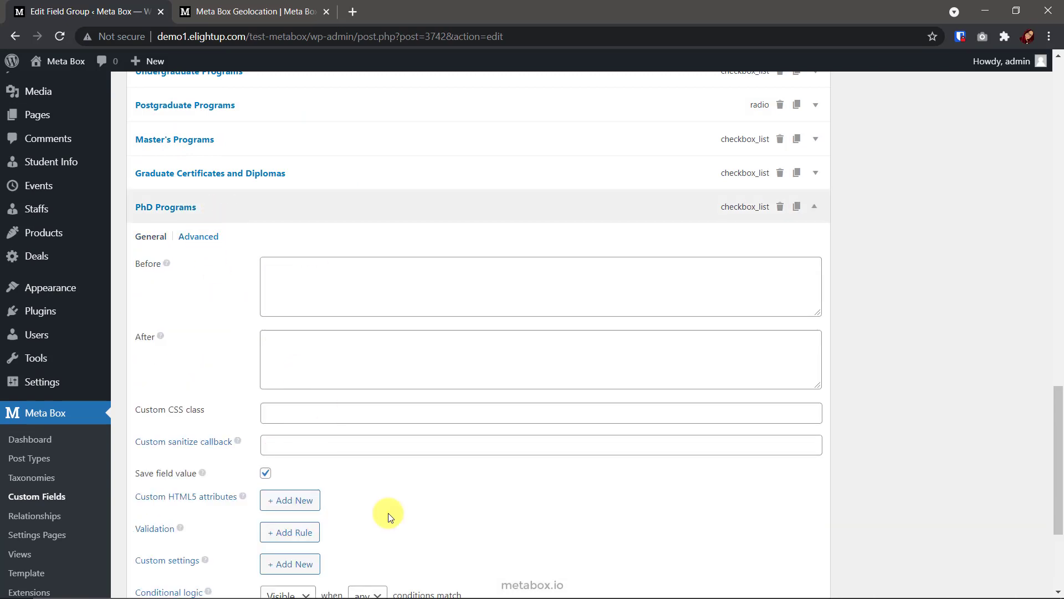
pyautogui.scroll(3)
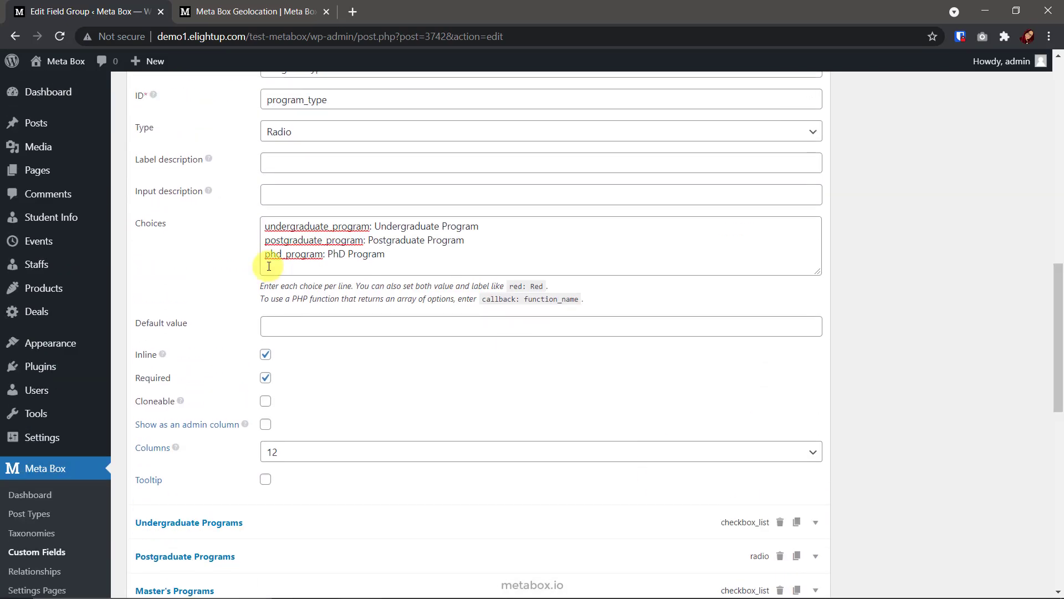
pyautogui.scroll(-3)
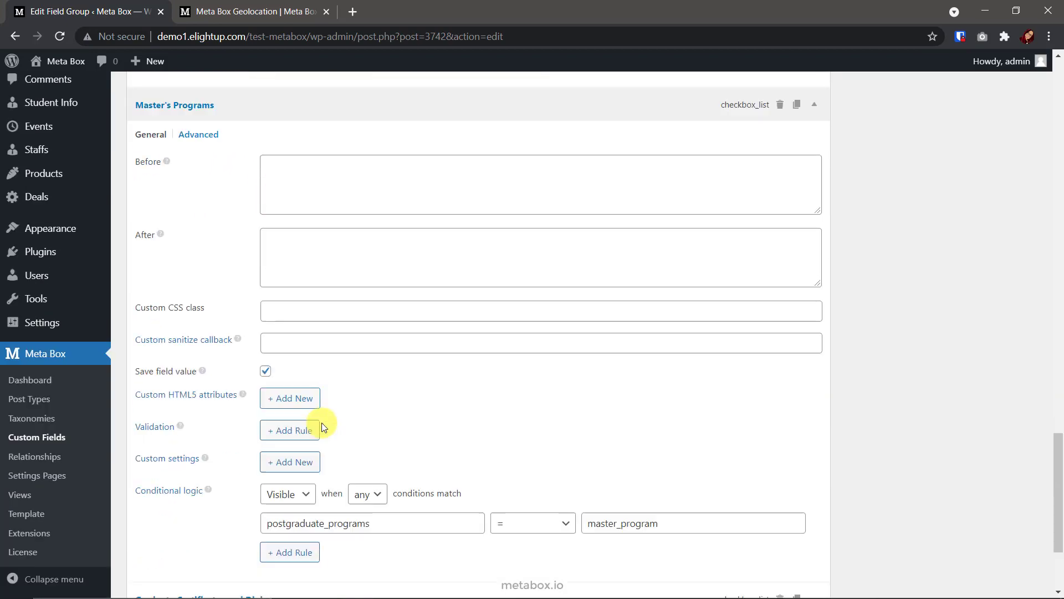
pyautogui.scroll(3)
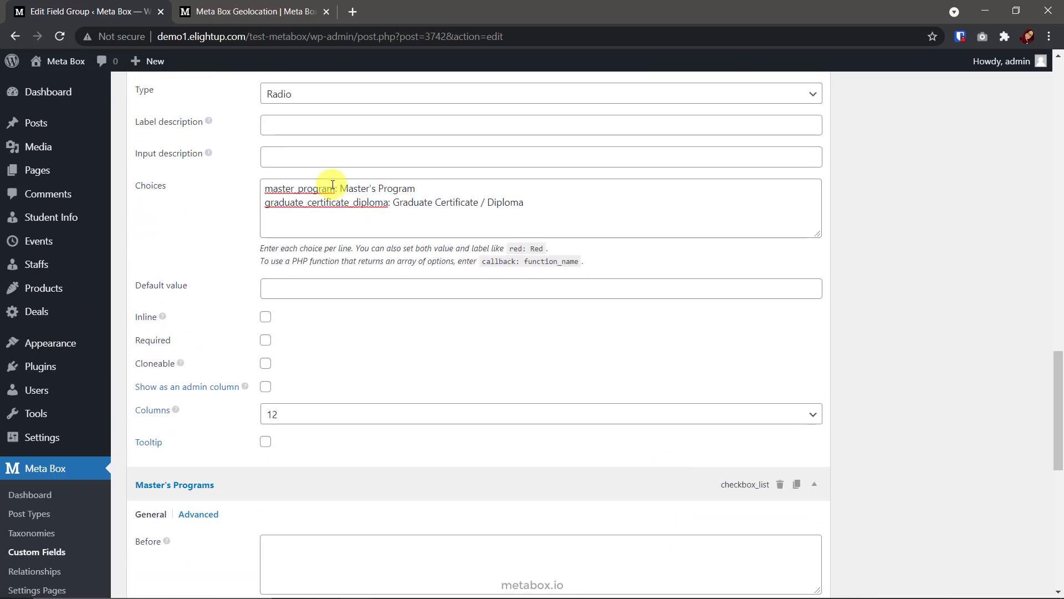
pyautogui.scroll(-3)
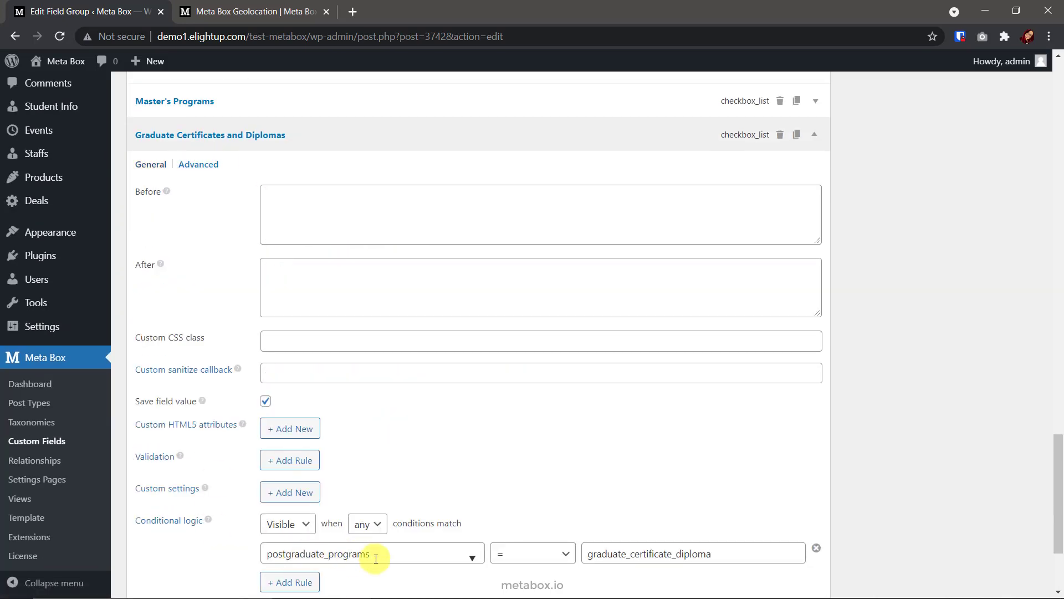
pyautogui.scroll(3)
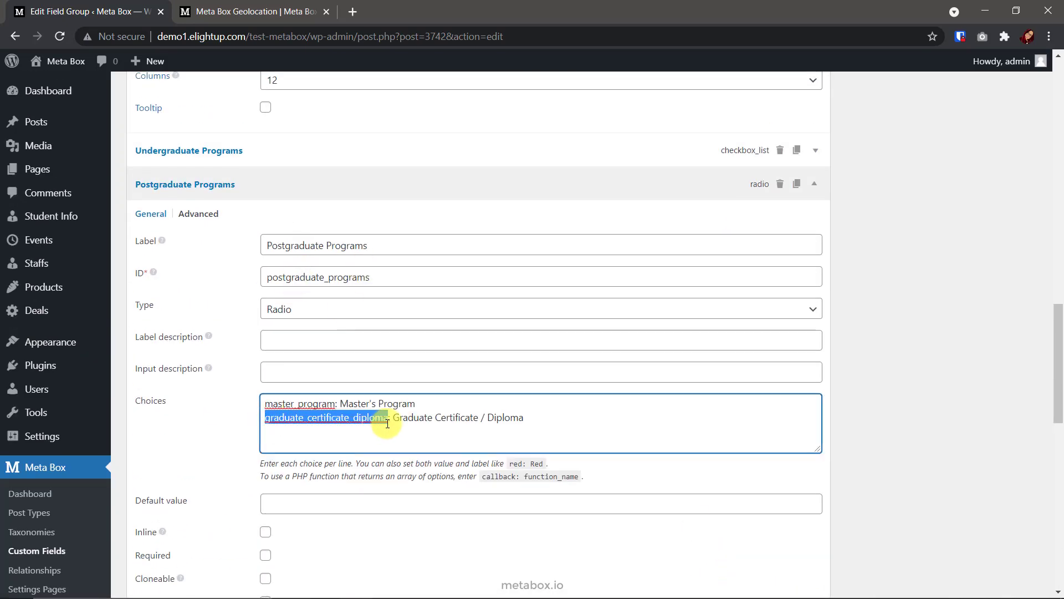
pyautogui.scroll(-3)
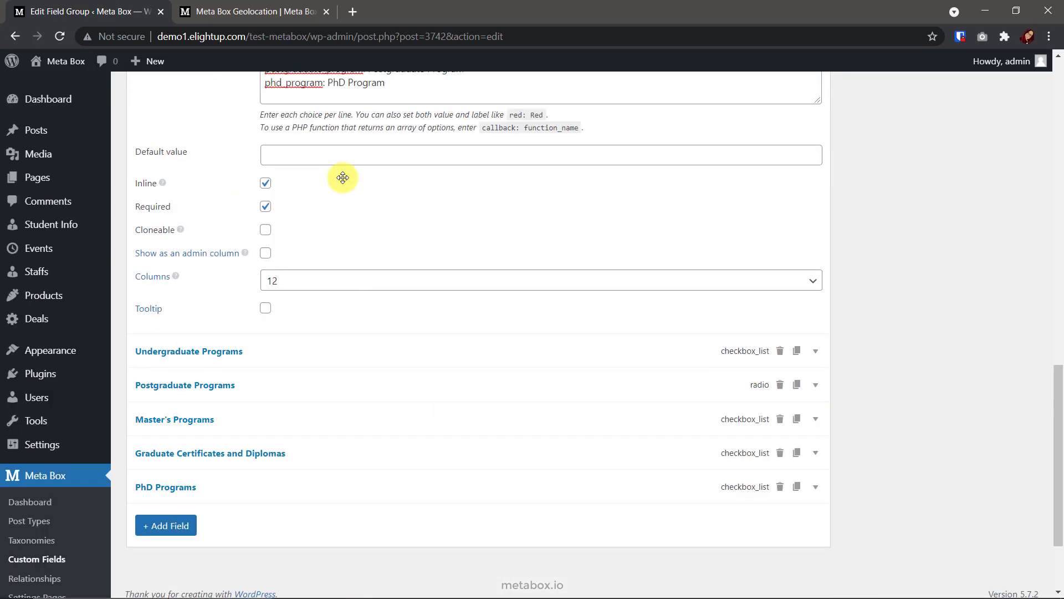
# Check the field group's Location settings and update University Admission Form 2.
pyautogui.click(191, 177)
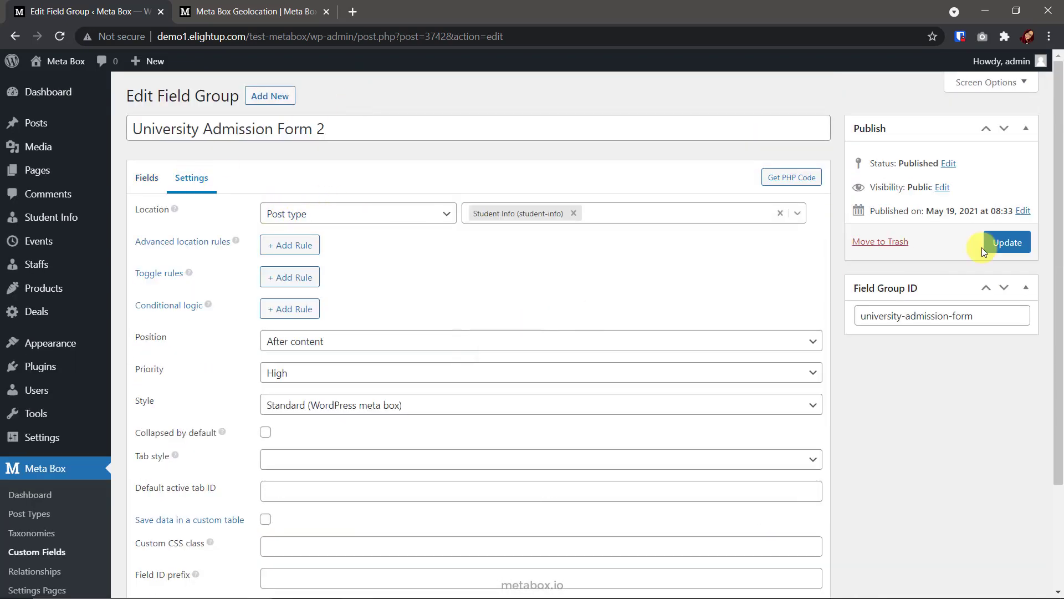
pyautogui.click(1007, 242)
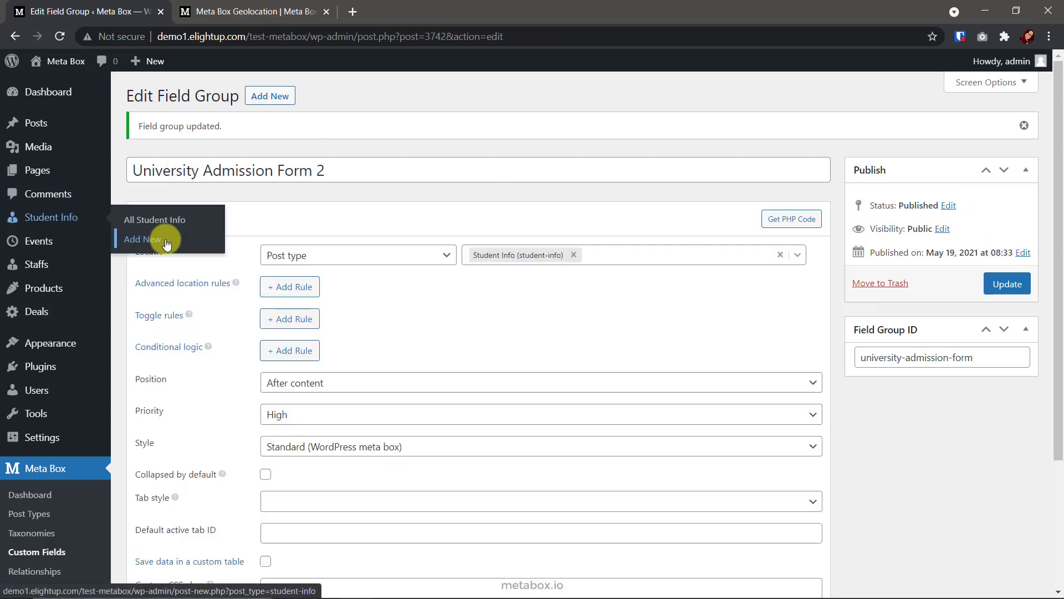
# Start a new Student Info entry and choose Master's Program as the postgraduate program.
pyautogui.click(143, 239)
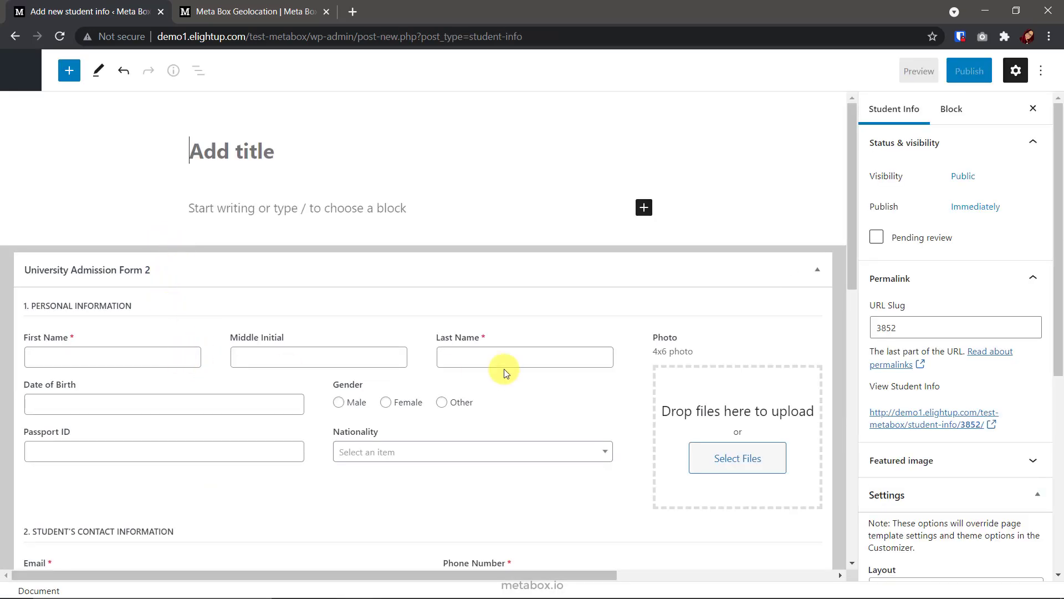
pyautogui.scroll(-3)
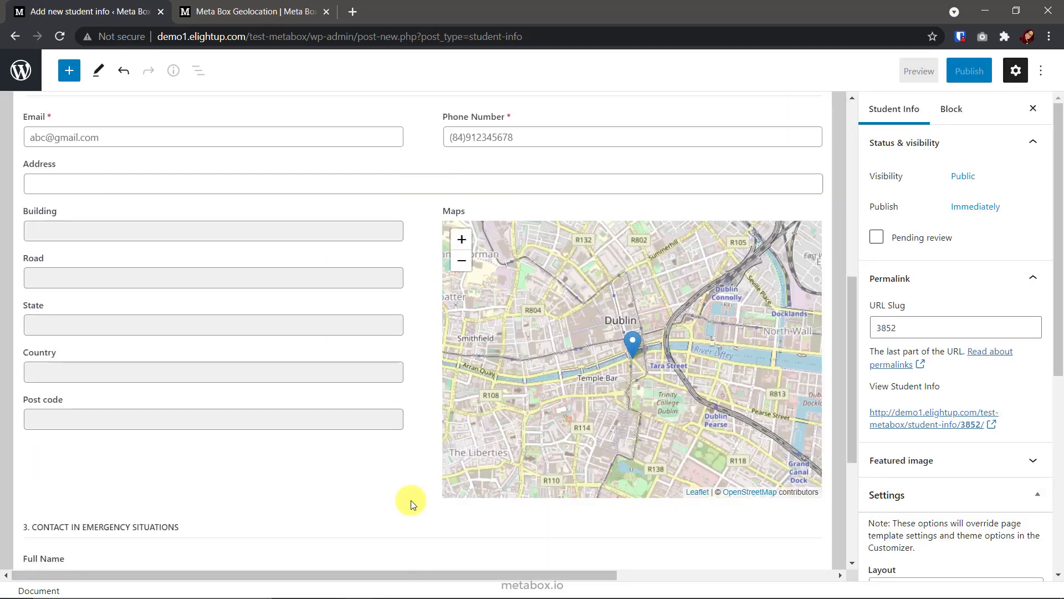
pyautogui.scroll(-3)
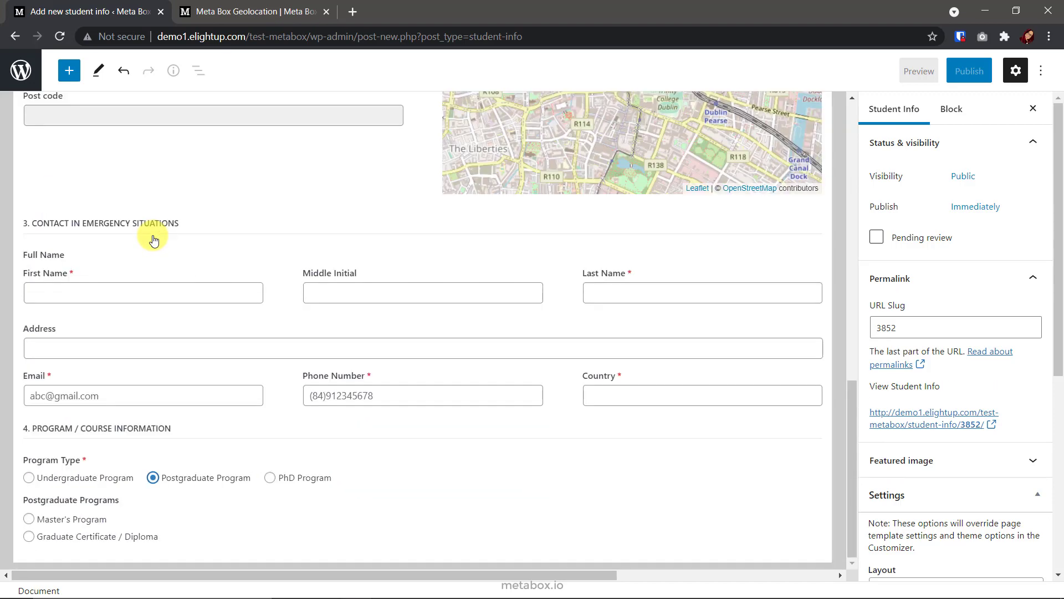
pyautogui.click(29, 519)
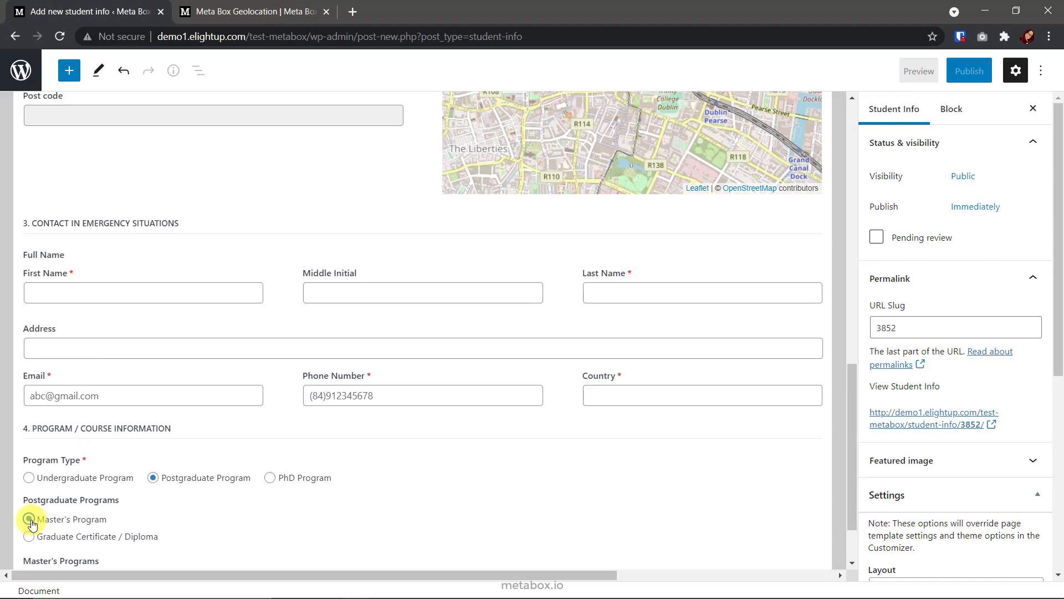
# Replace the whole address with a new location starting 'Hang' to auto-fill the address fields.
pyautogui.scroll(3)
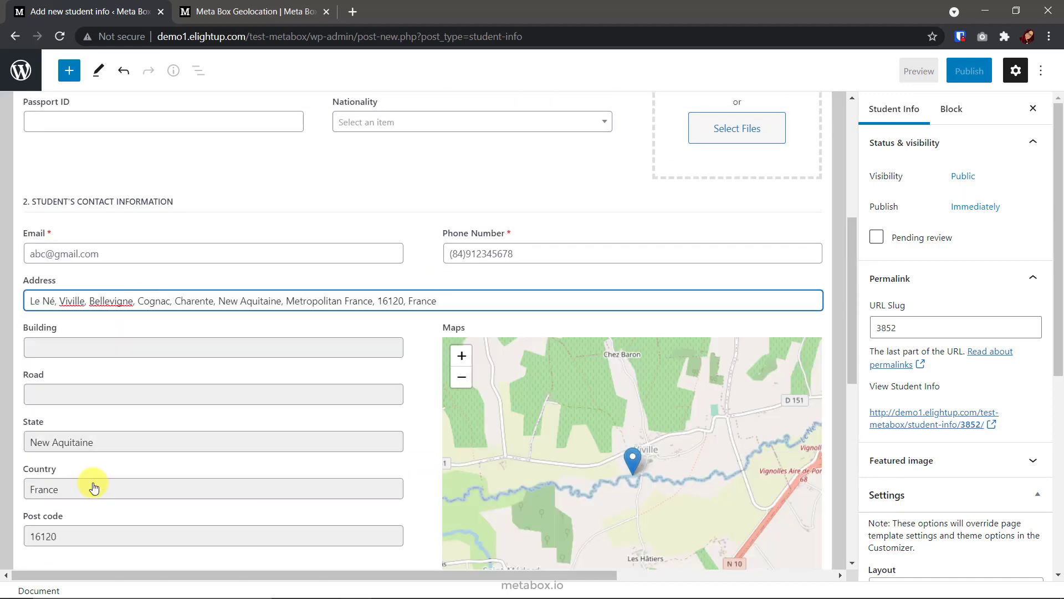
pyautogui.tripleClick(424, 300)
pyautogui.write('Hindaun City, SH22, Hindaun, Hindaun Tehsil, Karauli, Rajasthan, 322230, India')
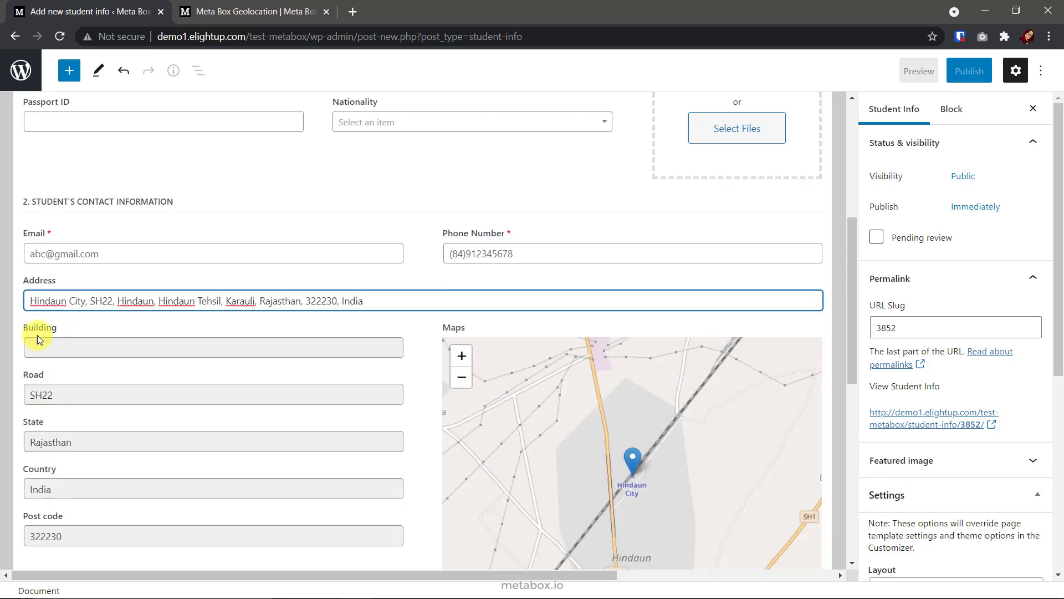
pyautogui.write('Hang')
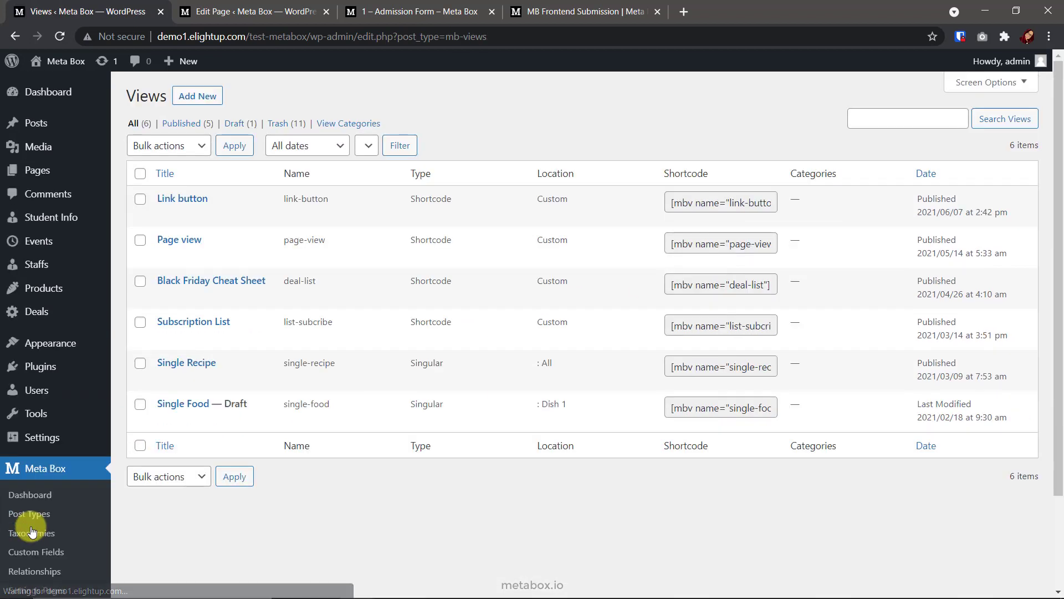
# Create a new view titled 'Admission Form'.
pyautogui.click(197, 96)
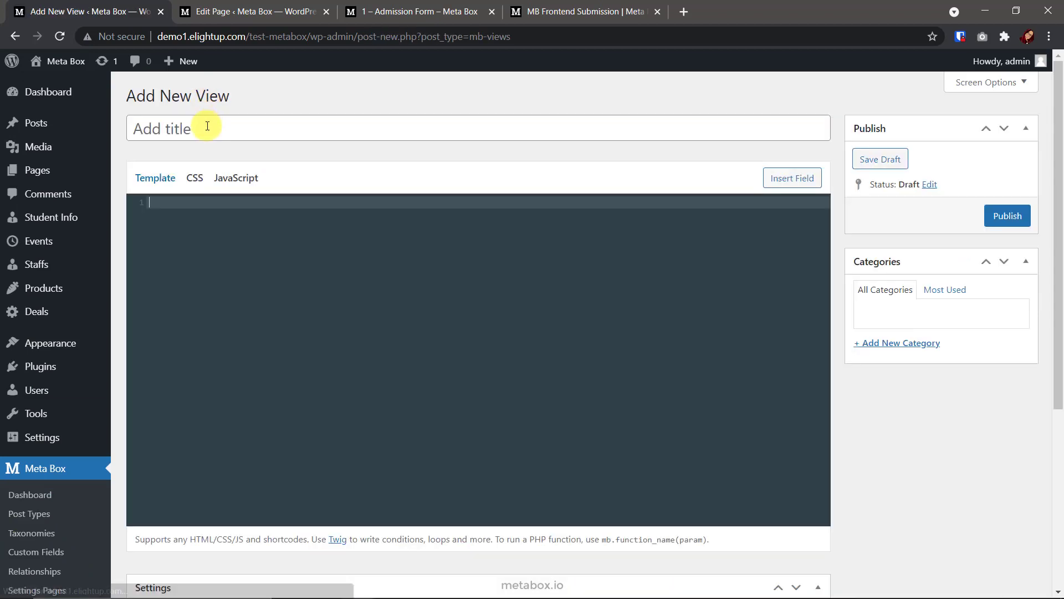
pyautogui.write('Admission Form')
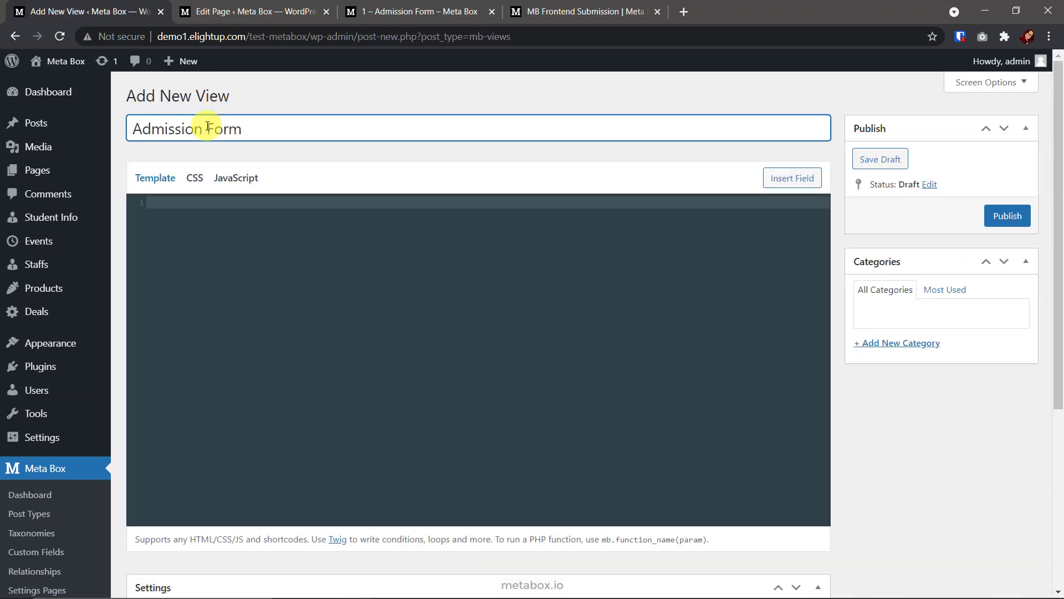
pyautogui.scroll(-3)
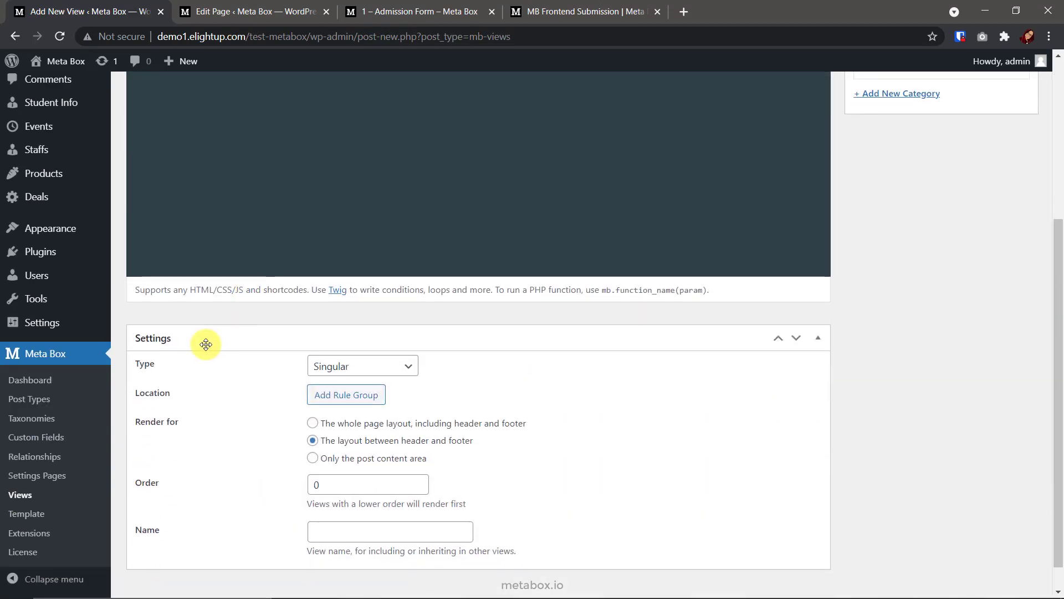
pyautogui.moveTo(193, 395)
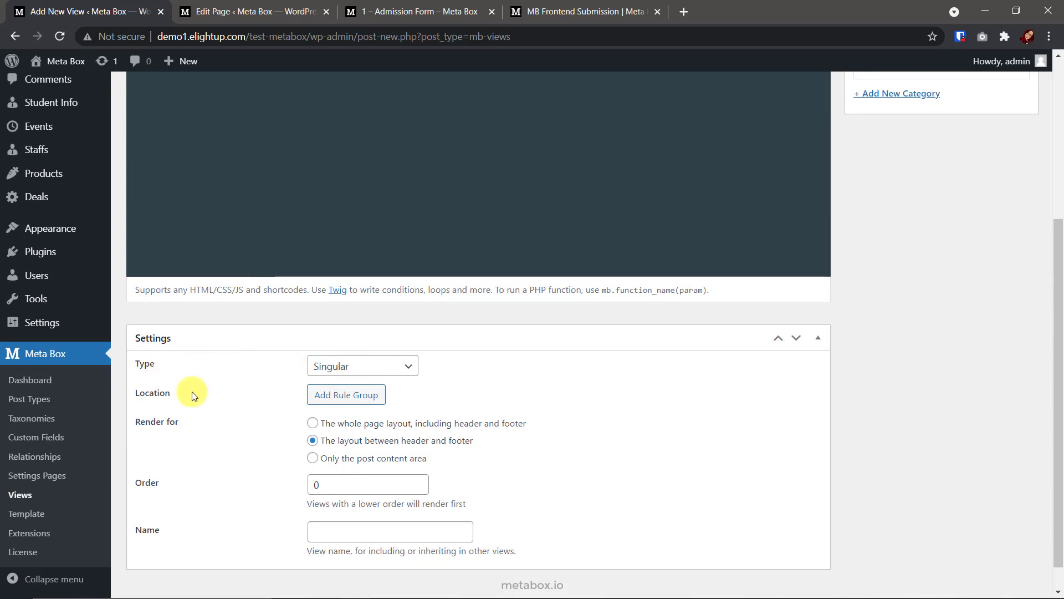
# Add a location rule limiting the view to the page 1 - Admission Form, then view that page.
pyautogui.click(346, 395)
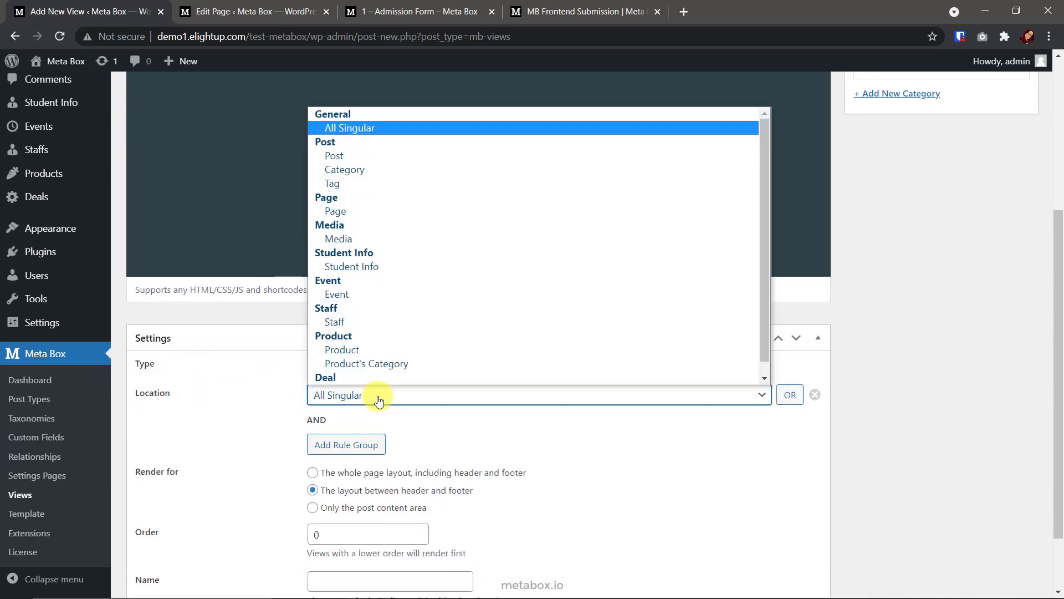
pyautogui.click(334, 211)
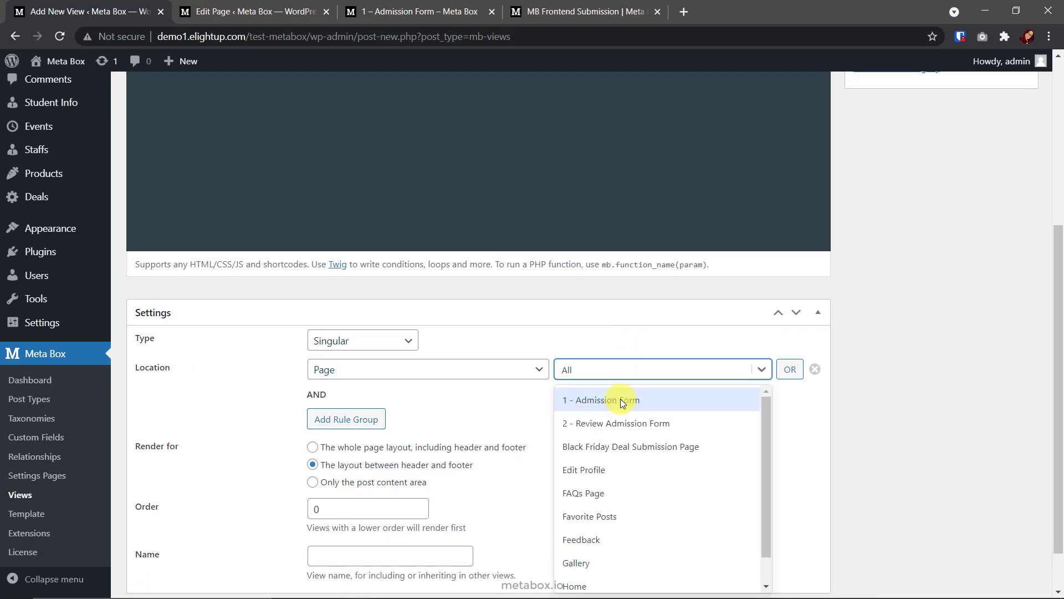
pyautogui.click(600, 400)
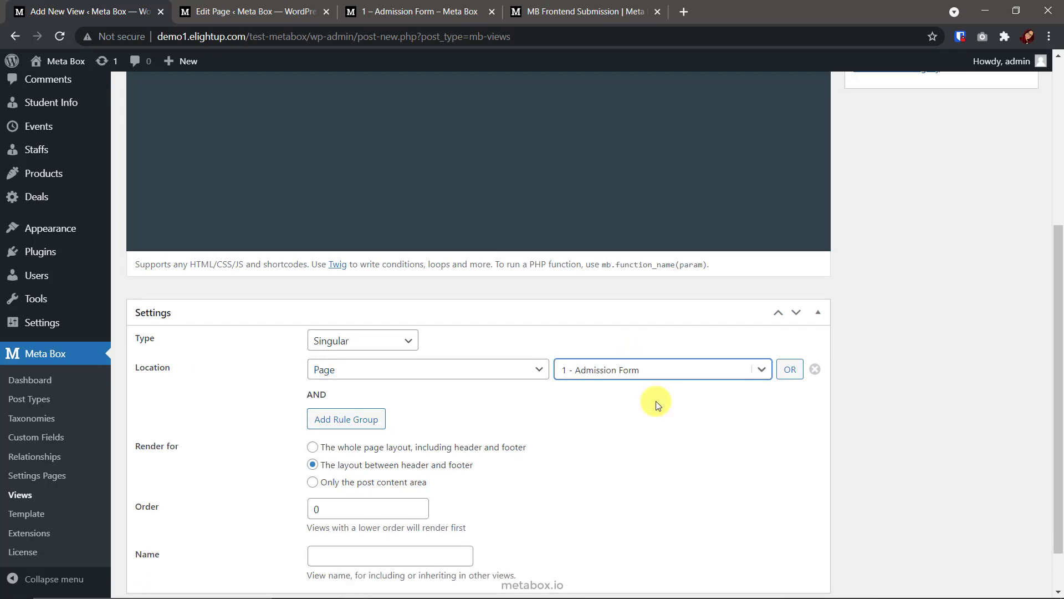
pyautogui.click(254, 11)
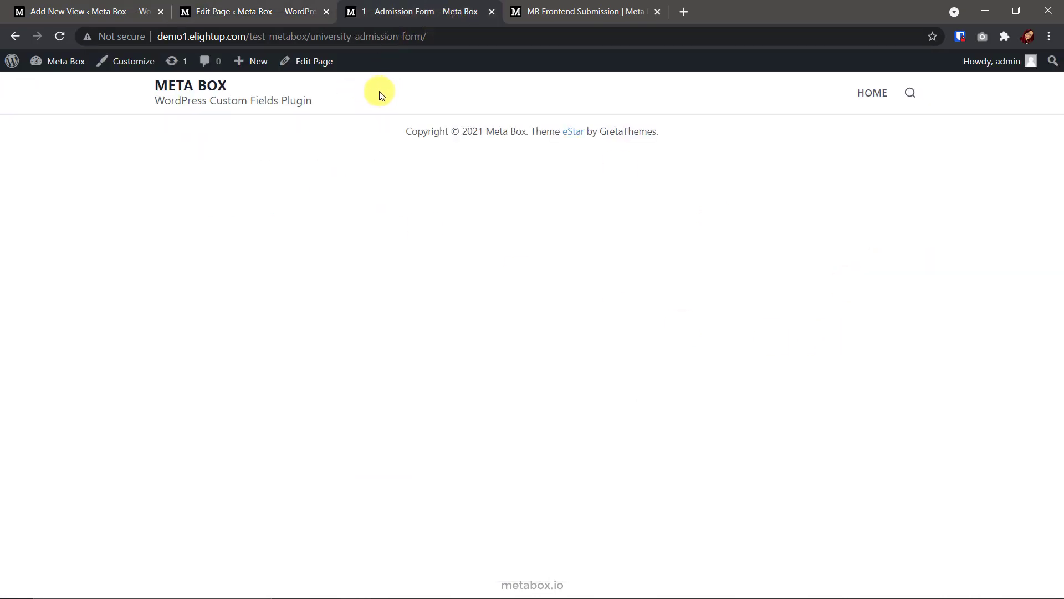
pyautogui.moveTo(436, 150)
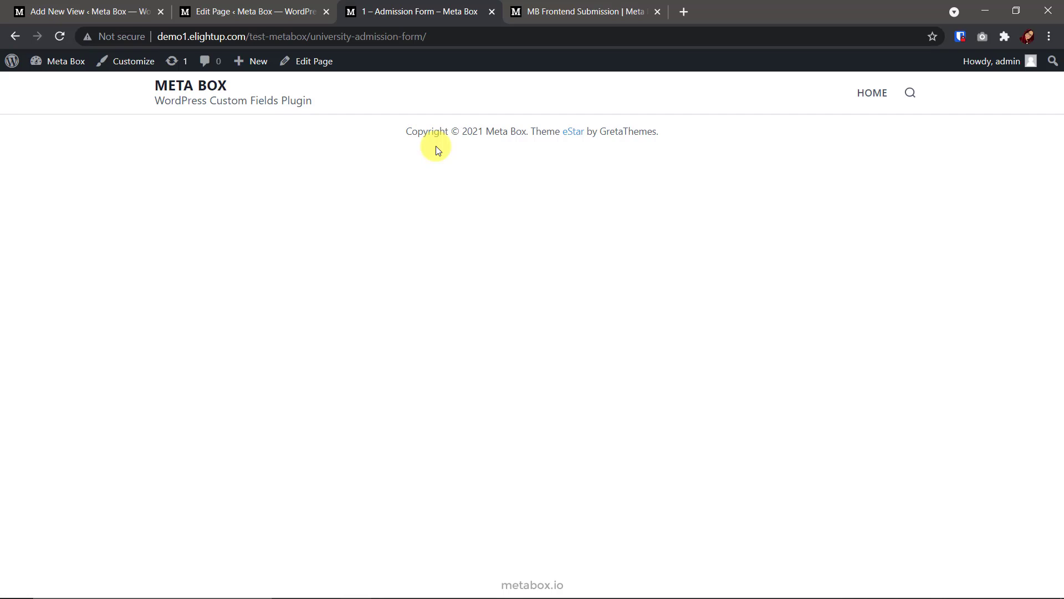
# Return from the empty Admission Form page to the new view's editor.
pyautogui.click(81, 11)
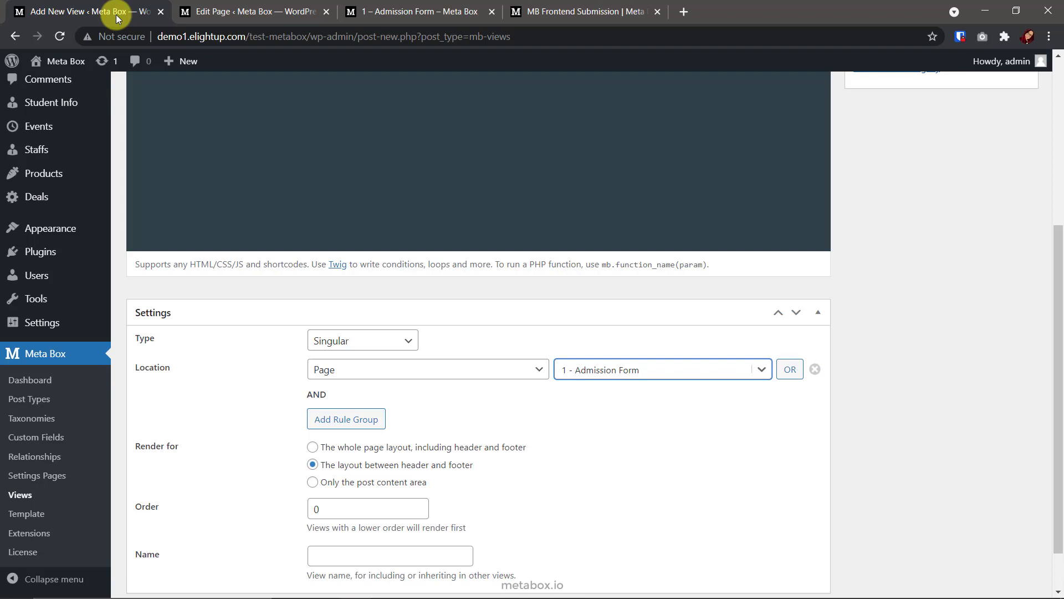
pyautogui.moveTo(313, 447)
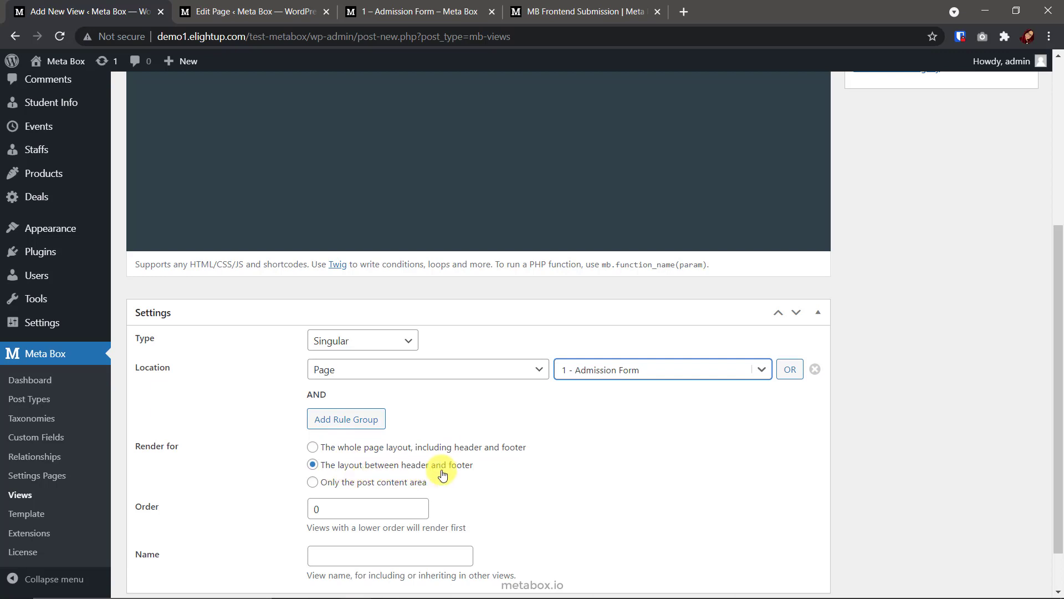
pyautogui.moveTo(479, 473)
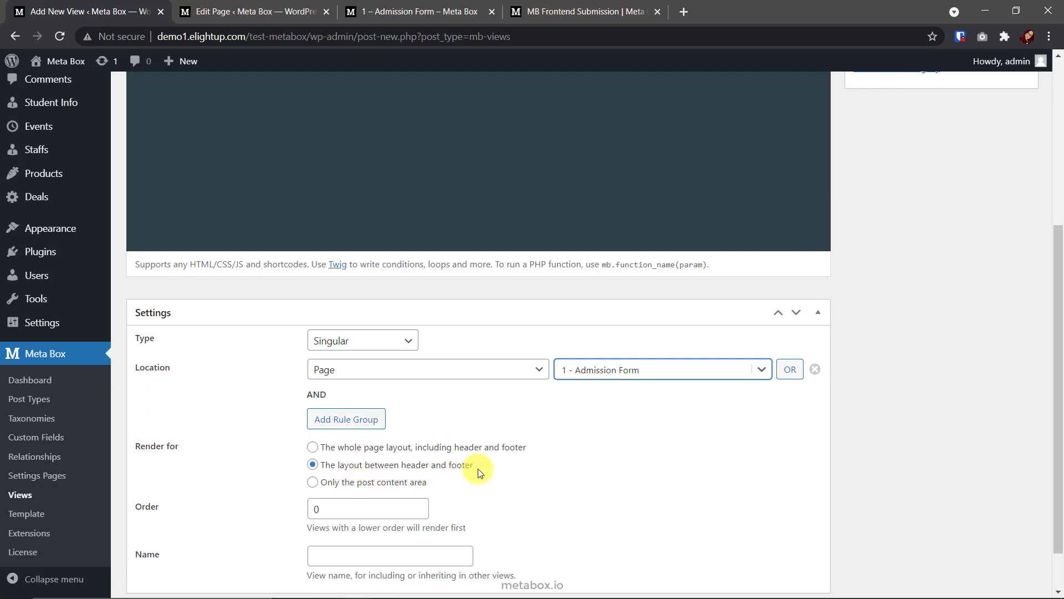
pyautogui.scroll(3)
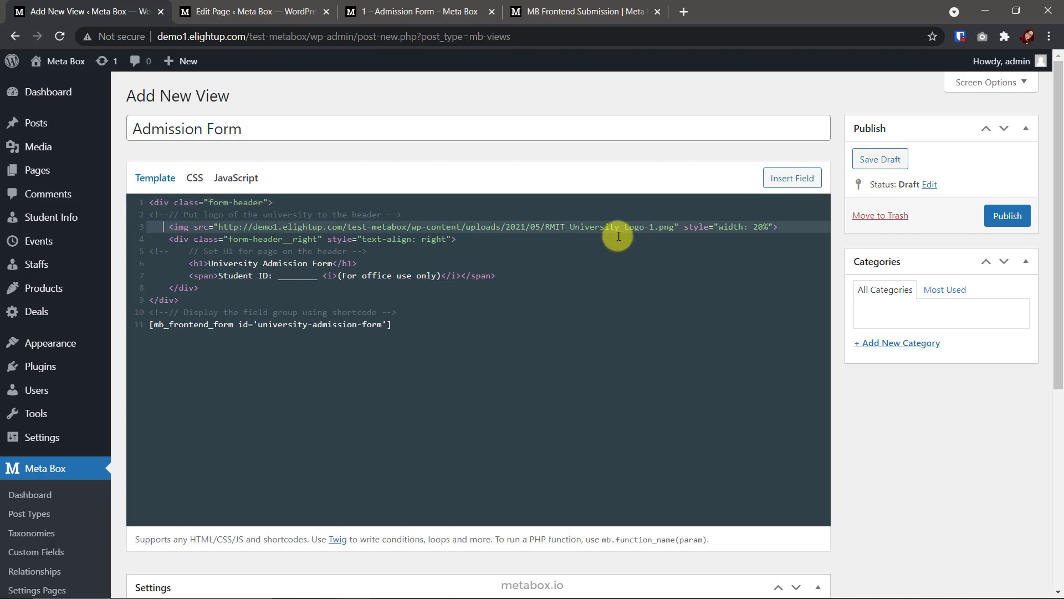
pyautogui.moveTo(763, 235)
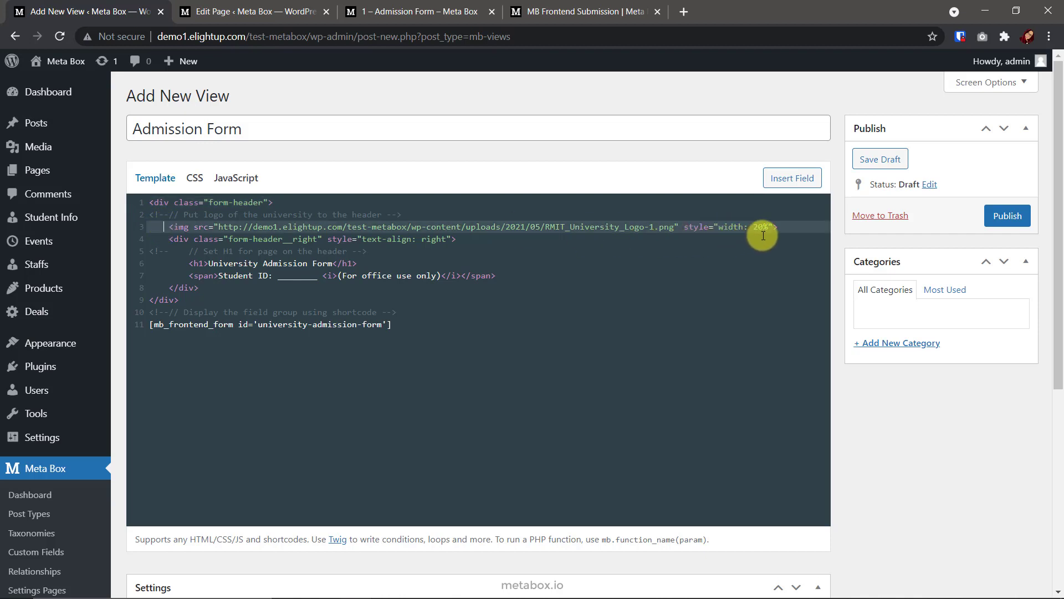
pyautogui.moveTo(359, 250)
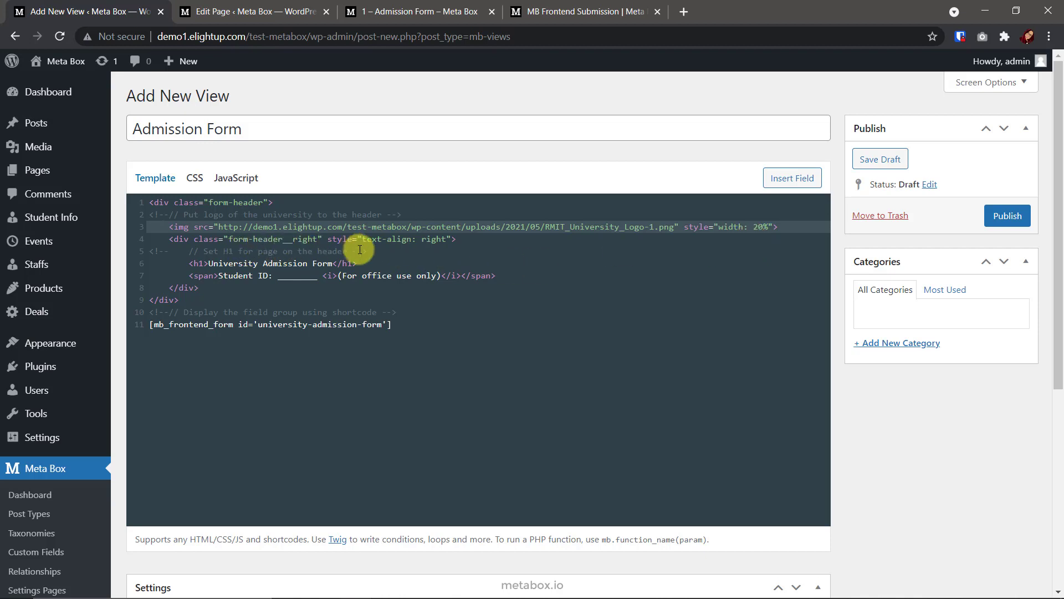
pyautogui.moveTo(362, 266)
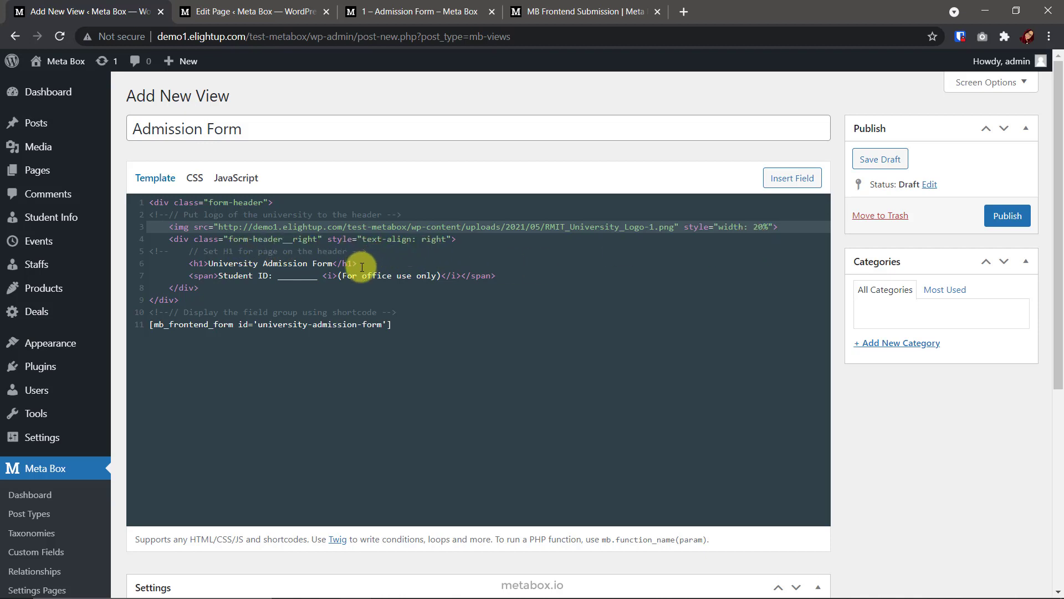
# Add the header and [mb_frontend_form id='university-admission-form'] shortcode, checking the shortcode docs.
pyautogui.click(164, 226)
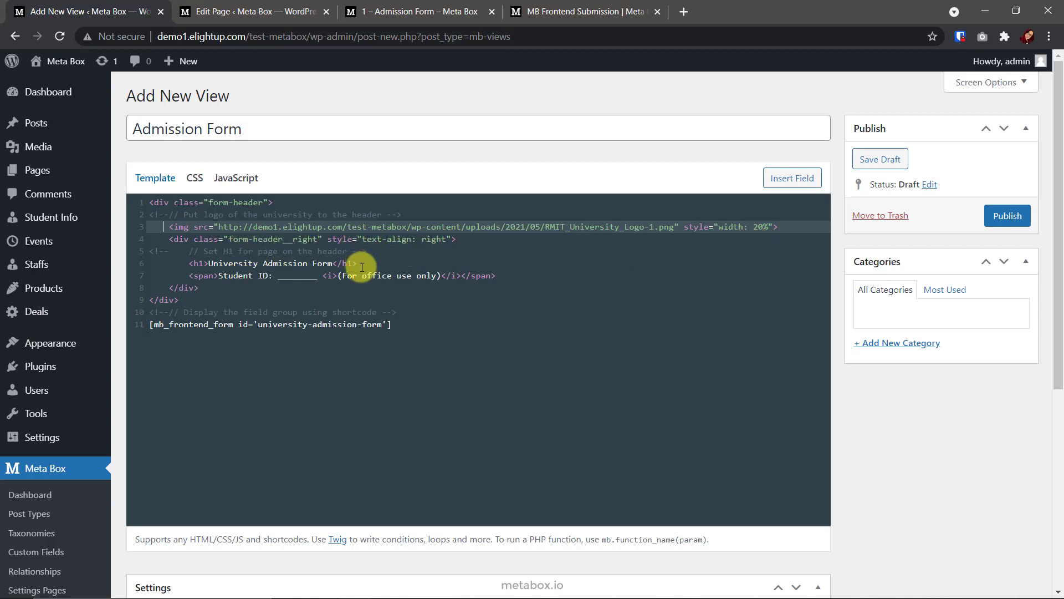
pyautogui.moveTo(231, 286)
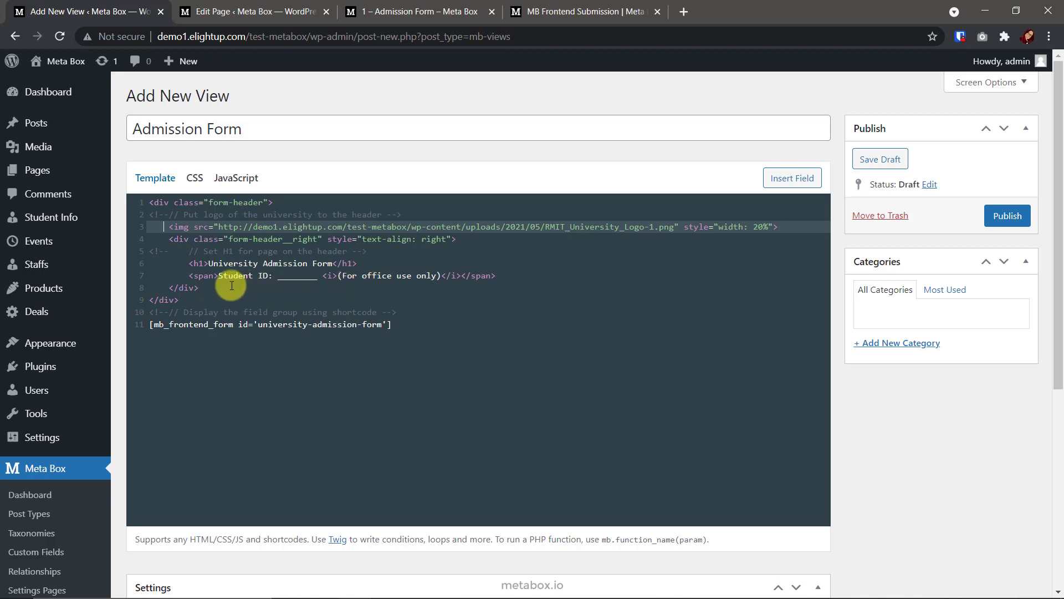
pyautogui.moveTo(301, 285)
pyautogui.write("[mb_frontend_form id='university-admission-form' post_fields='title,content']")
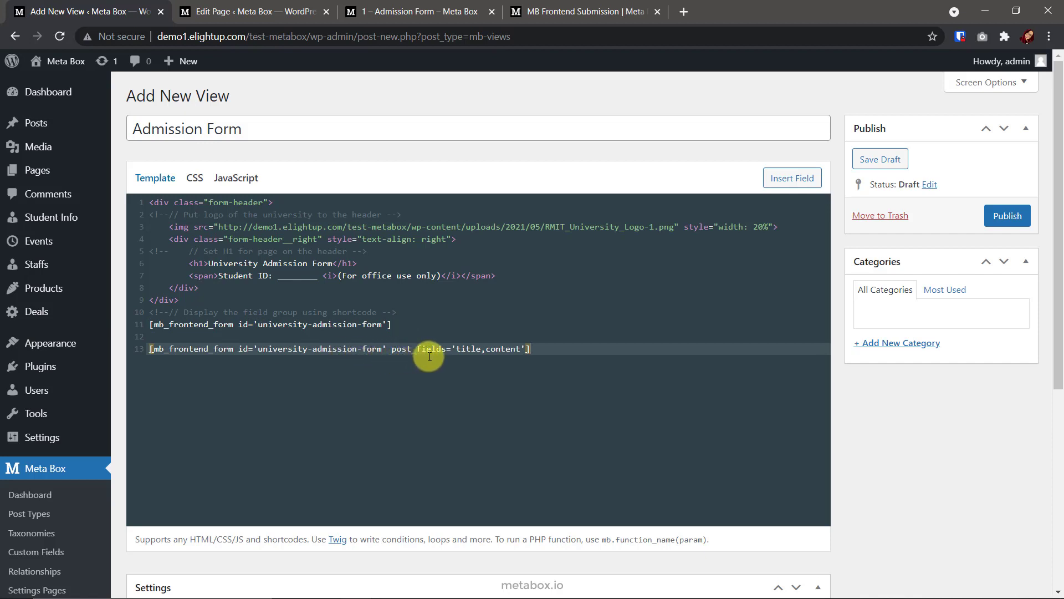
pyautogui.moveTo(456, 356)
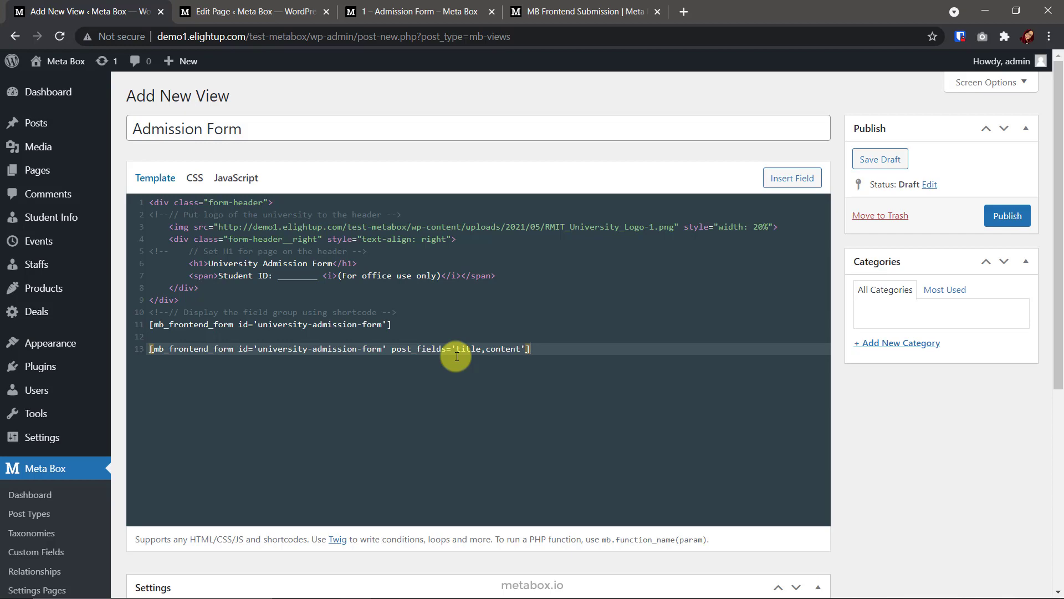
pyautogui.click(580, 11)
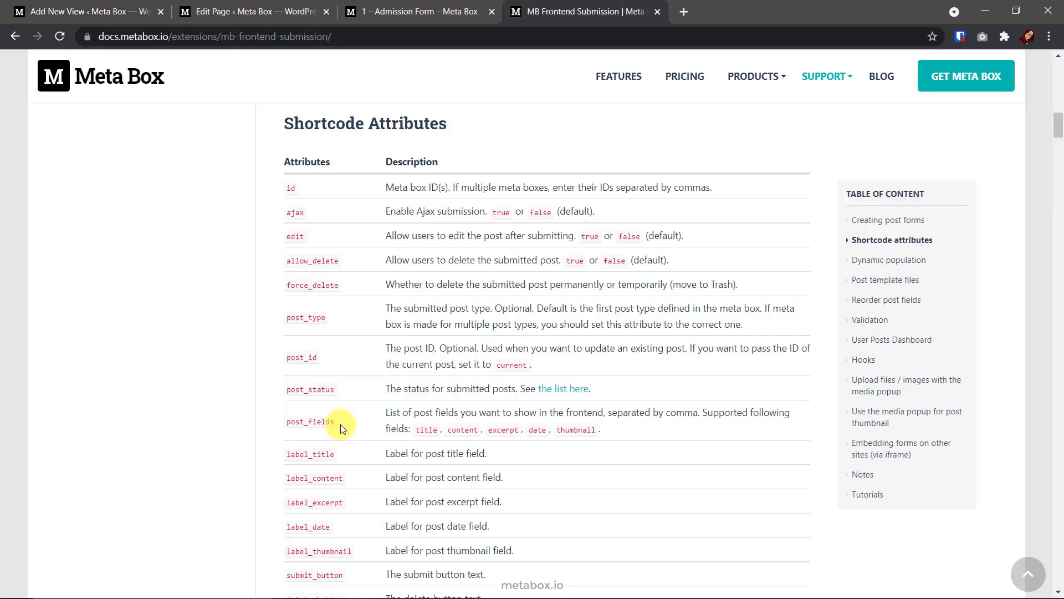
pyautogui.click(81, 11)
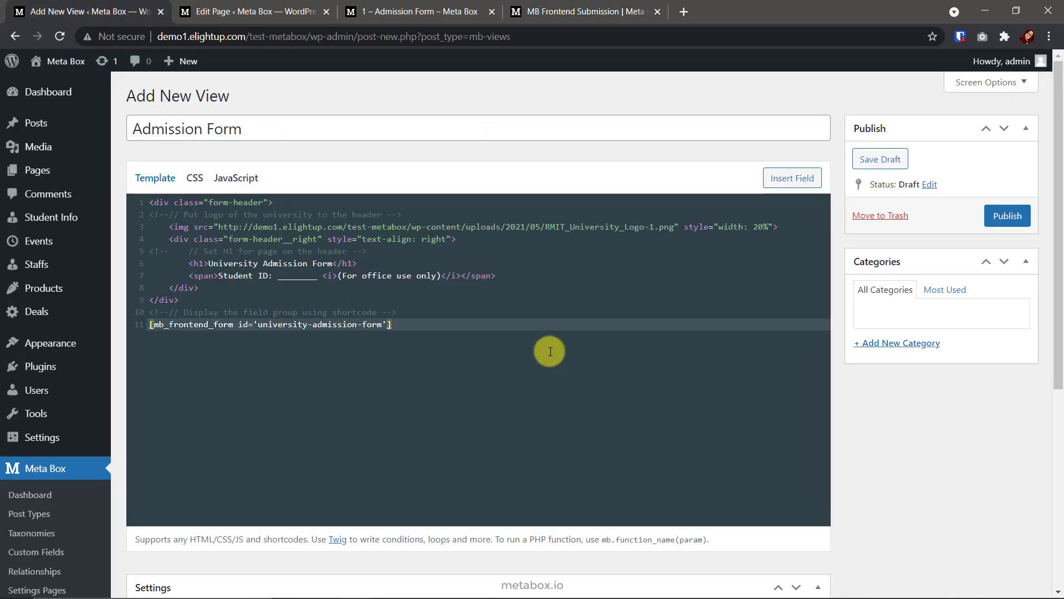
pyautogui.click(419, 11)
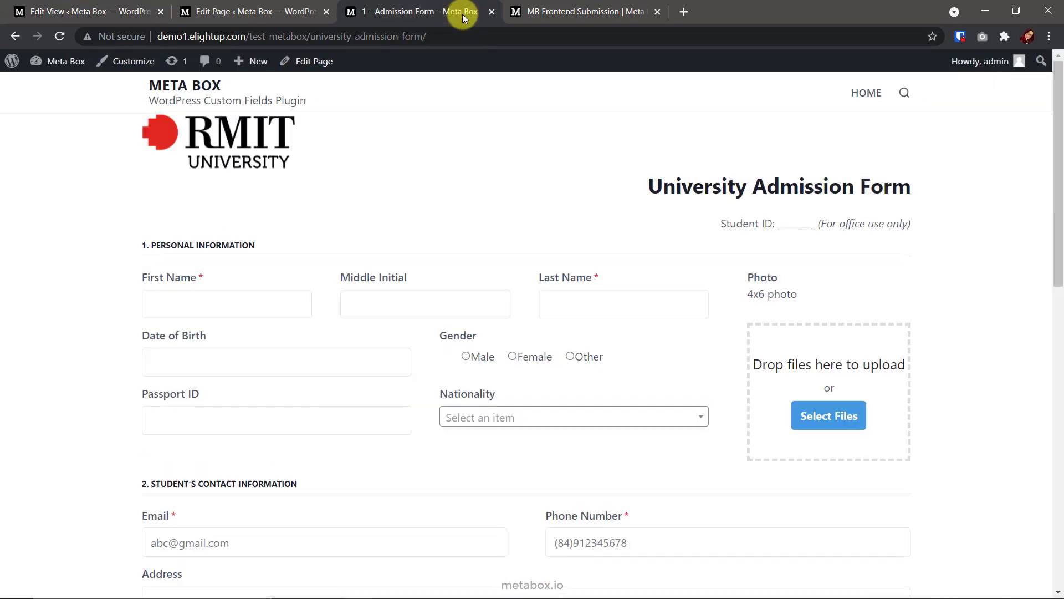
pyautogui.moveTo(650, 199)
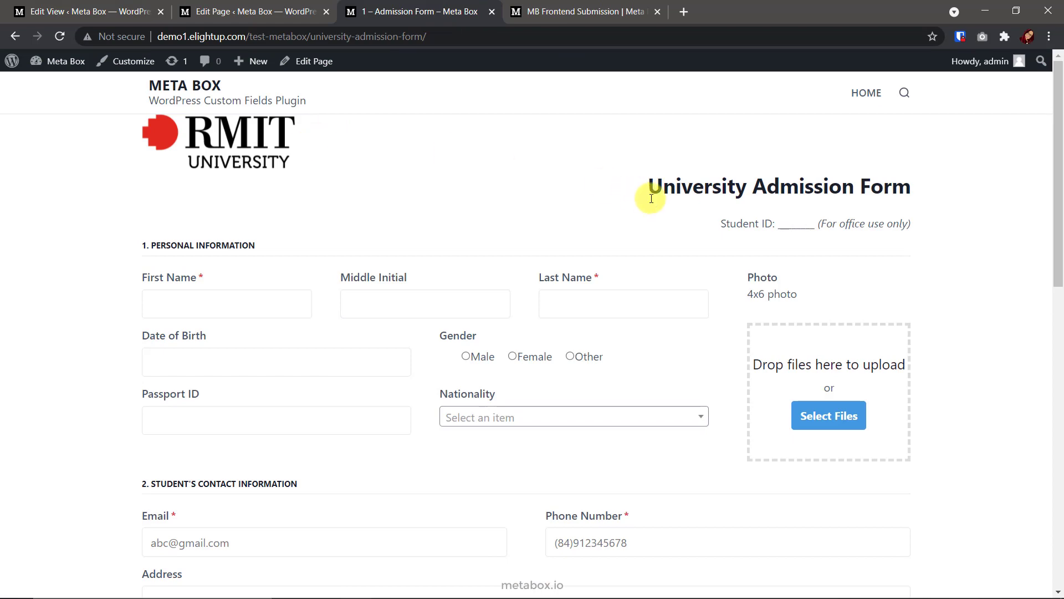
pyautogui.scroll(-3)
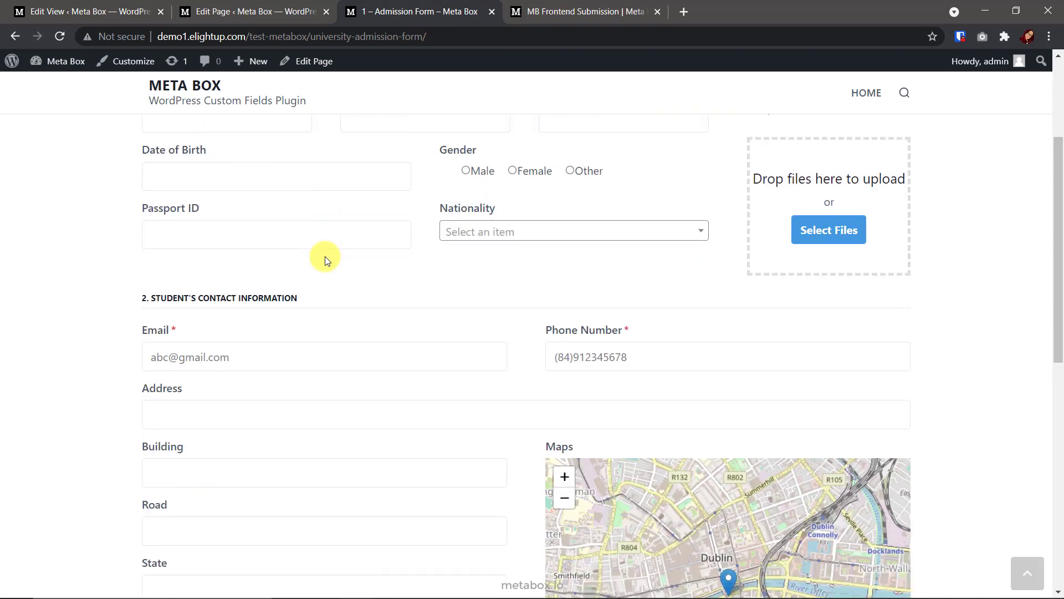
pyautogui.scroll(-3)
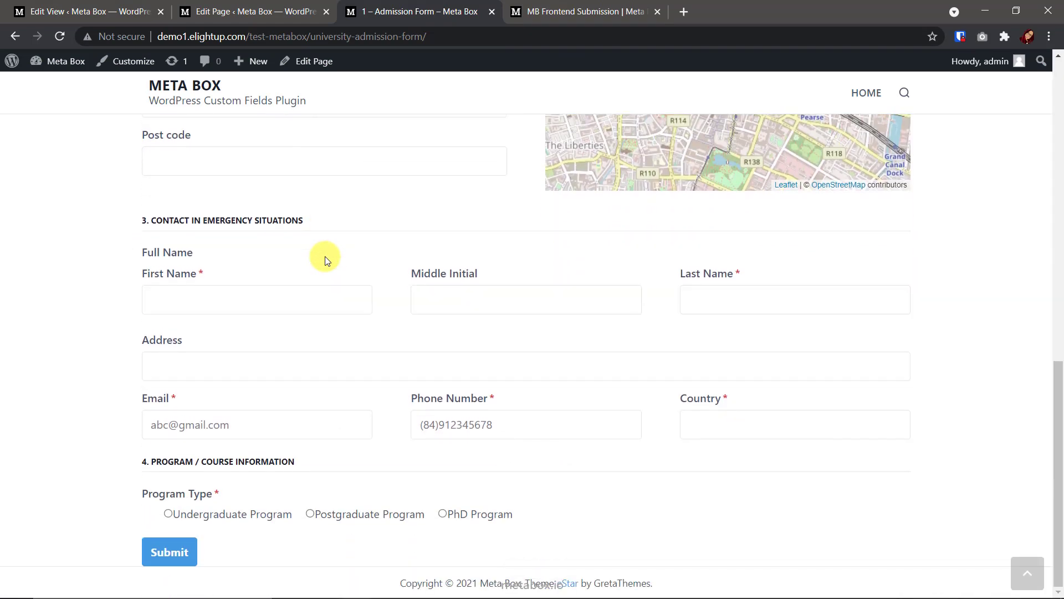
pyautogui.moveTo(353, 582)
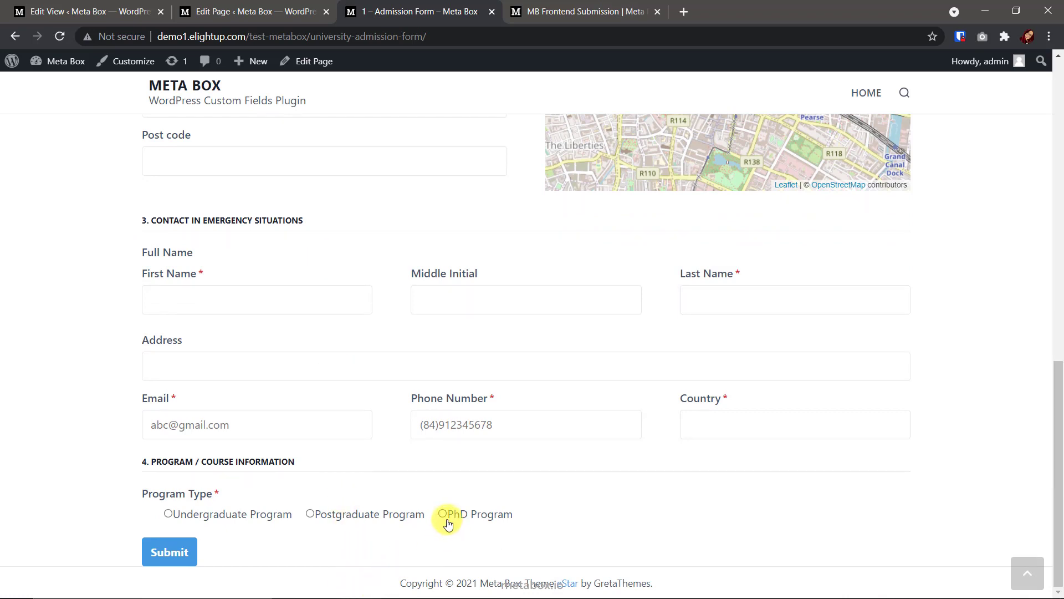
pyautogui.doubleClick(217, 461)
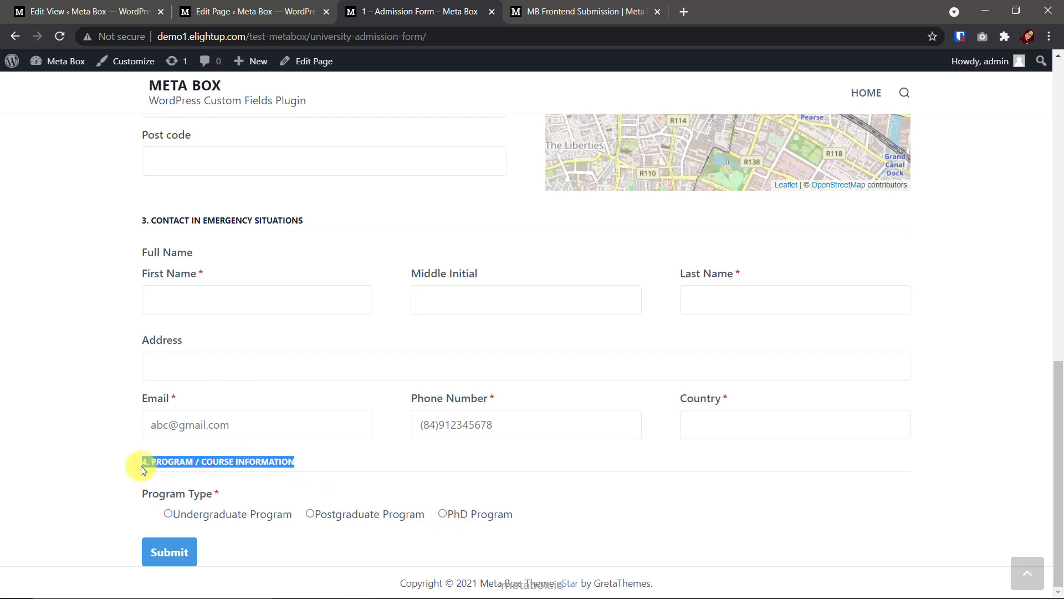
pyautogui.scroll(3)
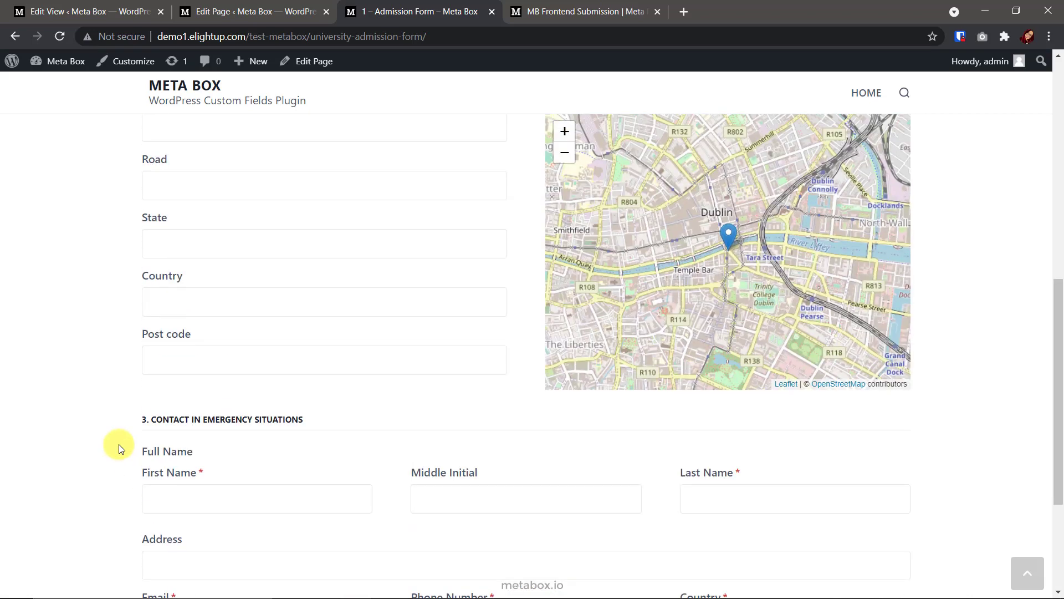
pyautogui.scroll(3)
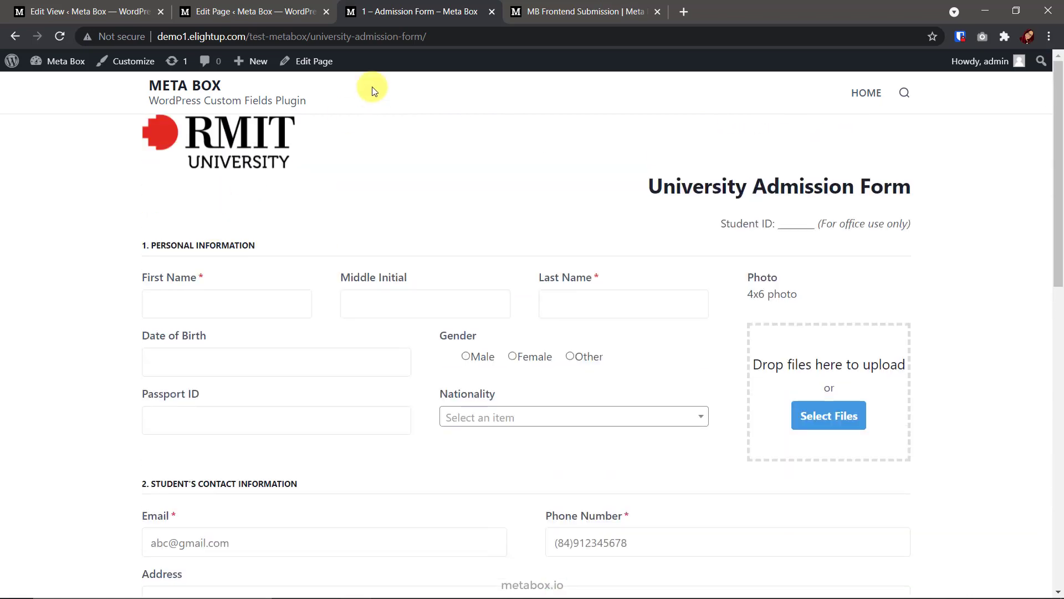
pyautogui.moveTo(89, 11)
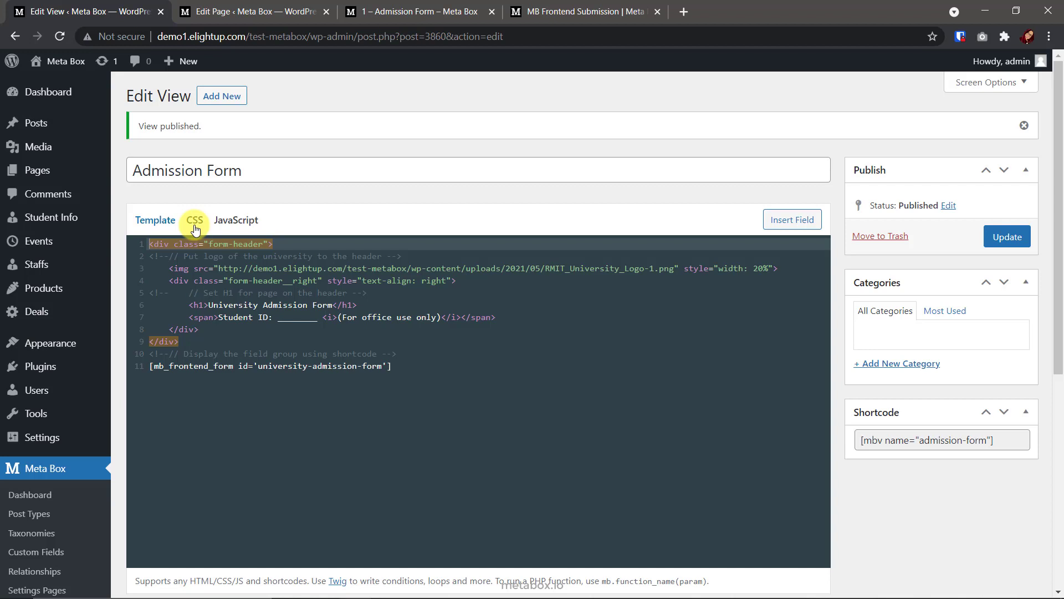
# Show the Admission Form view's custom CSS and update the view.
pyautogui.click(194, 220)
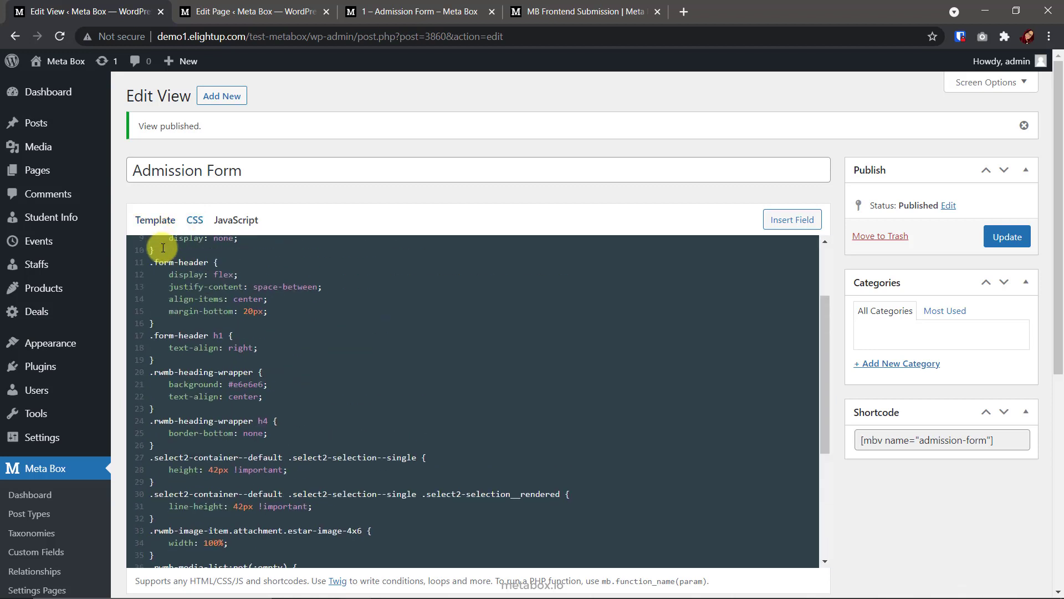
pyautogui.scroll(3)
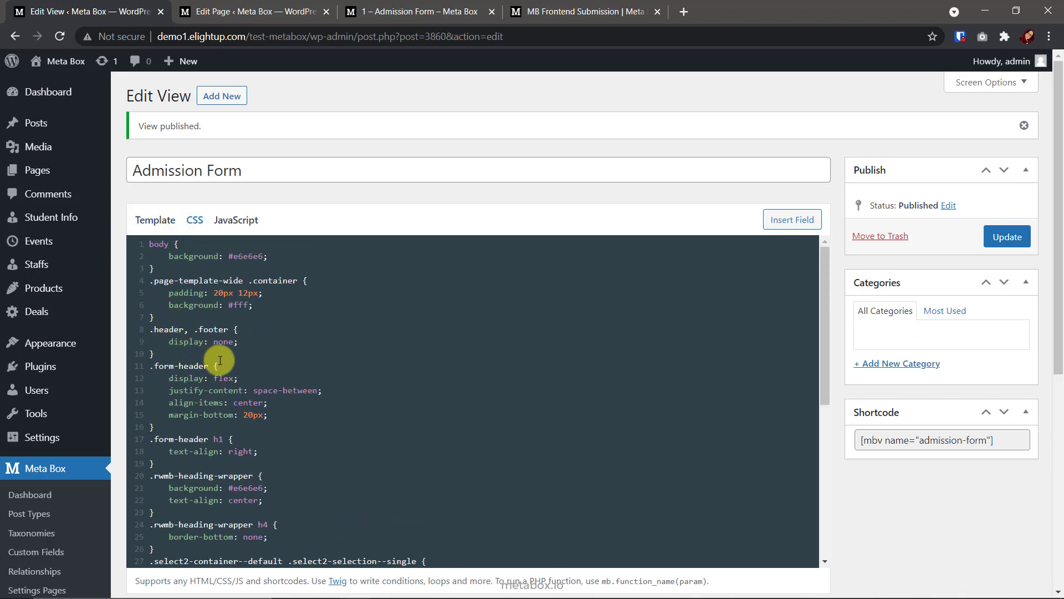
pyautogui.click(1006, 236)
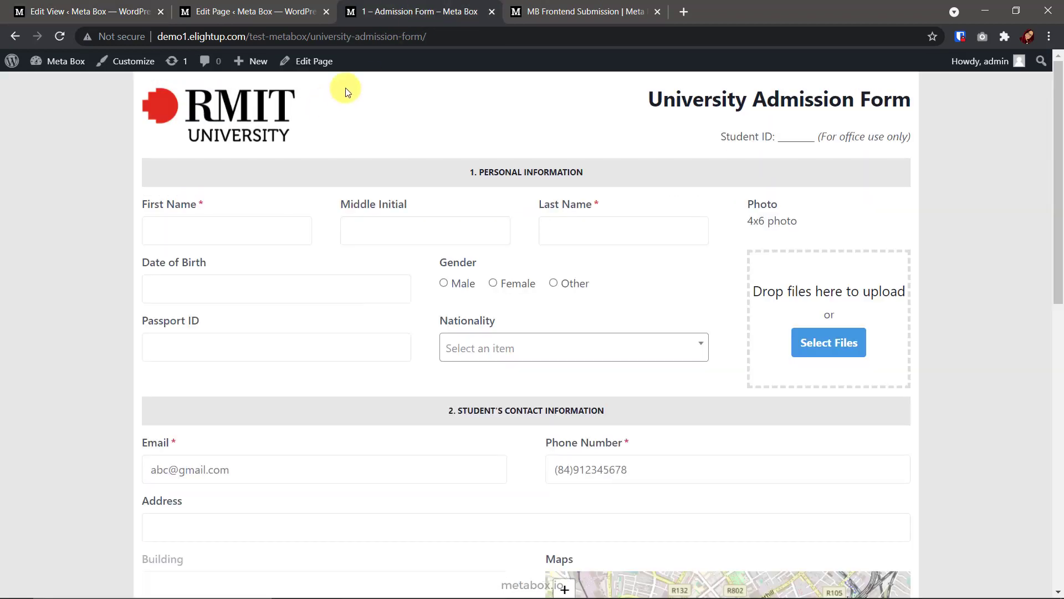
pyautogui.moveTo(150, 140)
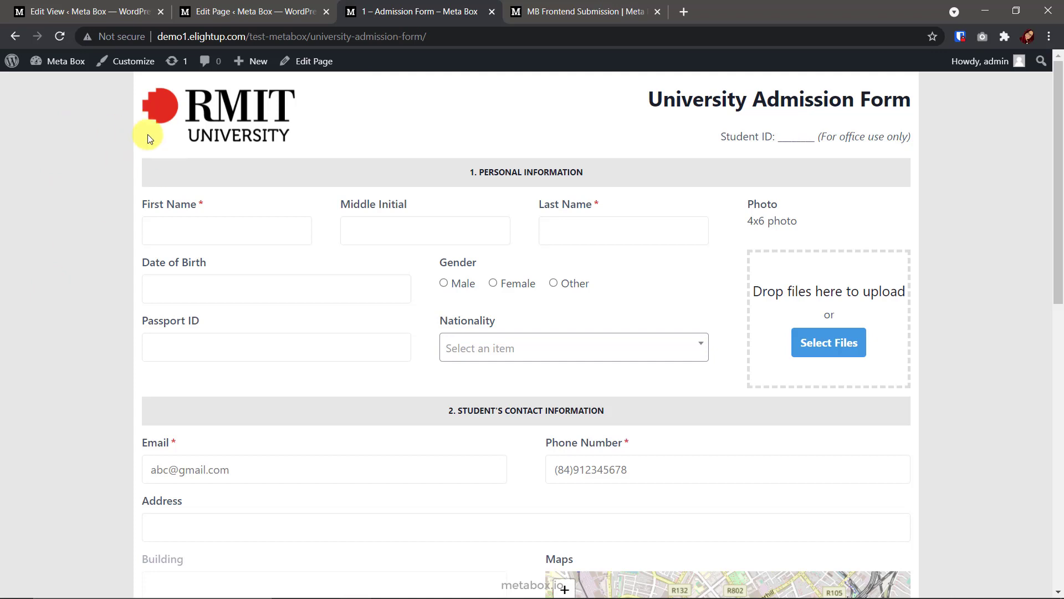
pyautogui.moveTo(444, 283)
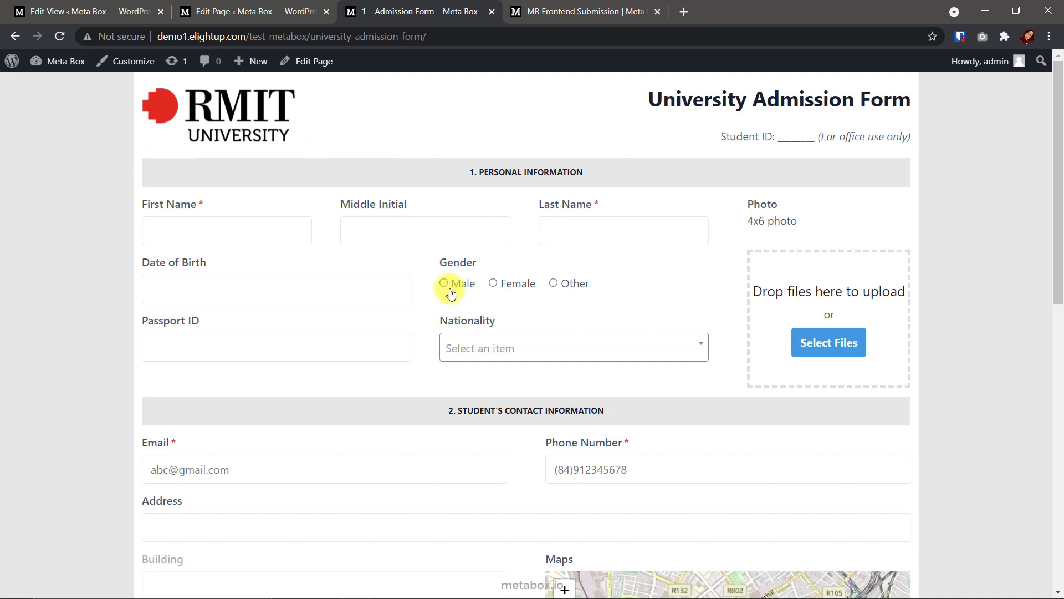
# Scroll through the styled Admission Form page from logo to Submit and back up.
pyautogui.scroll(-3)
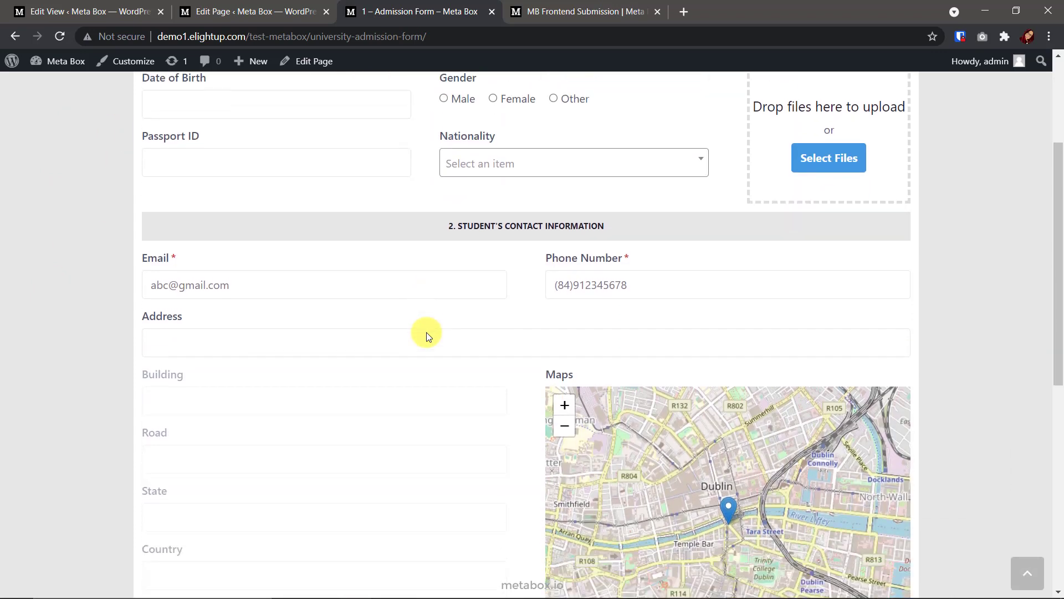
pyautogui.scroll(-3)
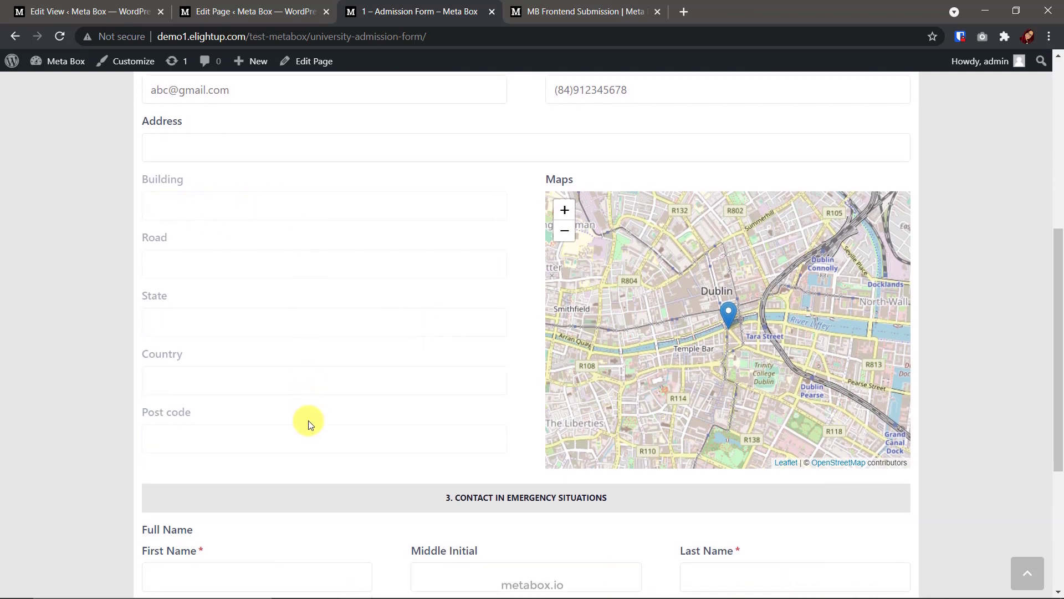
pyautogui.scroll(-3)
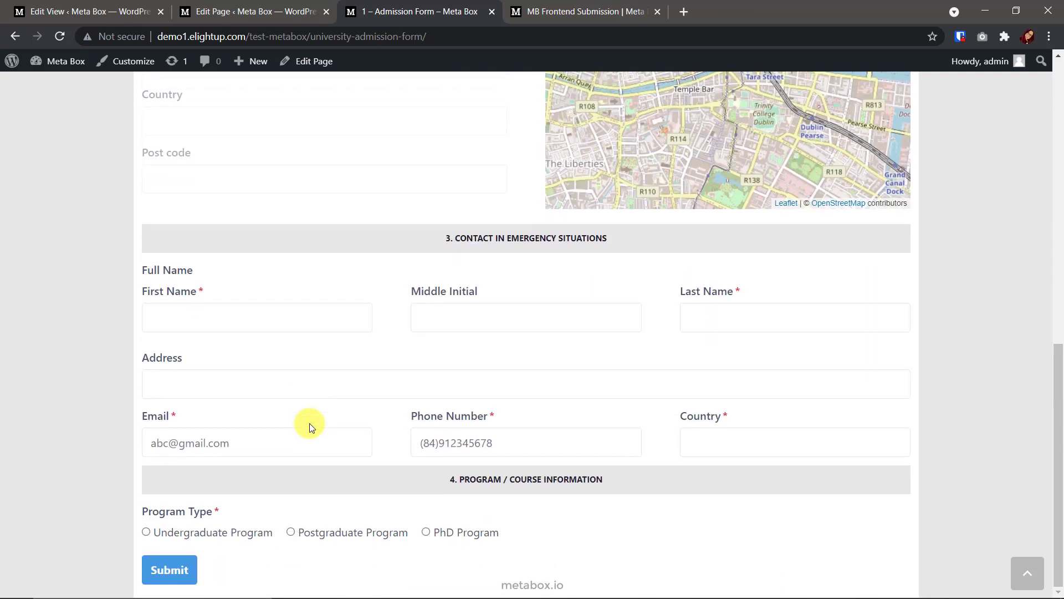
pyautogui.scroll(3)
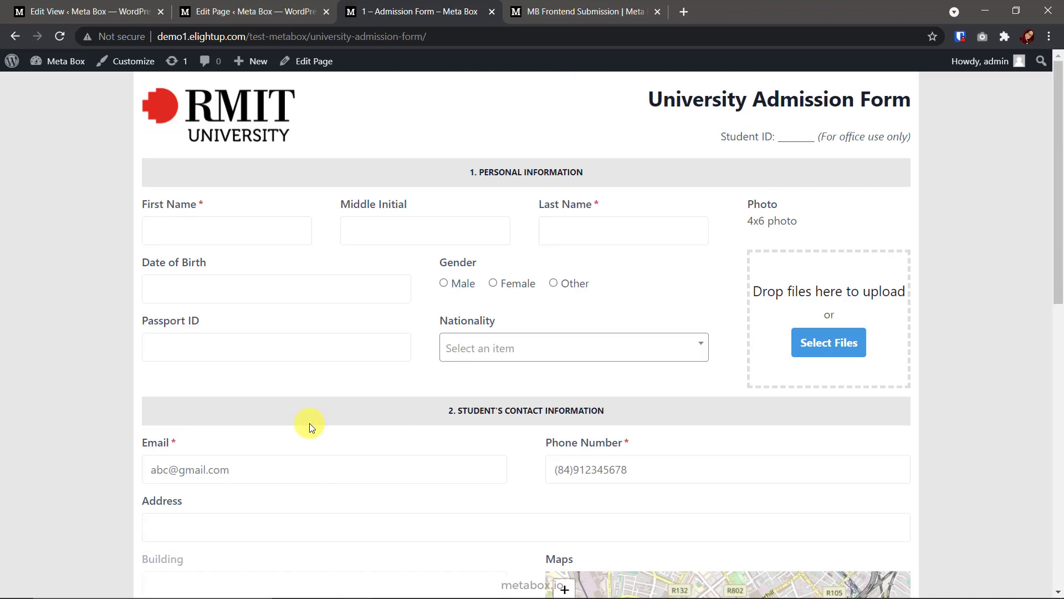
pyautogui.moveTo(655, 106)
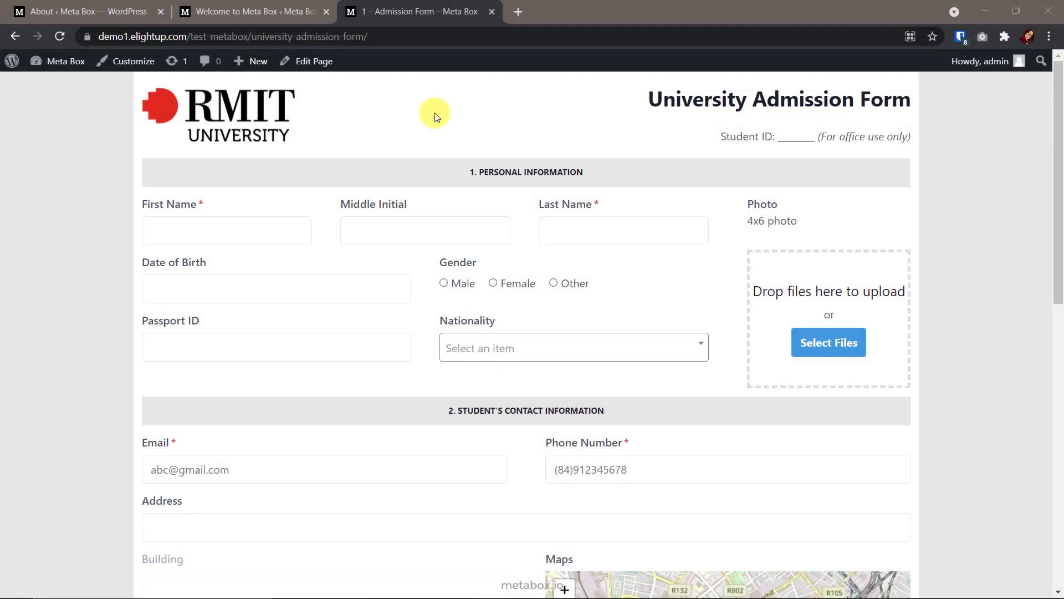
# View the rwmb_frontend_redirect filter in the child theme's functions.php, then go to the Views list.
pyautogui.click(224, 35)
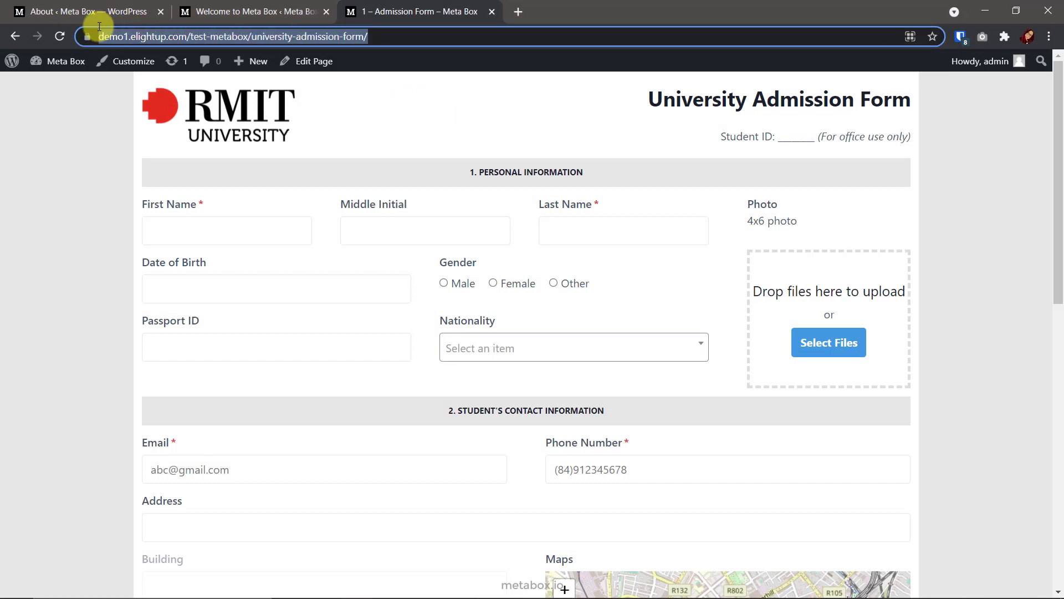
pyautogui.click(81, 11)
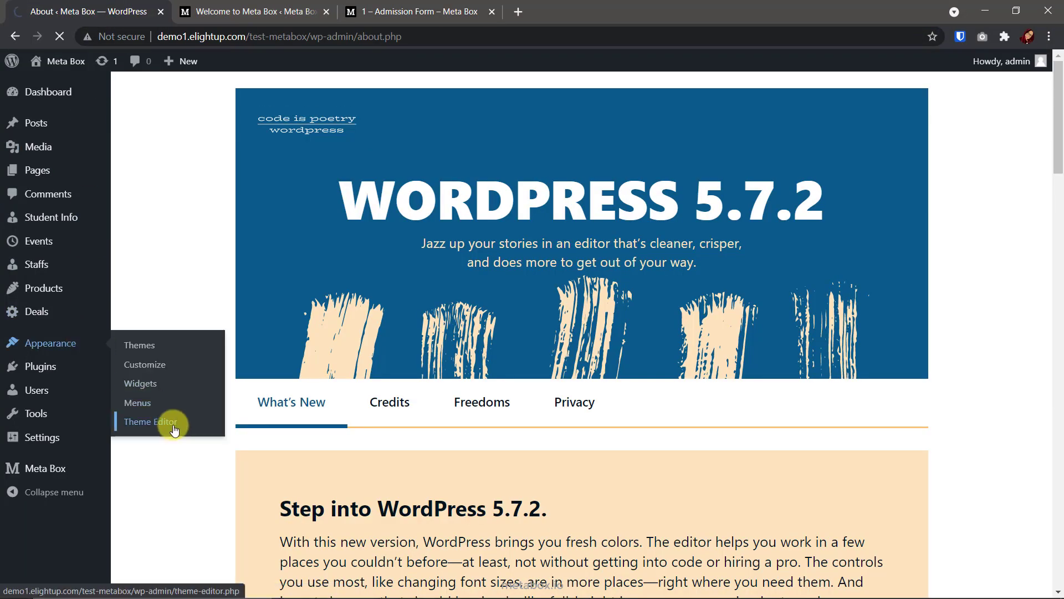
pyautogui.click(148, 421)
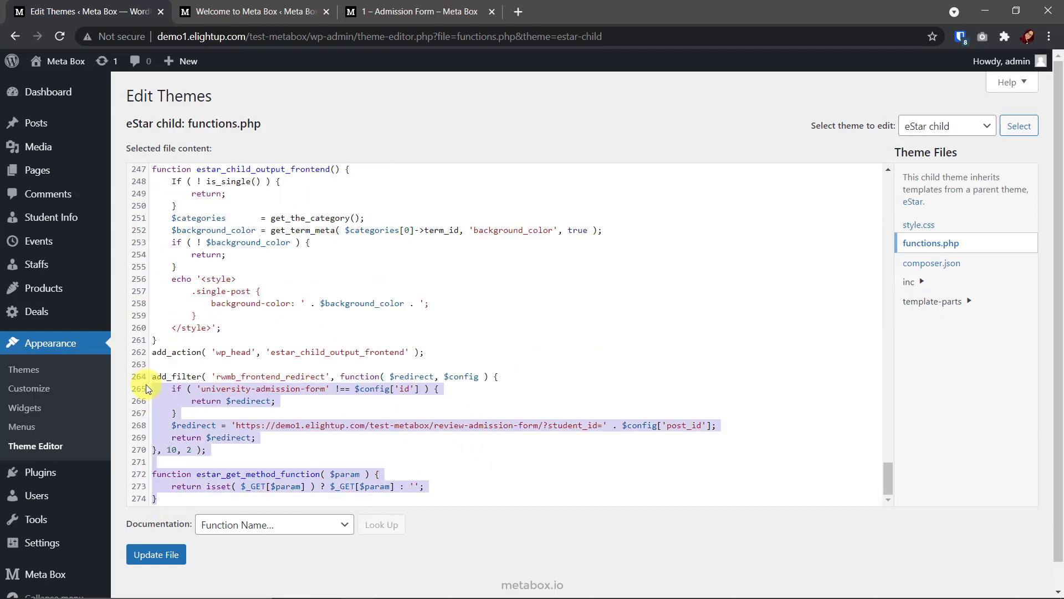
pyautogui.click(204, 449)
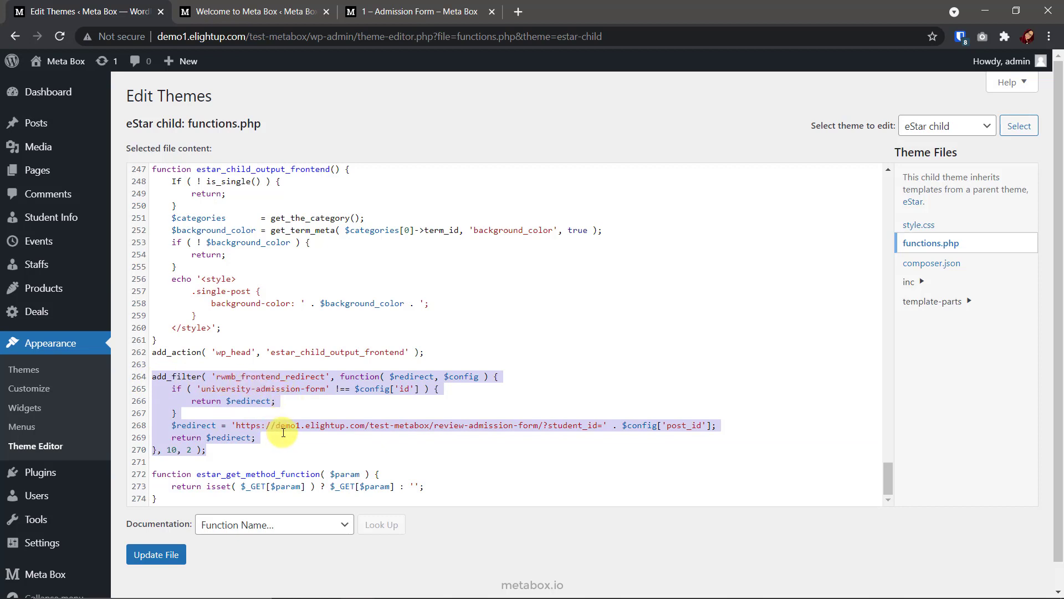
pyautogui.moveTo(528, 433)
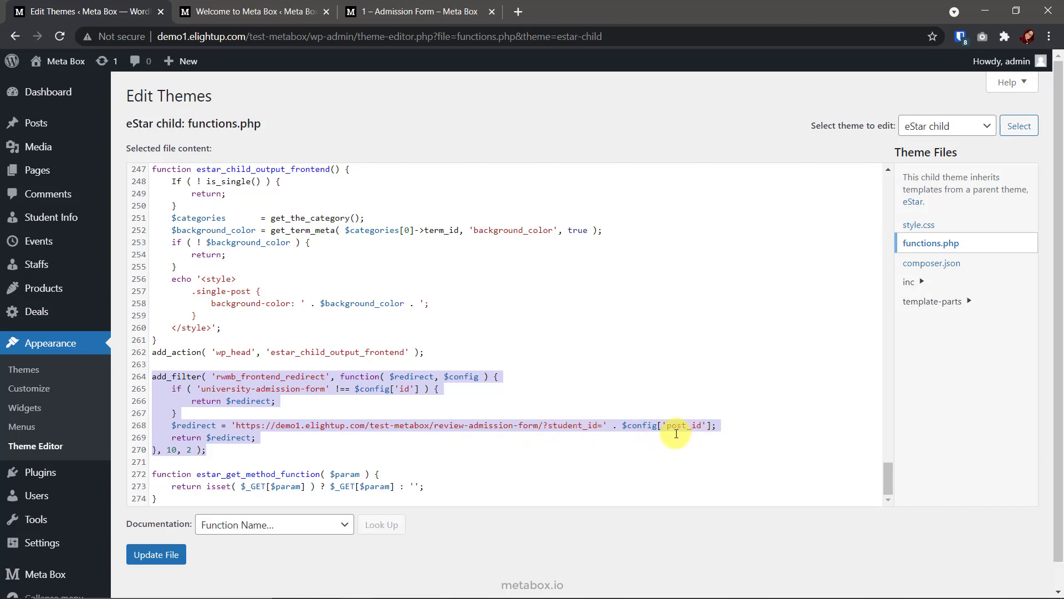
pyautogui.moveTo(672, 436)
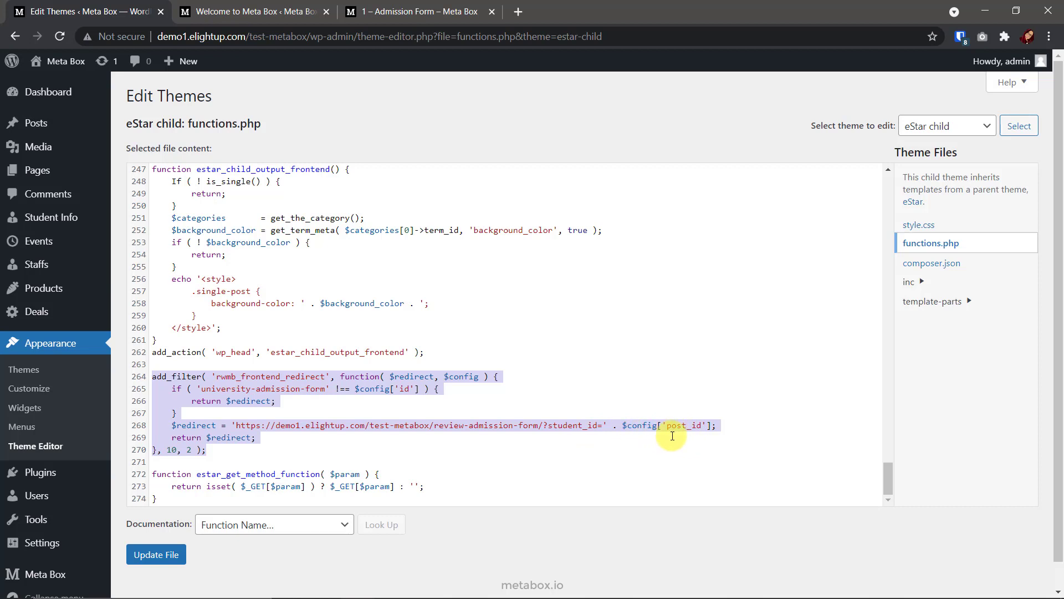
pyautogui.moveTo(569, 433)
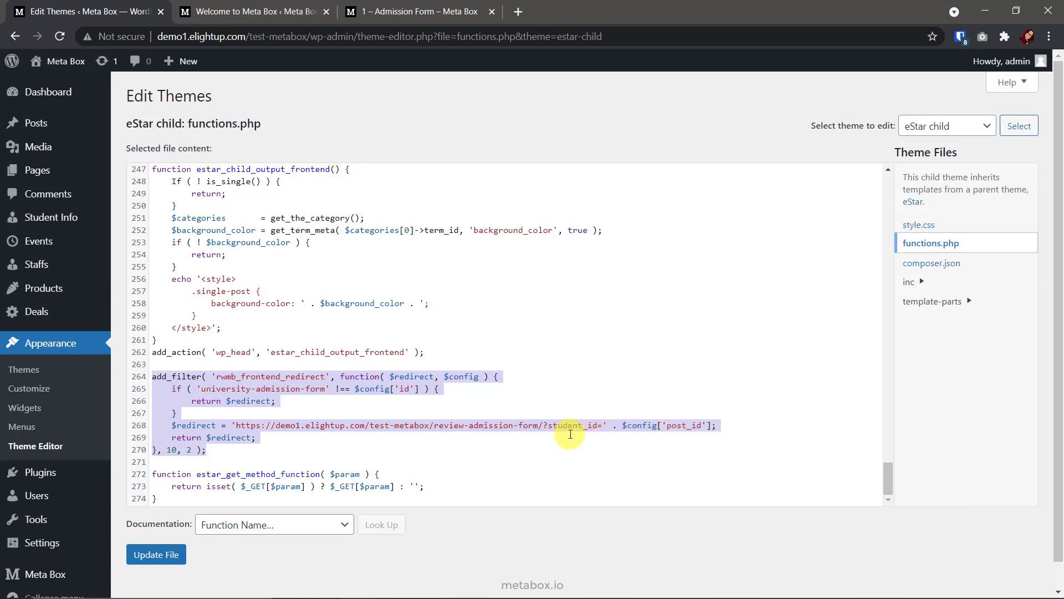
pyautogui.moveTo(539, 432)
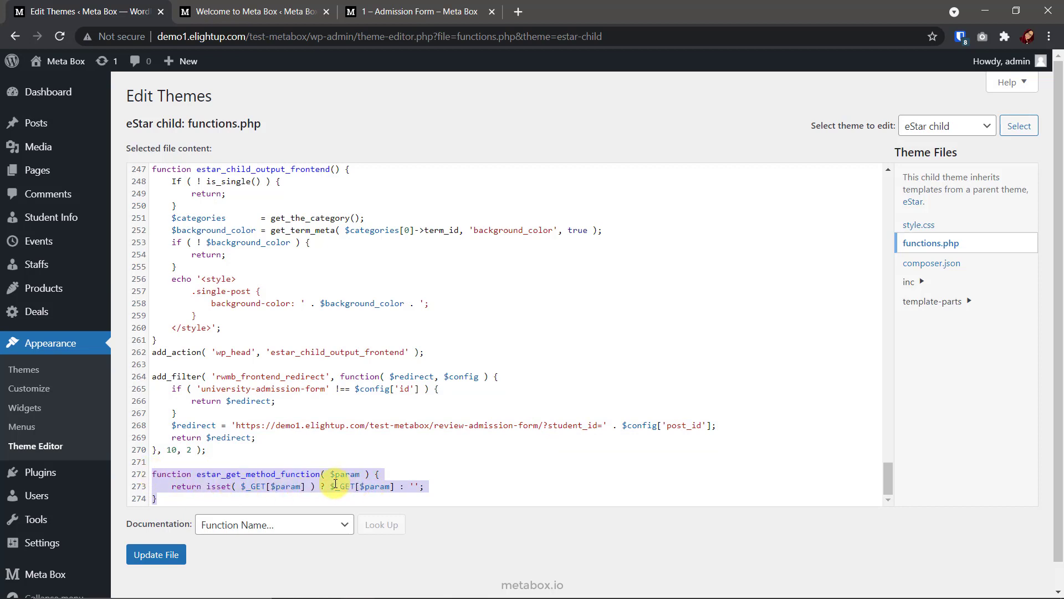
pyautogui.moveTo(594, 436)
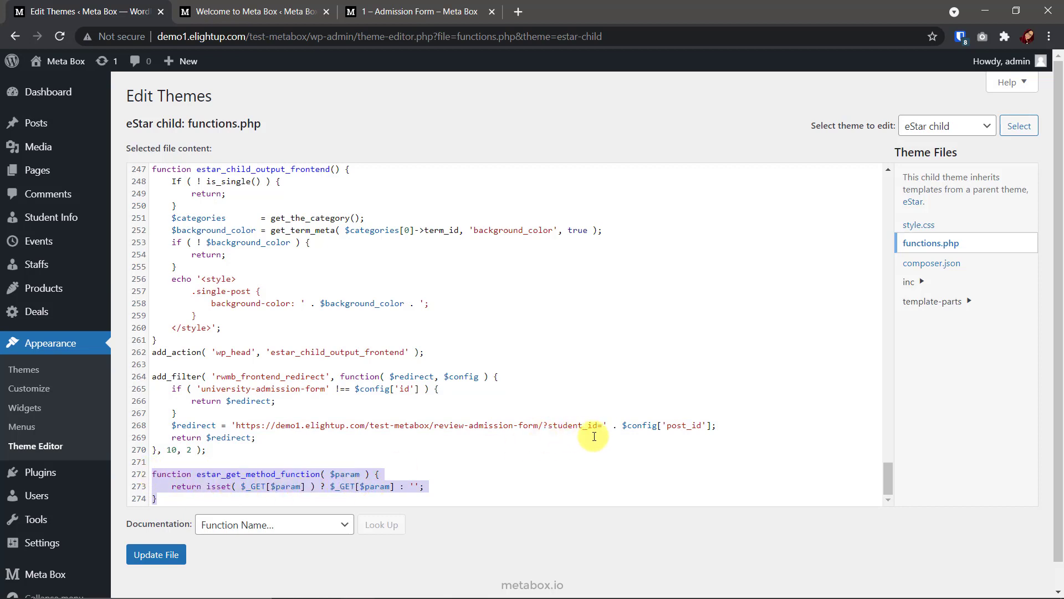
pyautogui.moveTo(584, 438)
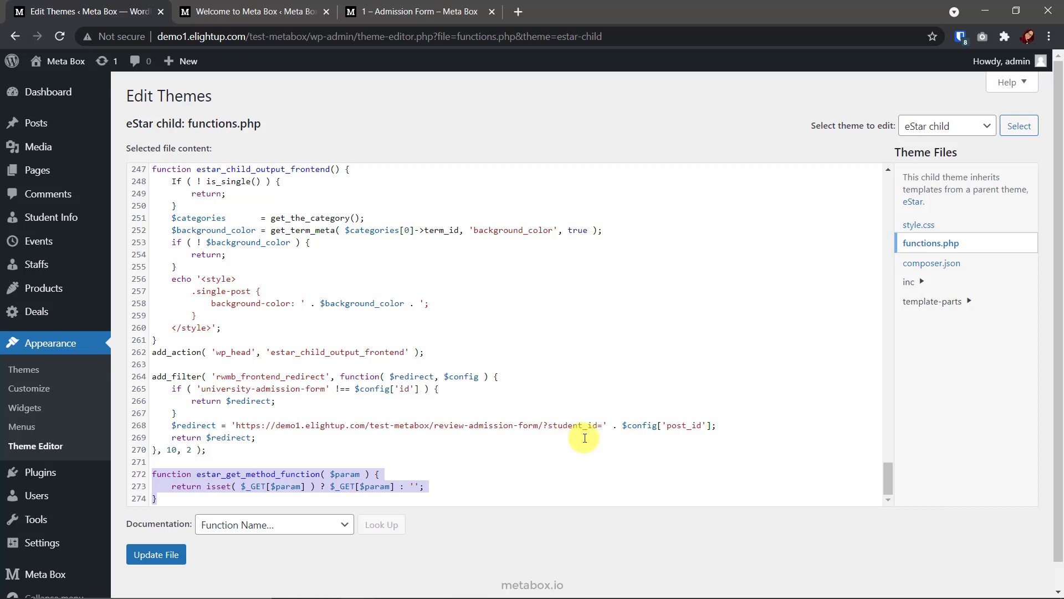
pyautogui.click(155, 554)
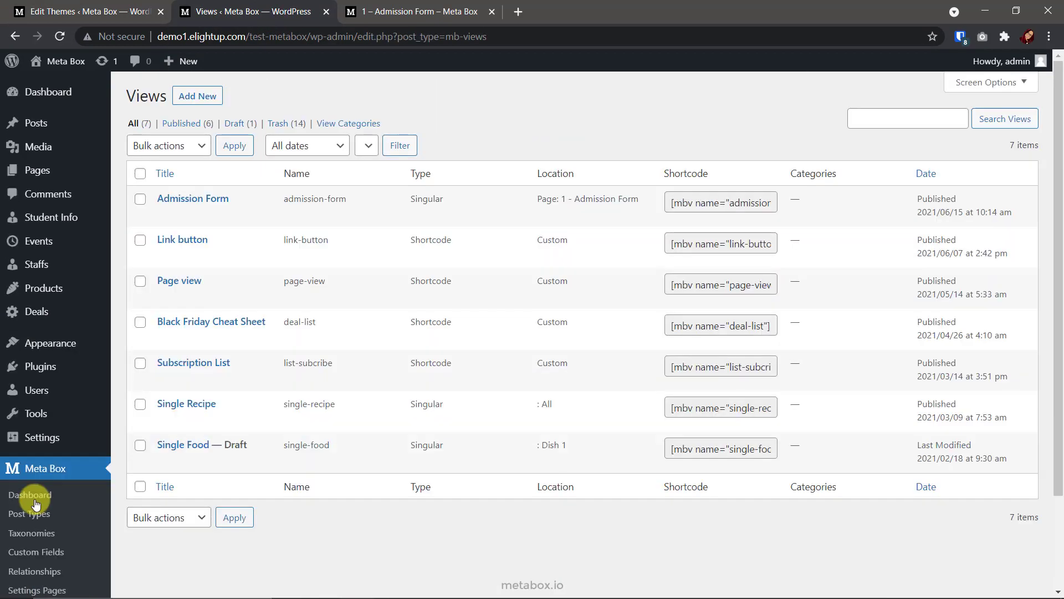
# Create a new view titled 'Review Admission'.
pyautogui.click(198, 95)
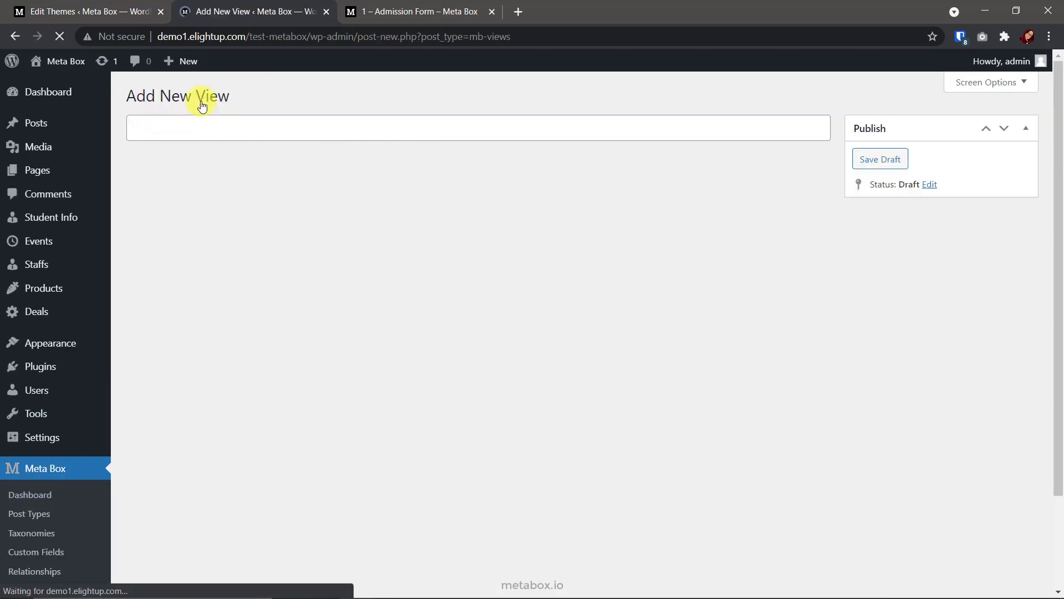
pyautogui.write('Review Admission')
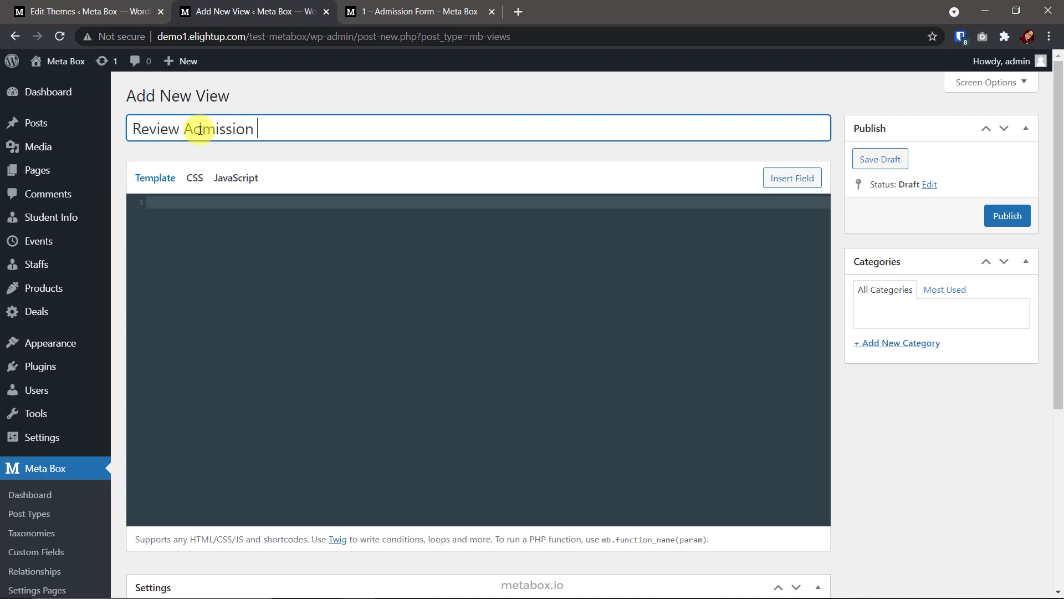
pyautogui.scroll(-3)
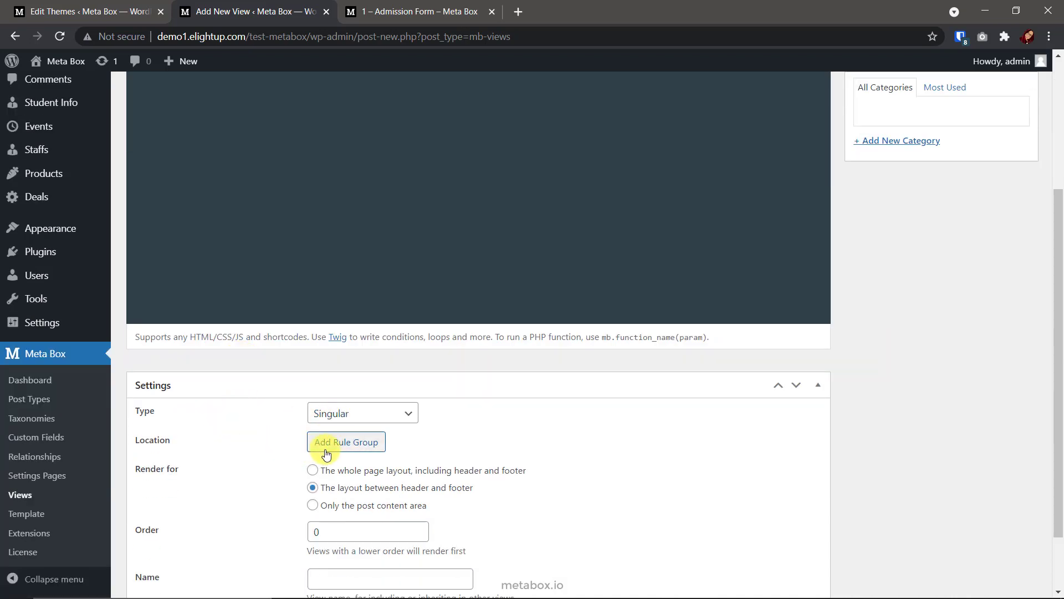
# Add a location rule limiting the view to the page 2 - Review Admission Form.
pyautogui.click(346, 442)
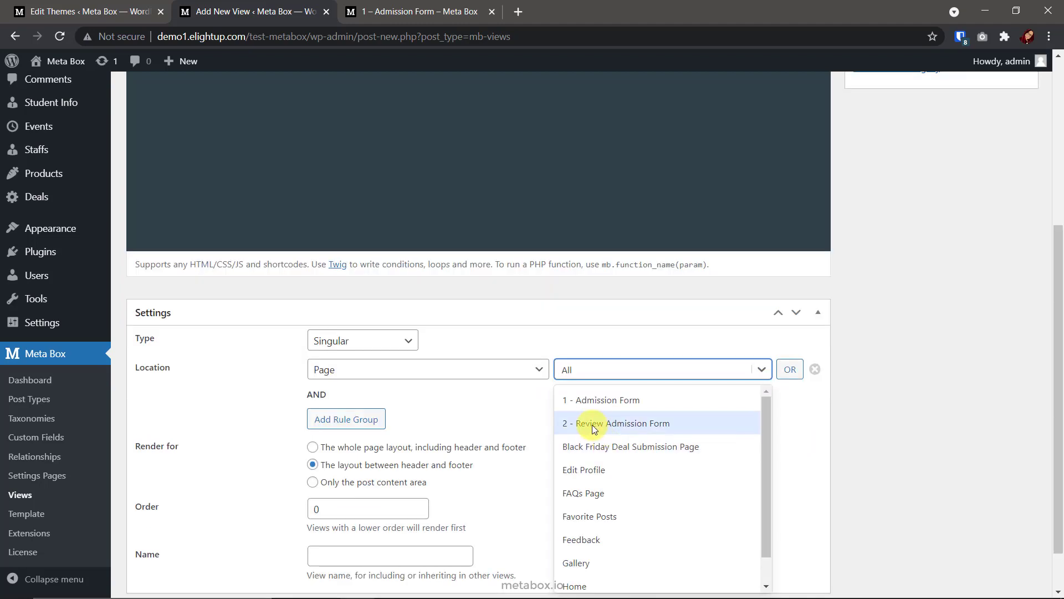
pyautogui.click(615, 422)
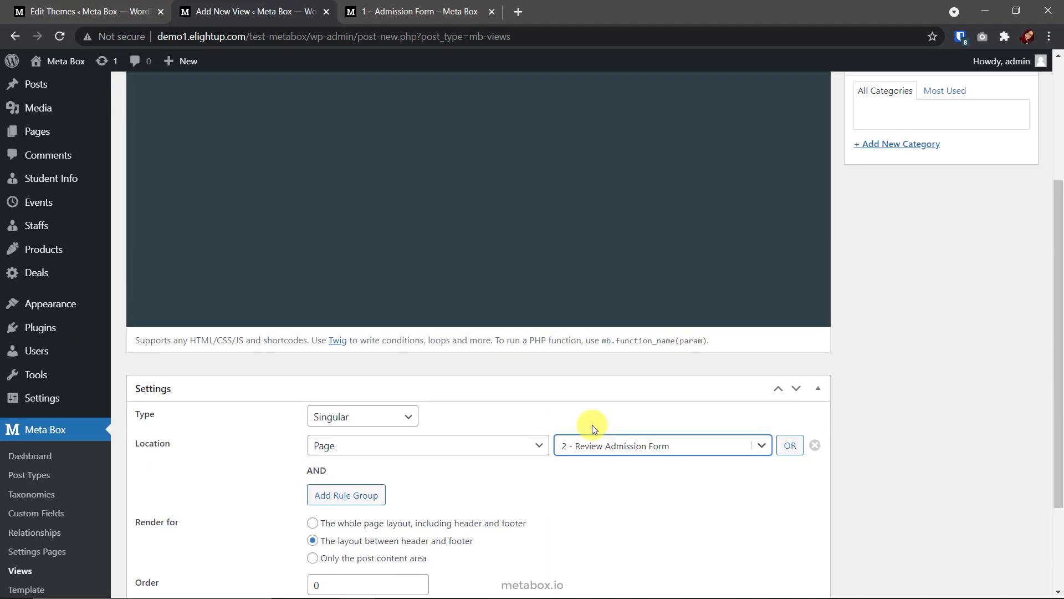
pyautogui.scroll(3)
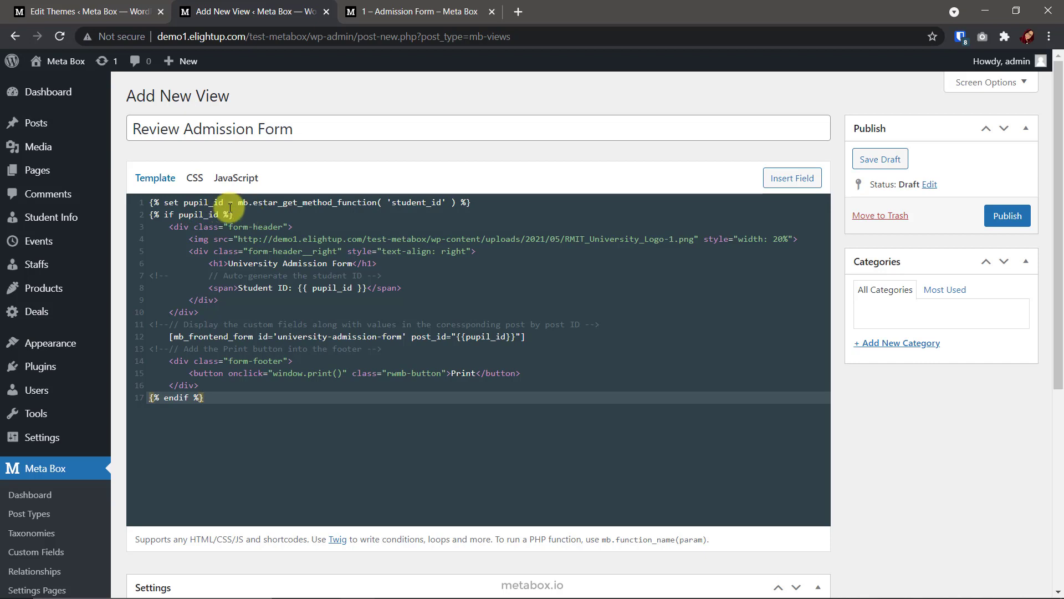
pyautogui.moveTo(430, 205)
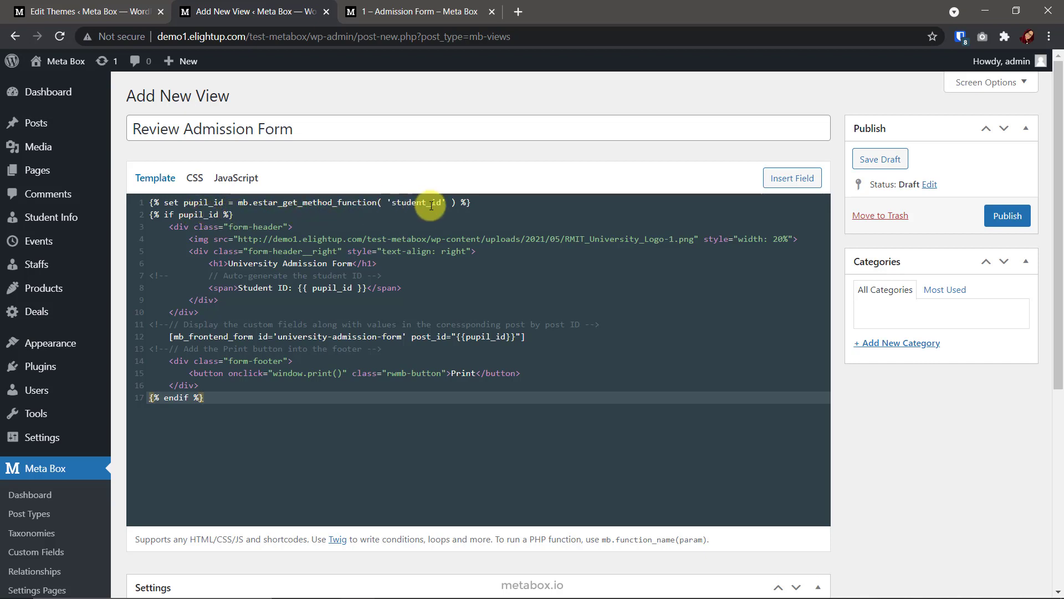
pyautogui.moveTo(254, 210)
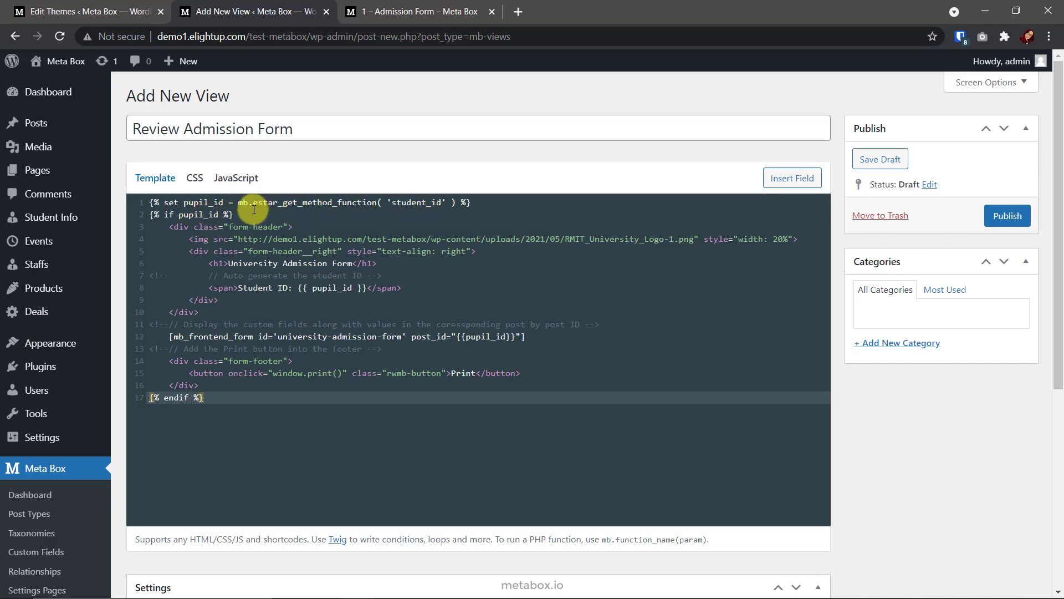
pyautogui.moveTo(367, 209)
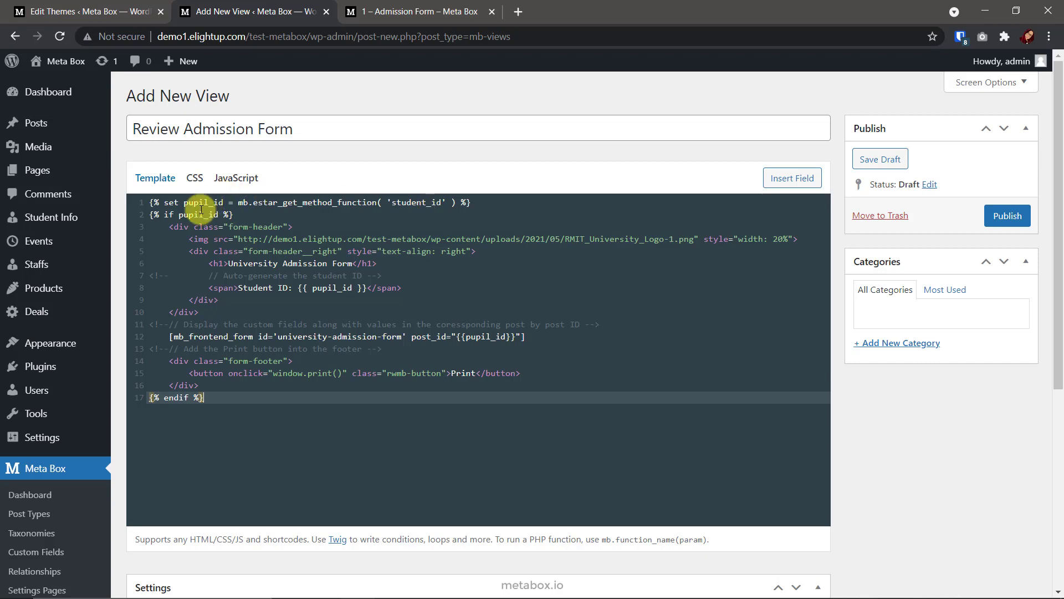
pyautogui.moveTo(446, 313)
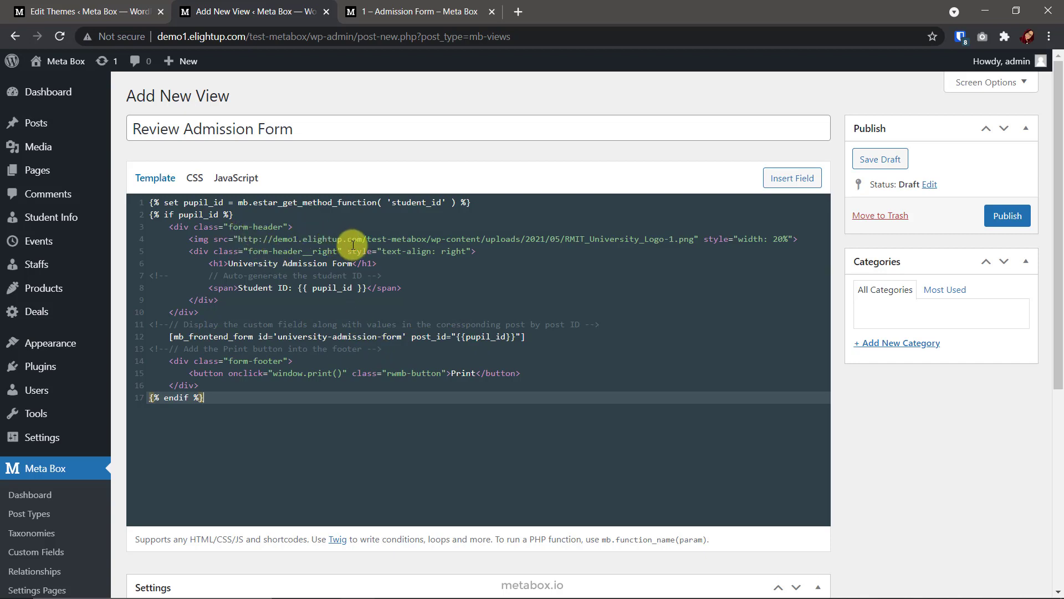
pyautogui.moveTo(311, 272)
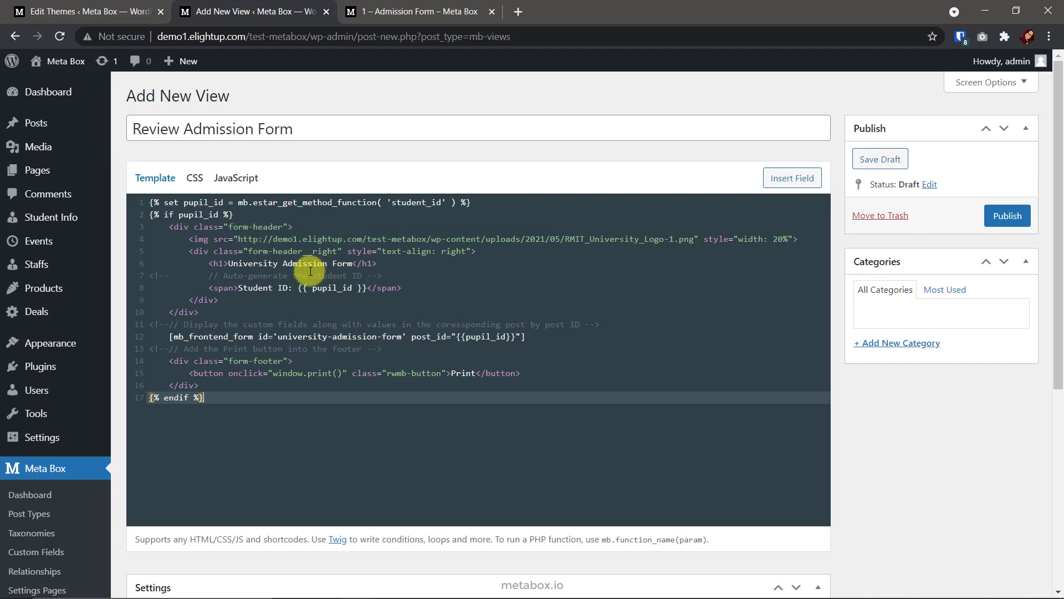
pyautogui.moveTo(280, 298)
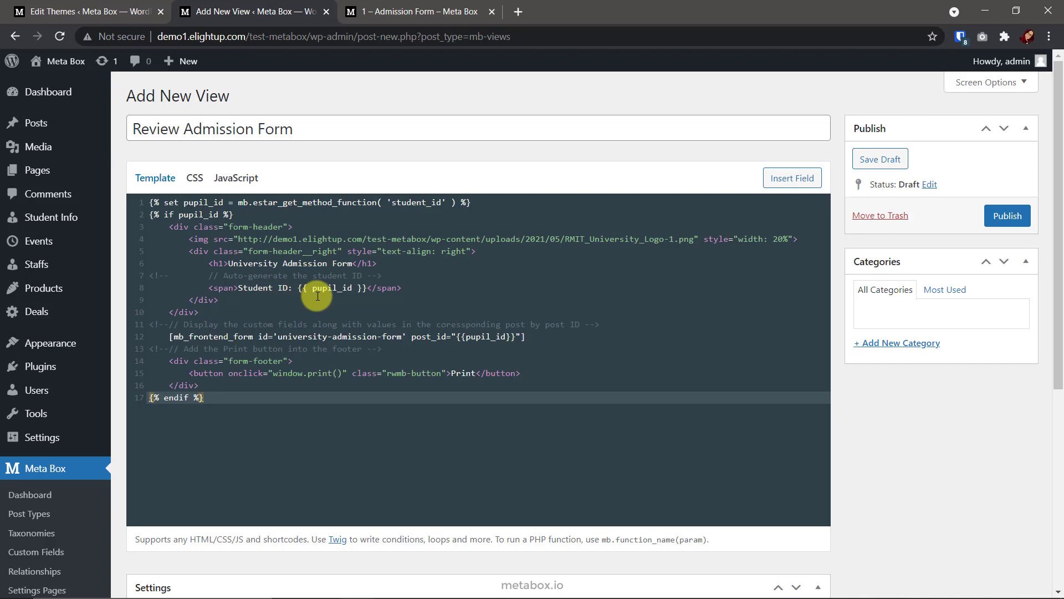
pyautogui.moveTo(333, 292)
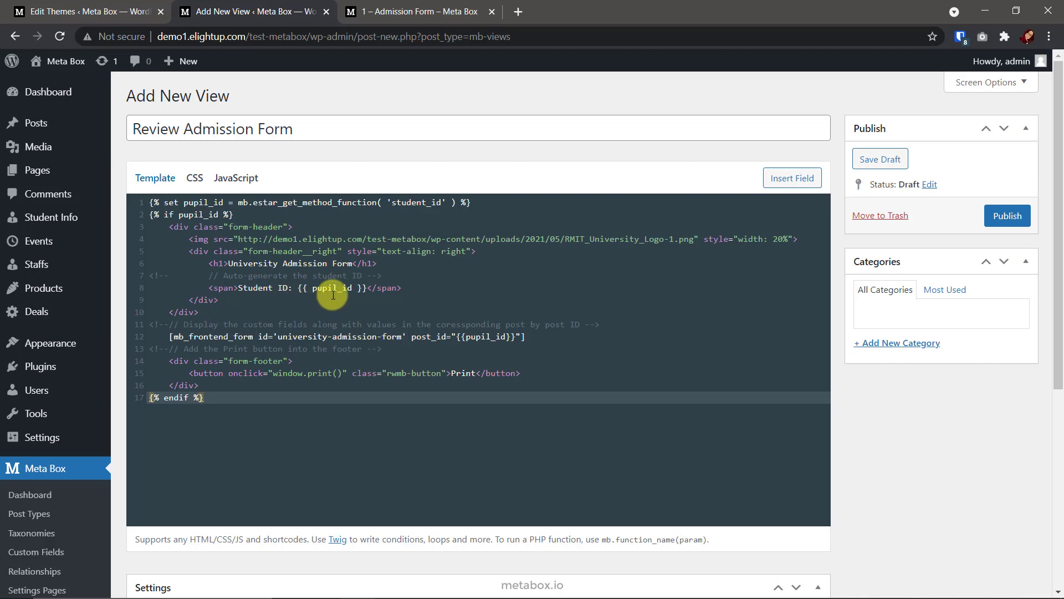
pyautogui.moveTo(235, 372)
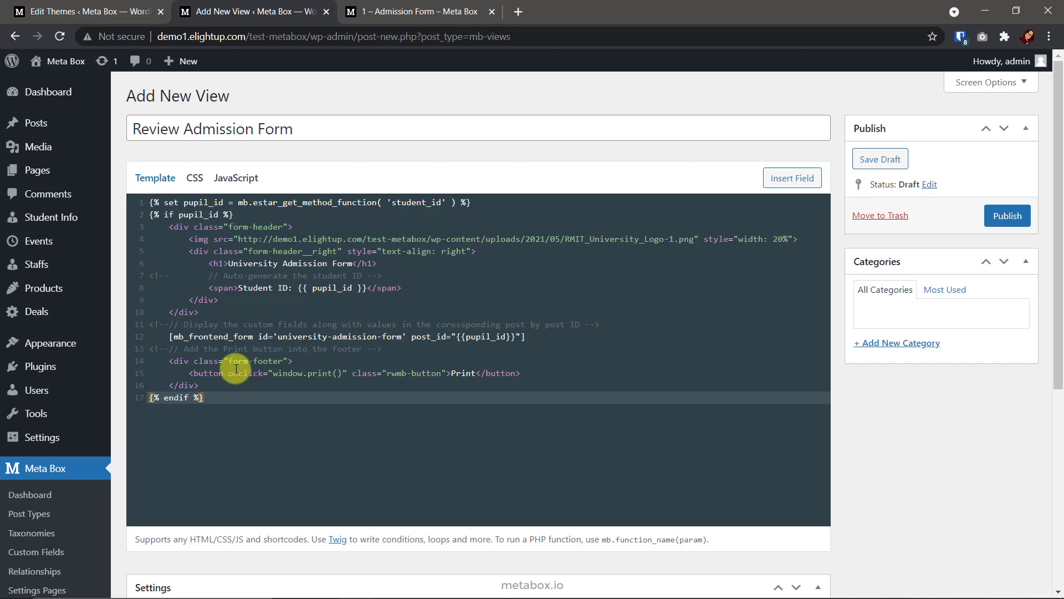
pyautogui.moveTo(464, 385)
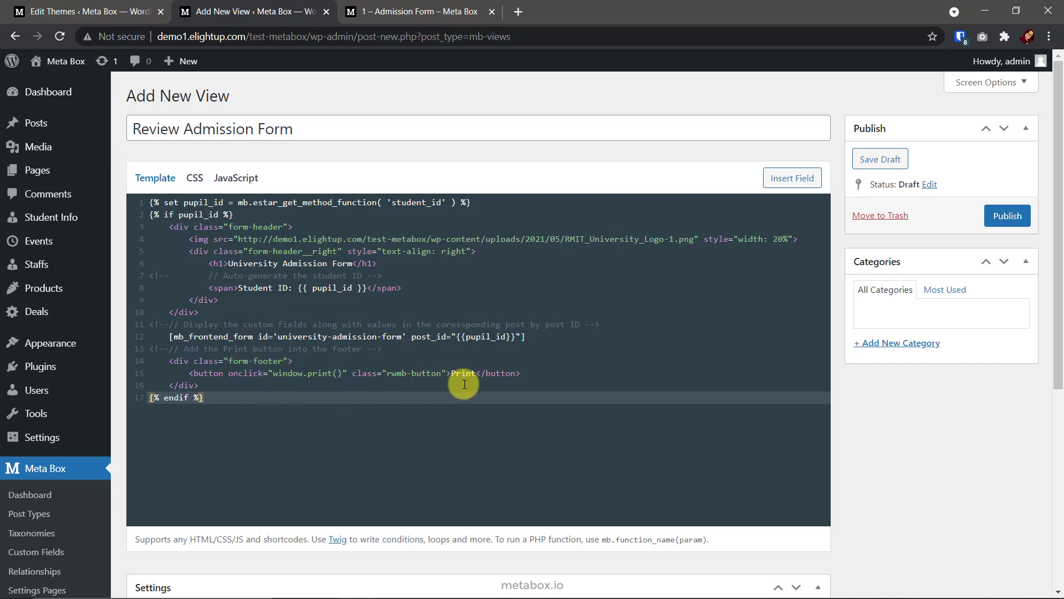
# Add CSS with .rwmb-form-submit { display: none; } and publish the Review Admission view.
pyautogui.click(194, 177)
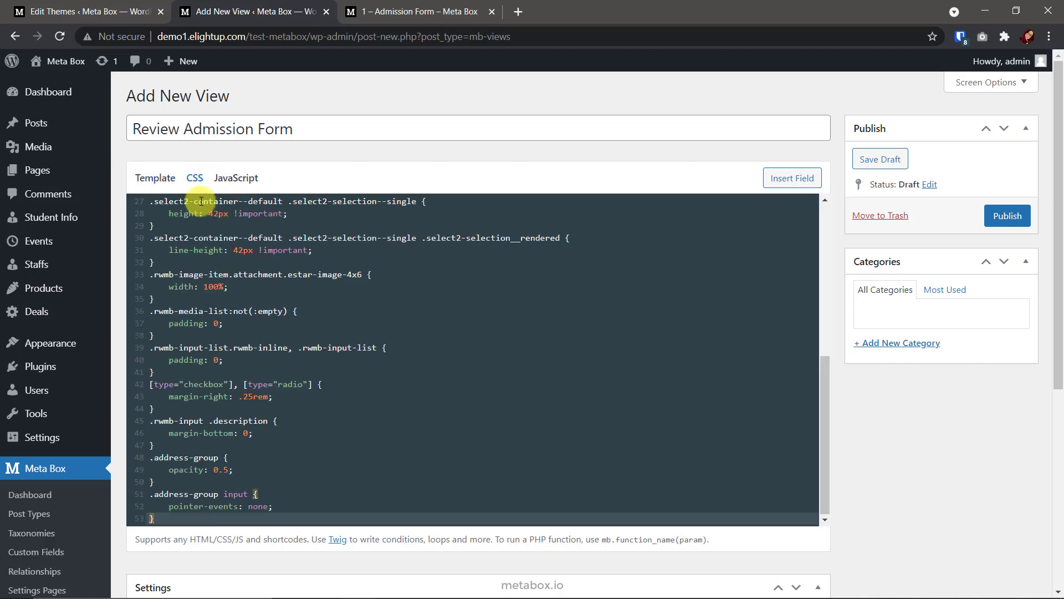
pyautogui.scroll(3)
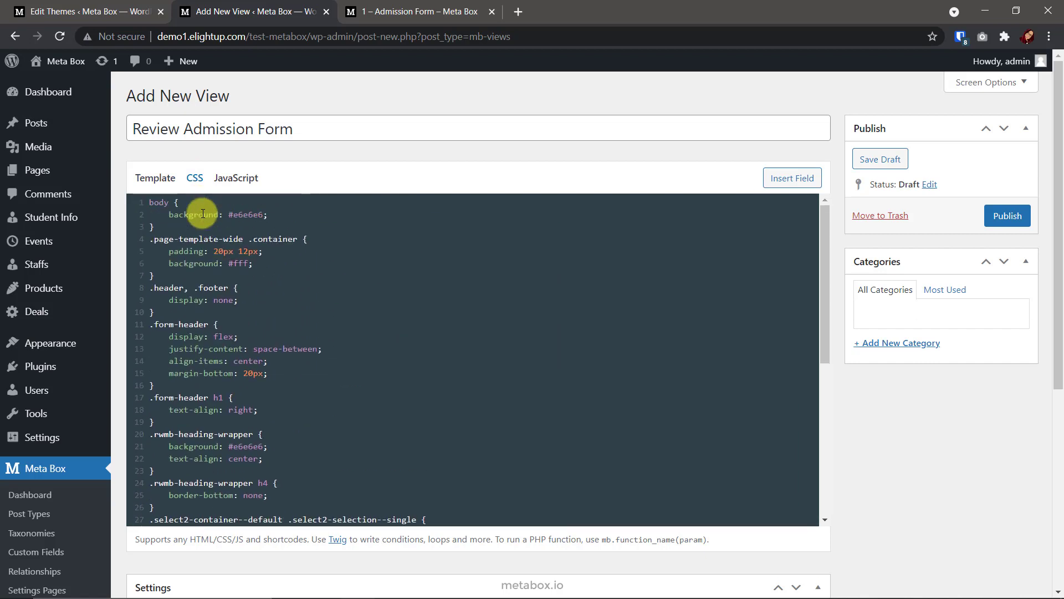
pyautogui.scroll(-3)
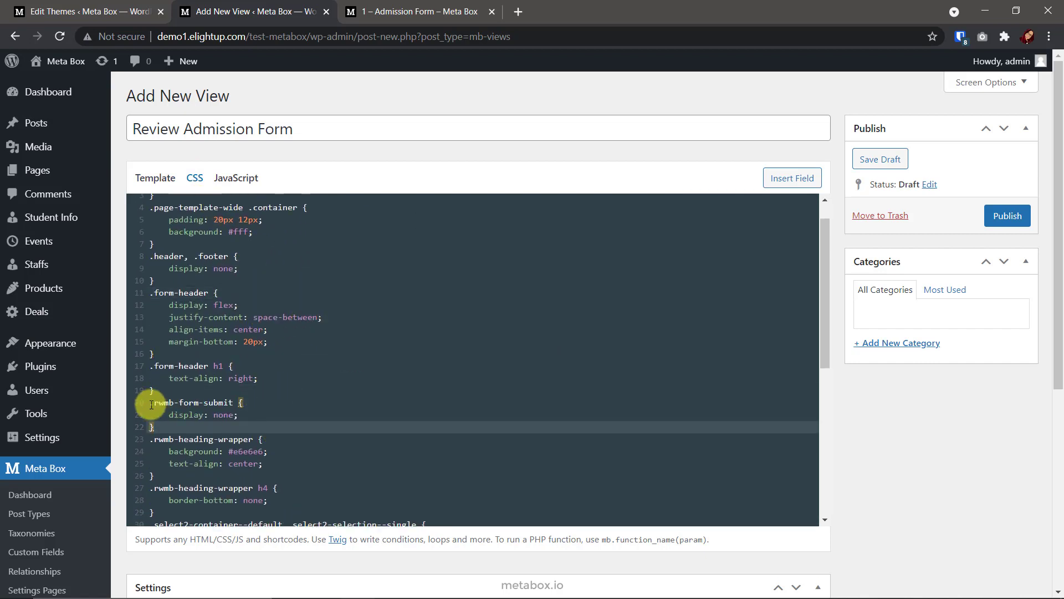
pyautogui.click(1008, 216)
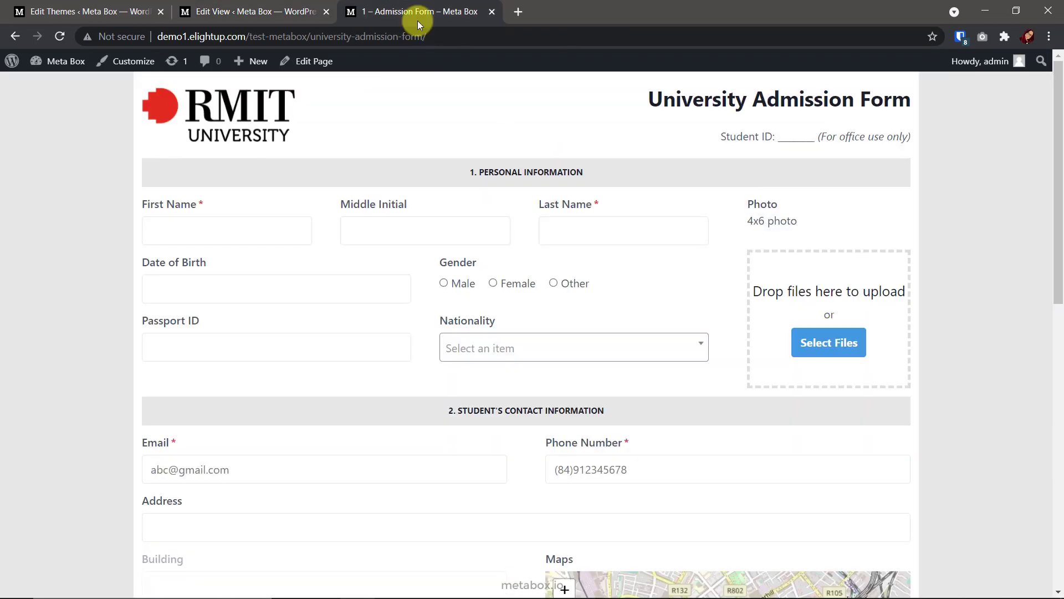
# Fill the live admission form with sample student details, MBA chosen, and submit it.
pyautogui.click(226, 230)
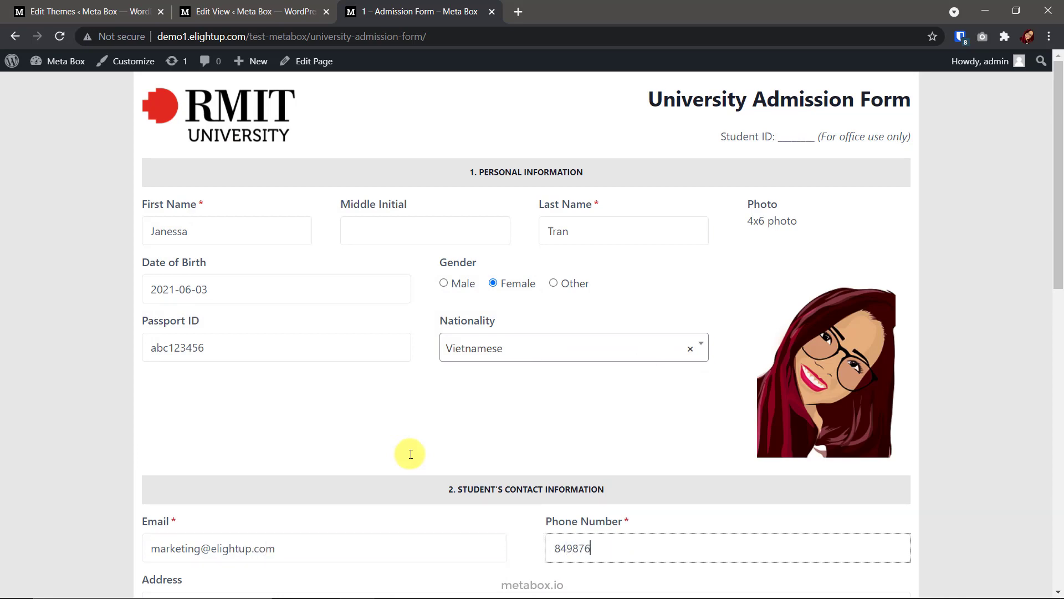
pyautogui.scroll(-3)
pyautogui.write('849')
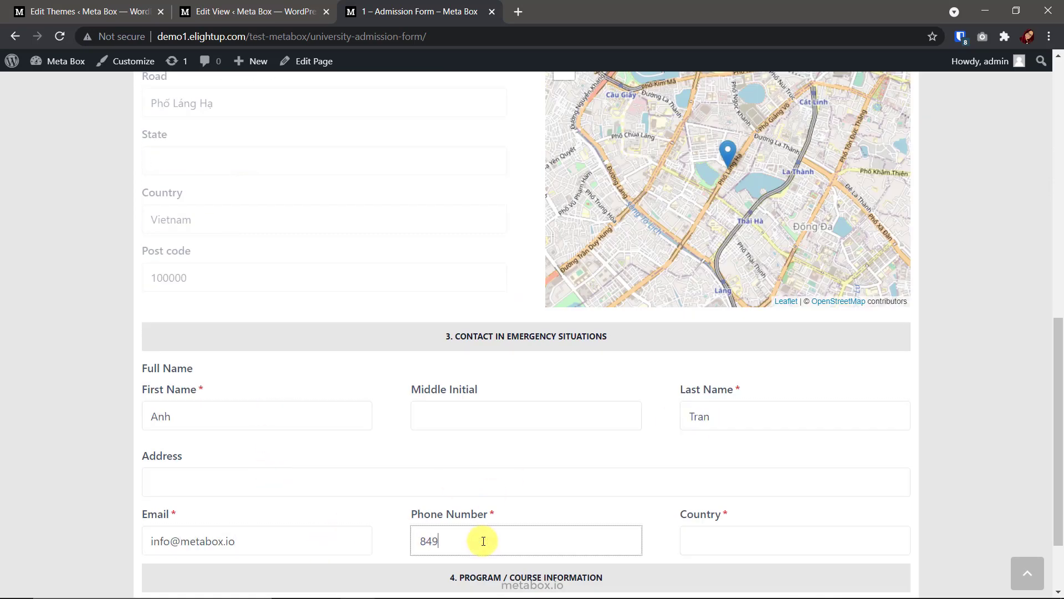
pyautogui.click(168, 569)
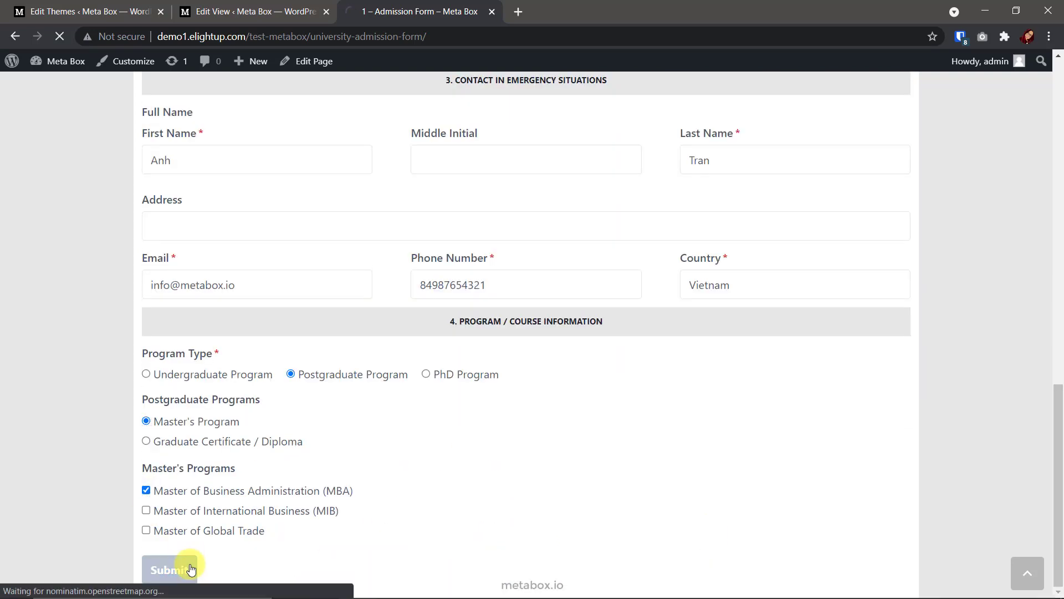
# Submit the form, then print-preview the review page showing the data and student ID 3872.
pyautogui.click(168, 568)
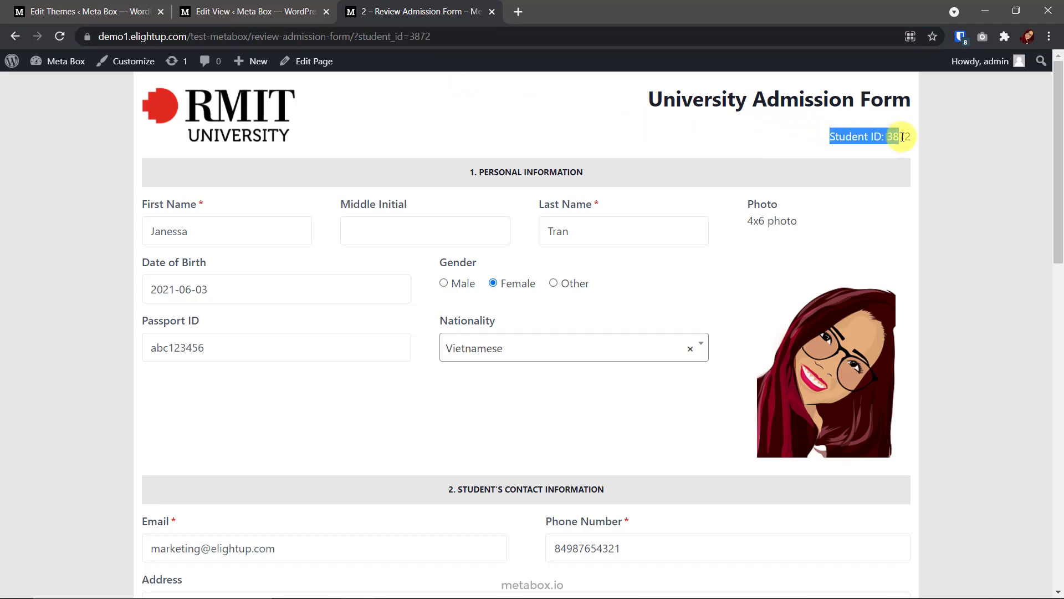
pyautogui.scroll(-3)
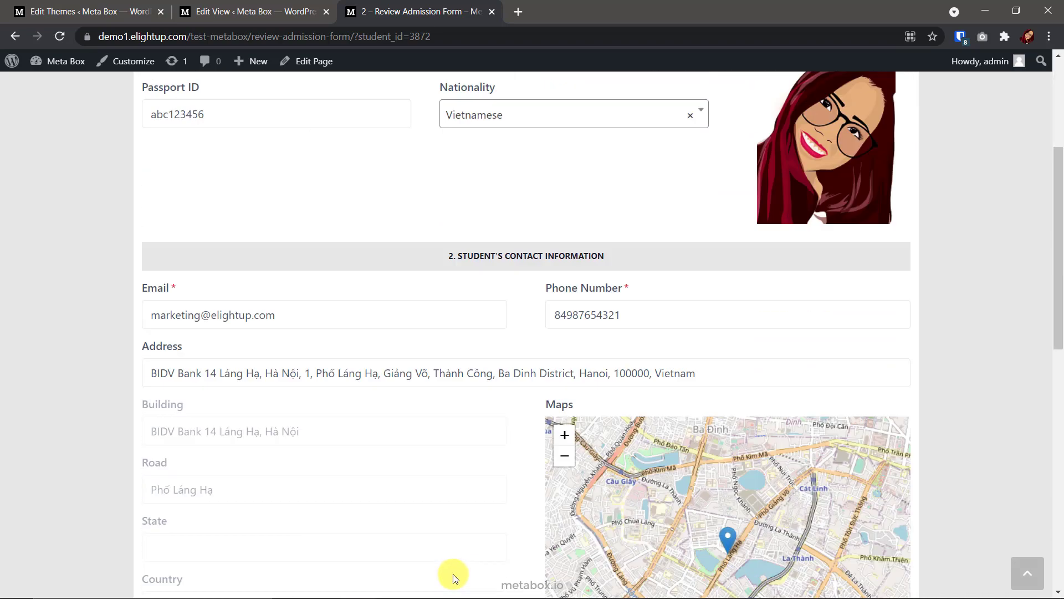
pyautogui.click(163, 568)
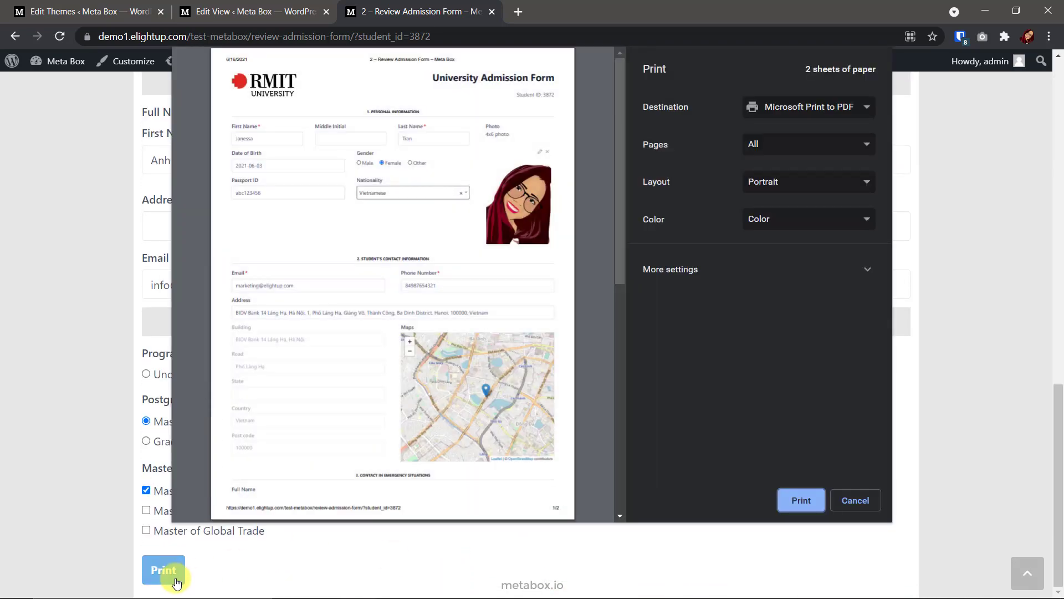